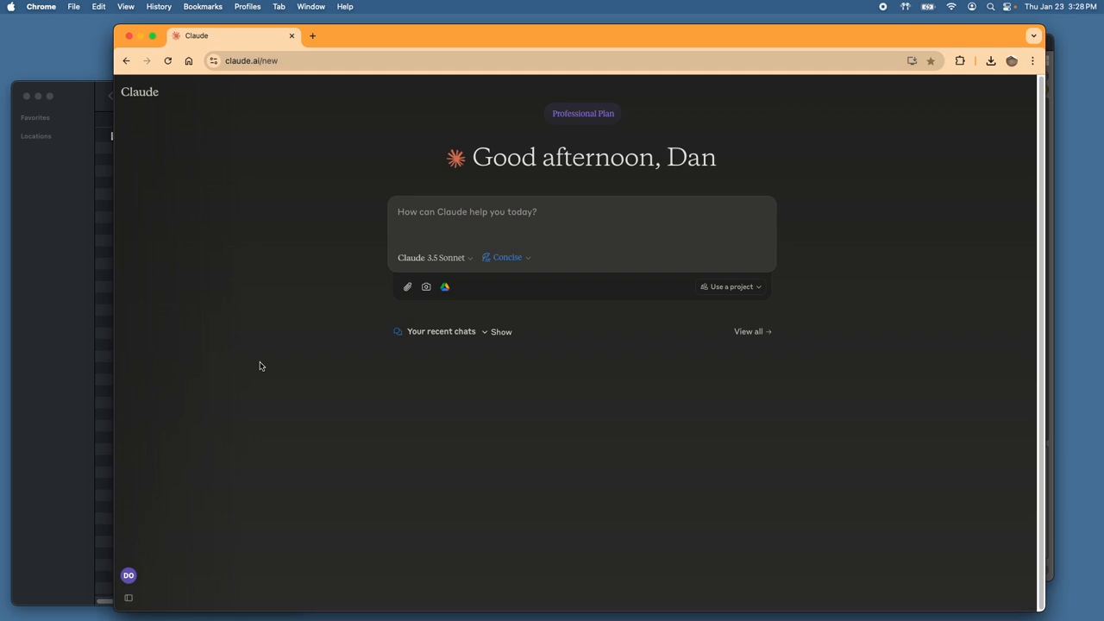
mouse_move(313, 215)
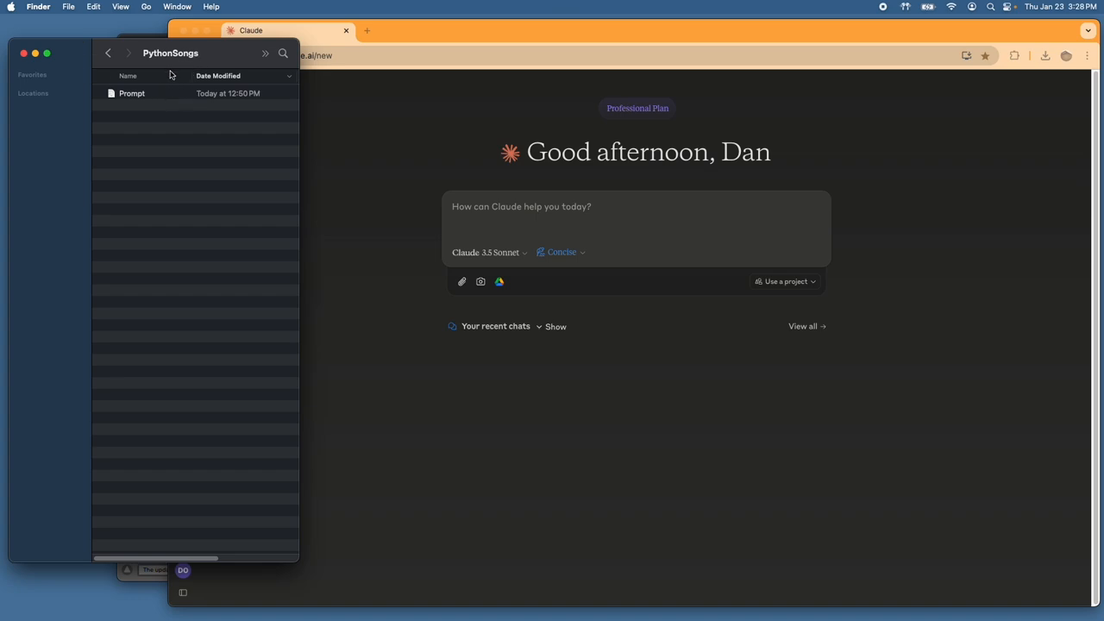
mouse_move(211, 60)
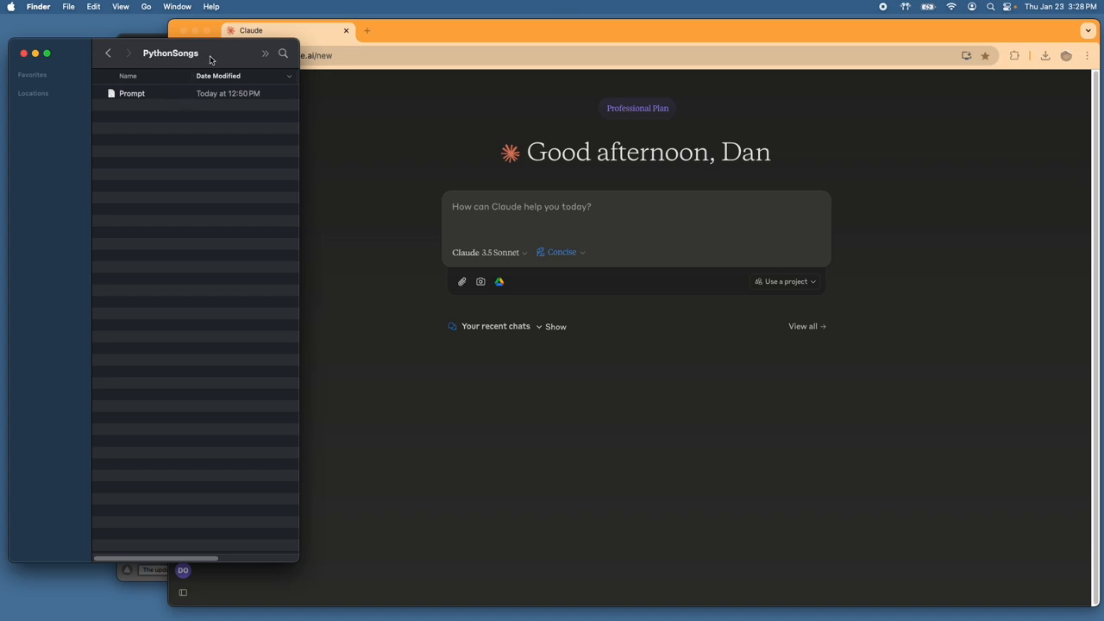
mouse_move(175, 60)
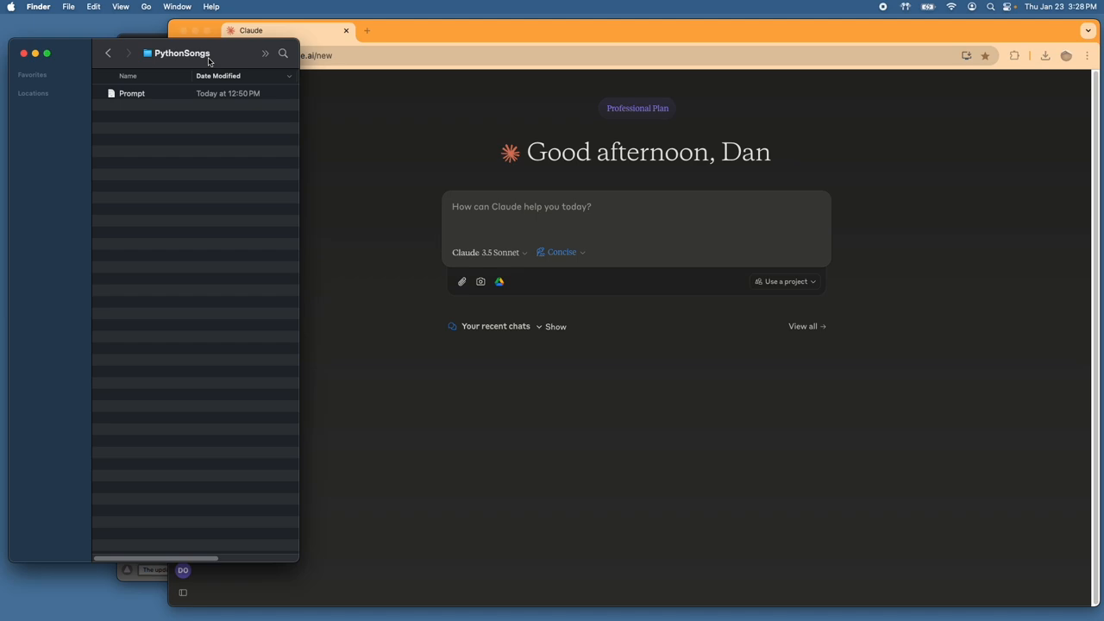
Step: Select the Prompt file in the PythonSongs Finder folder
left_click(133, 94)
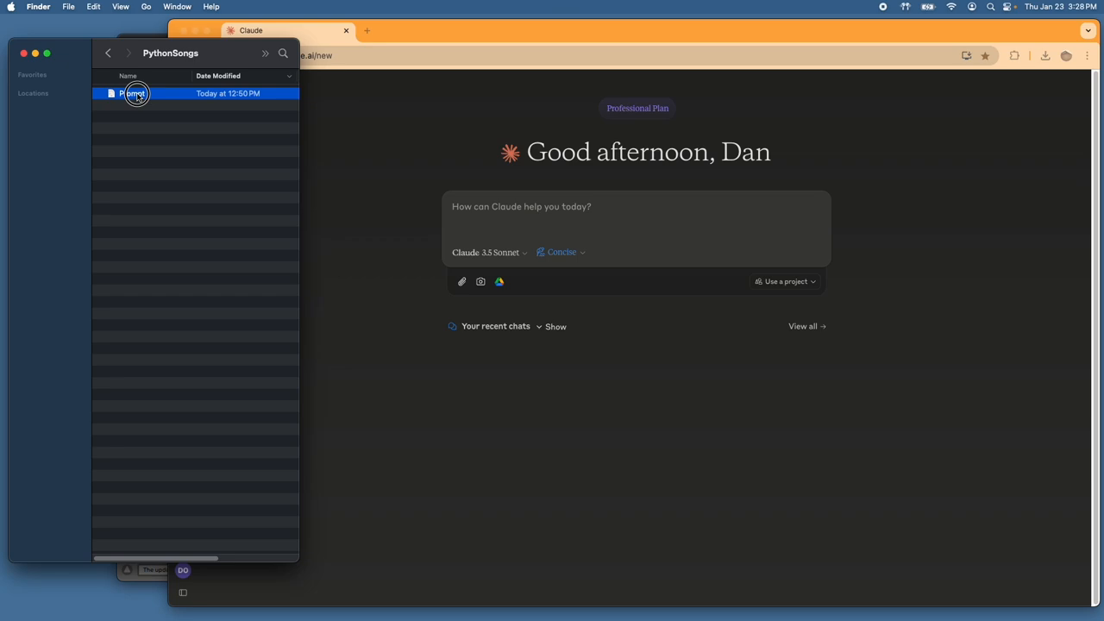
Step: Open Prompt in TextEdit and enlarge the window so the whole MIDI generator prompt shows
double_click(136, 93)
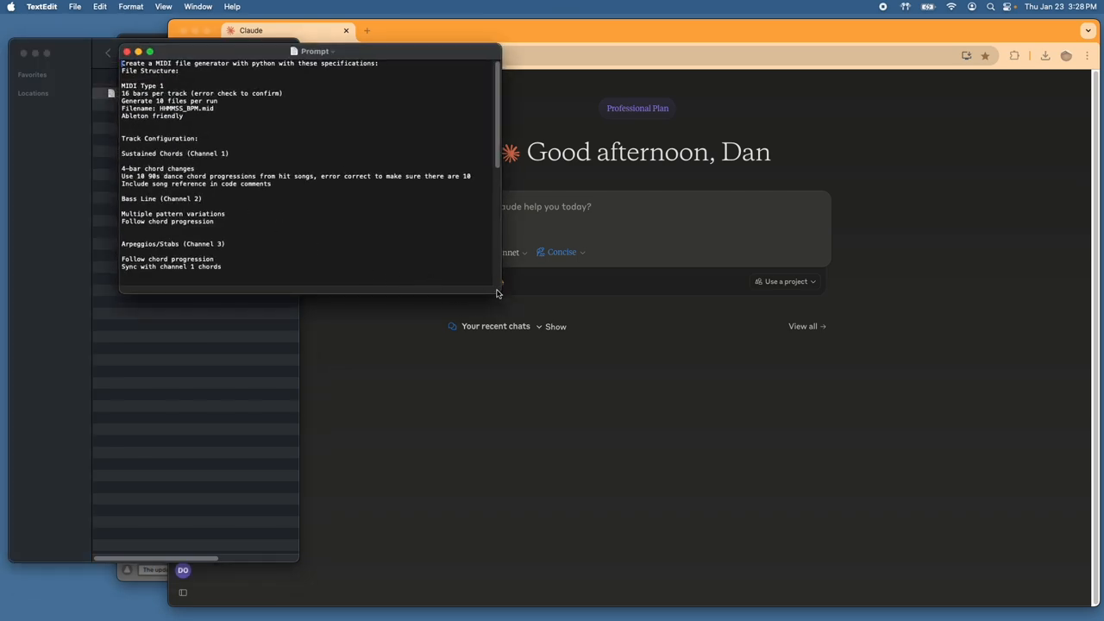
left_click_drag(496, 292, 457, 552)
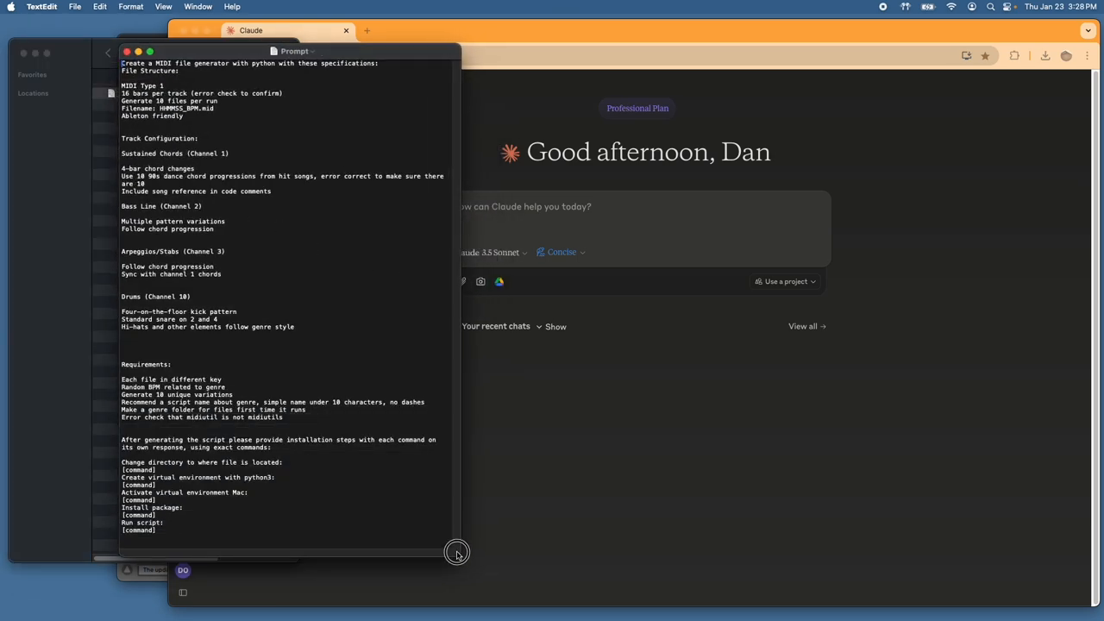
left_click_drag(457, 552, 490, 545)
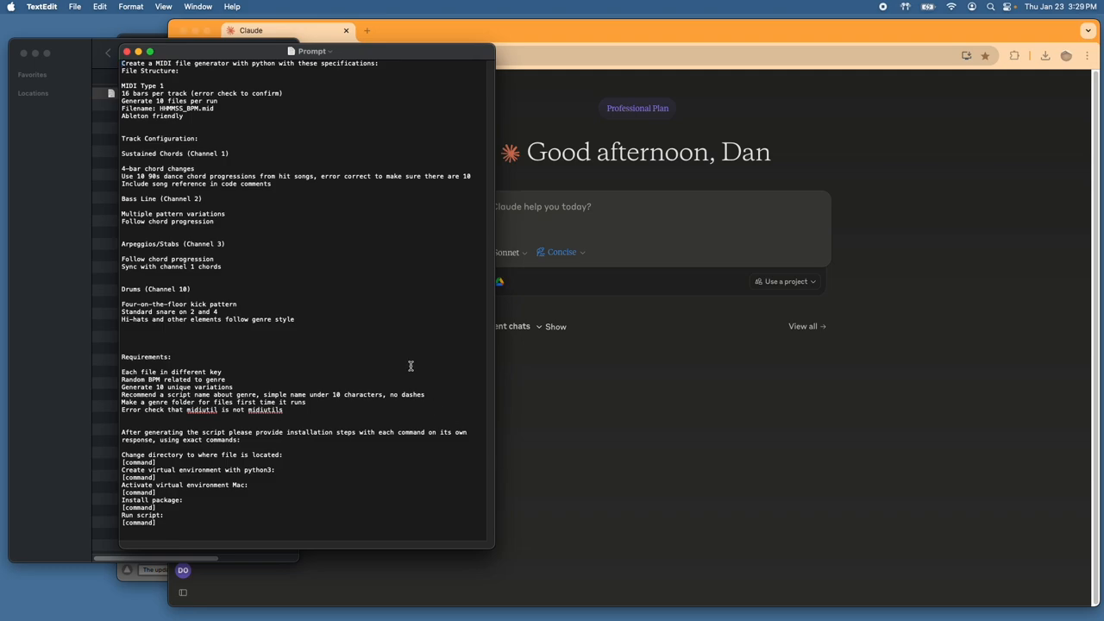
mouse_move(248, 164)
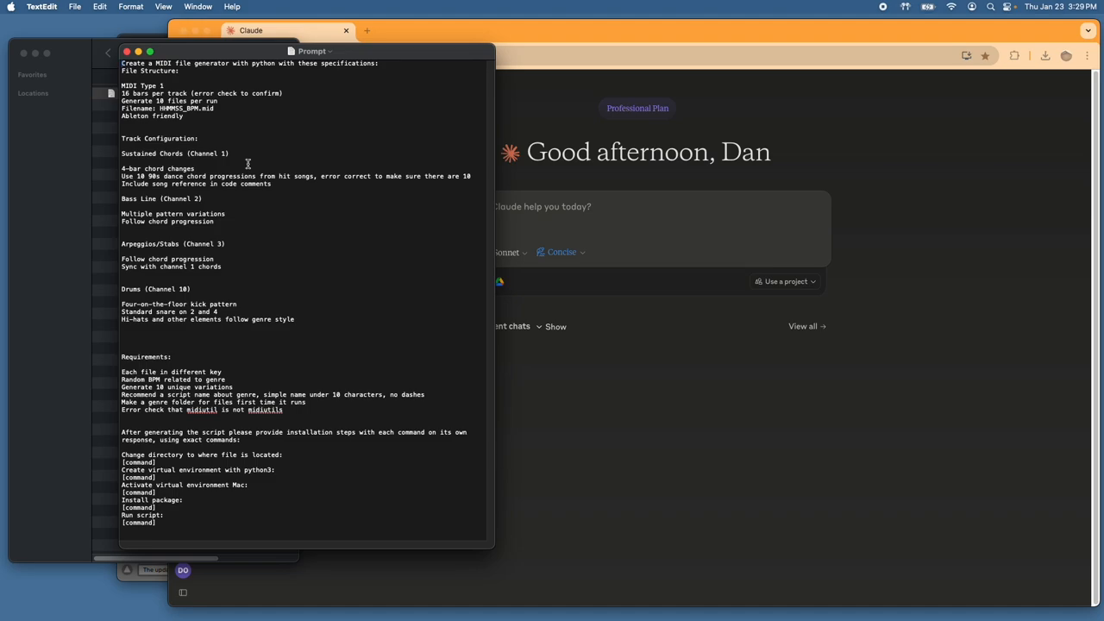
mouse_move(206, 131)
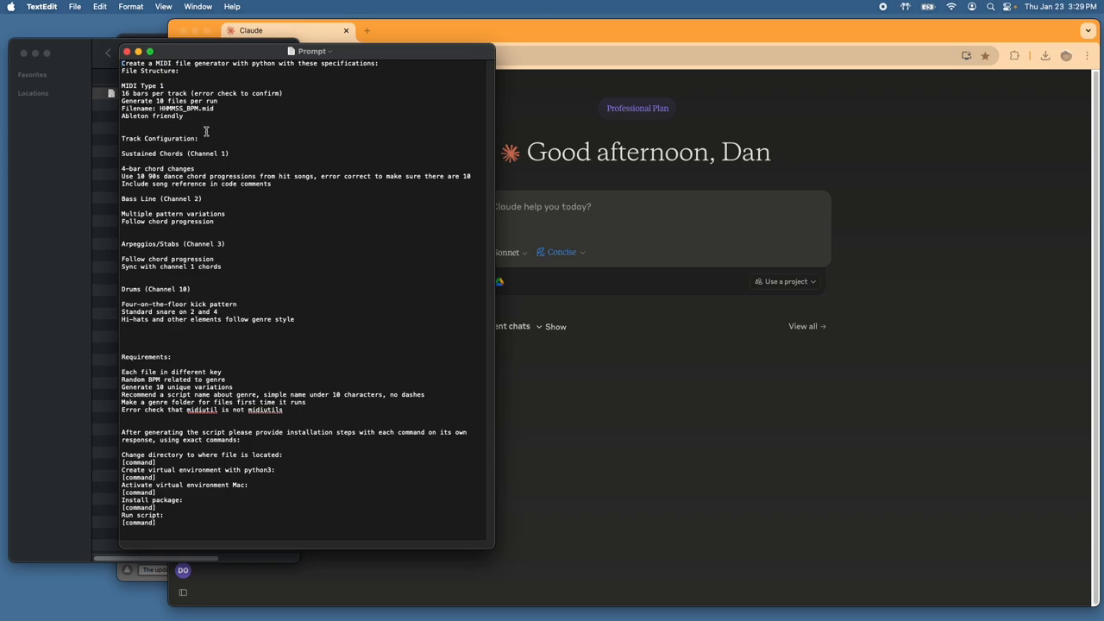
mouse_move(161, 86)
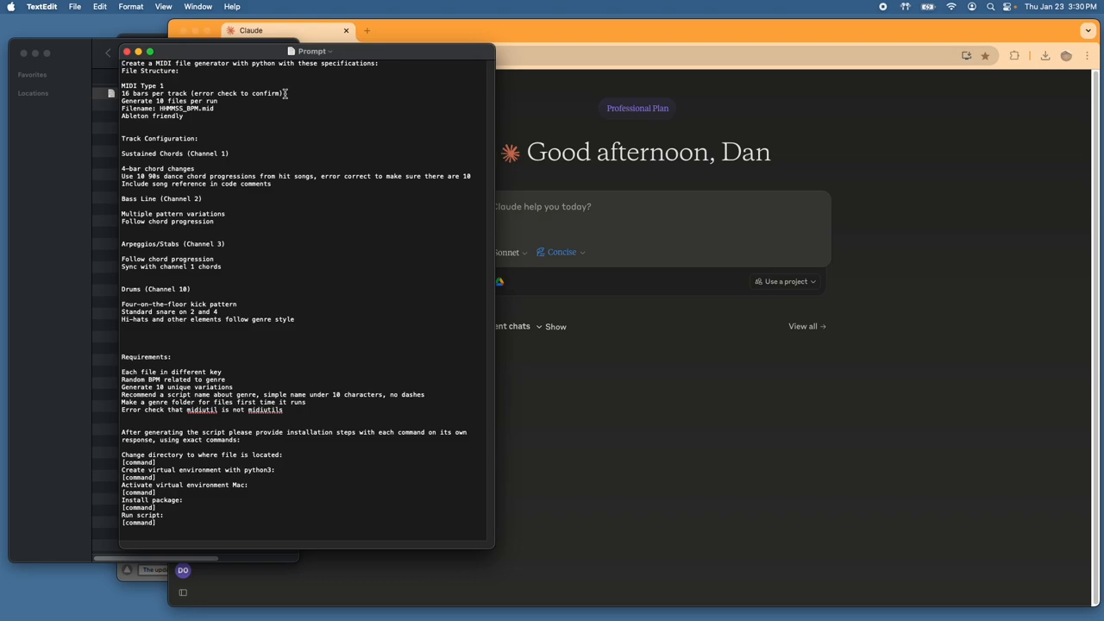
mouse_move(278, 107)
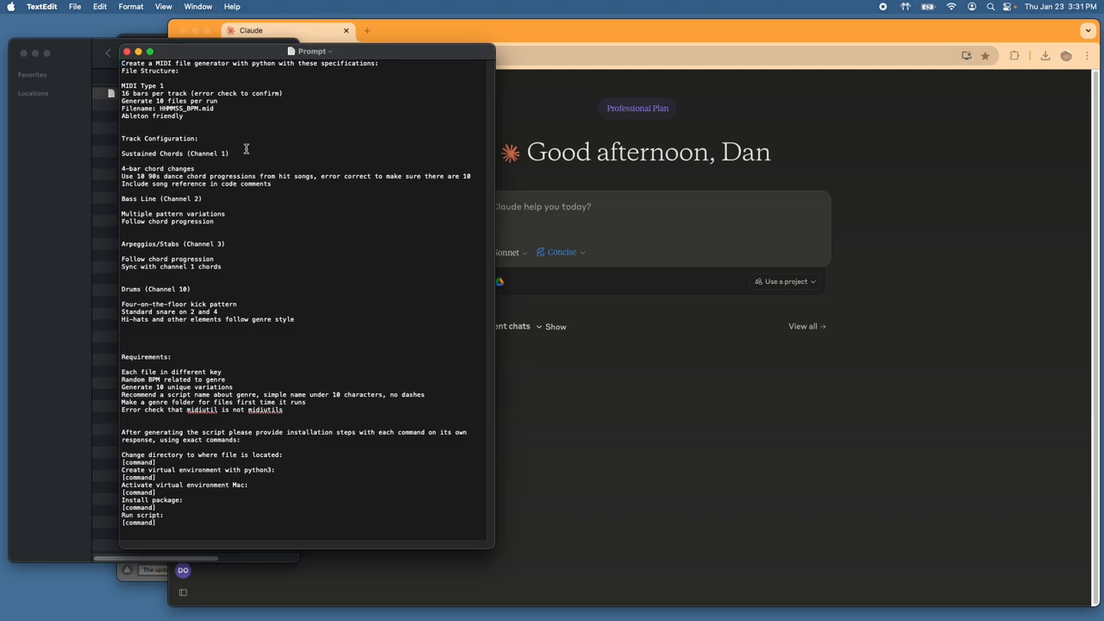
mouse_move(225, 259)
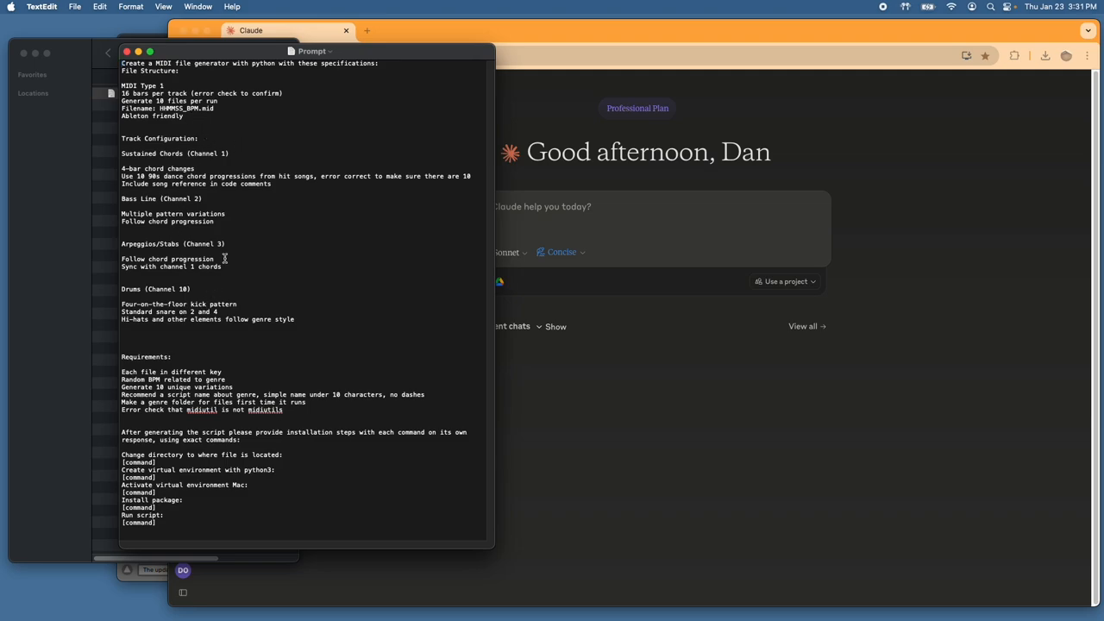
mouse_move(243, 291)
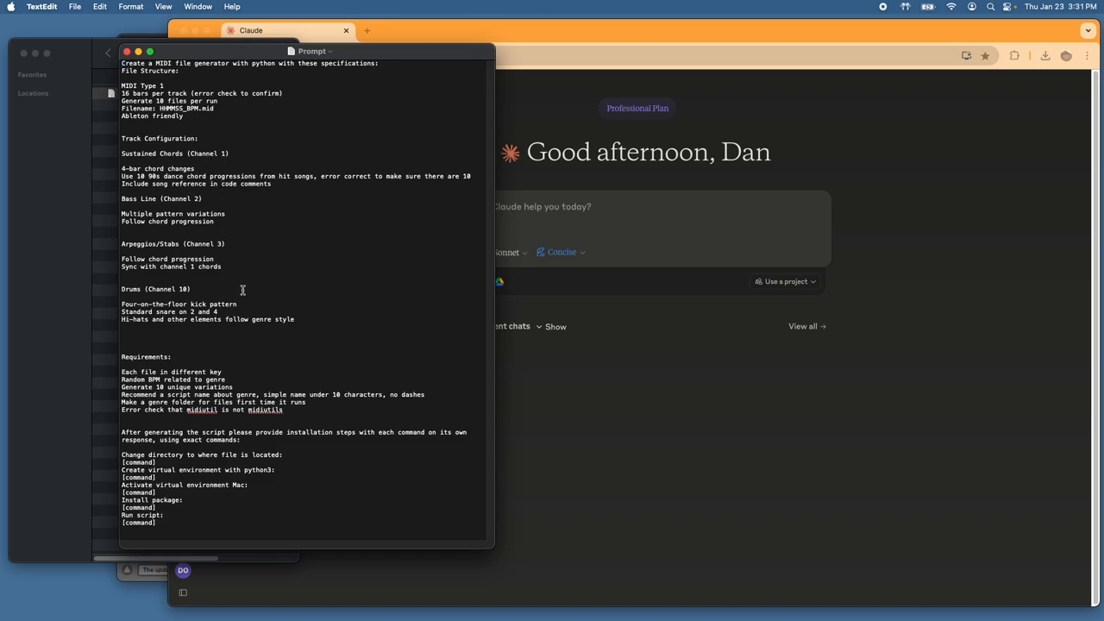
mouse_move(238, 155)
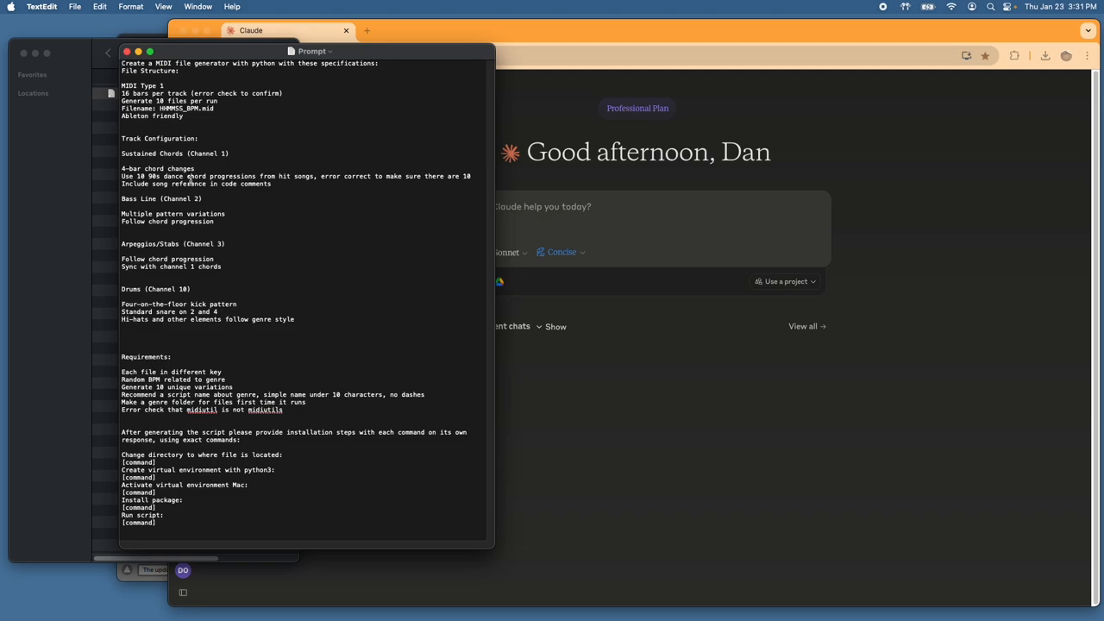
mouse_move(287, 194)
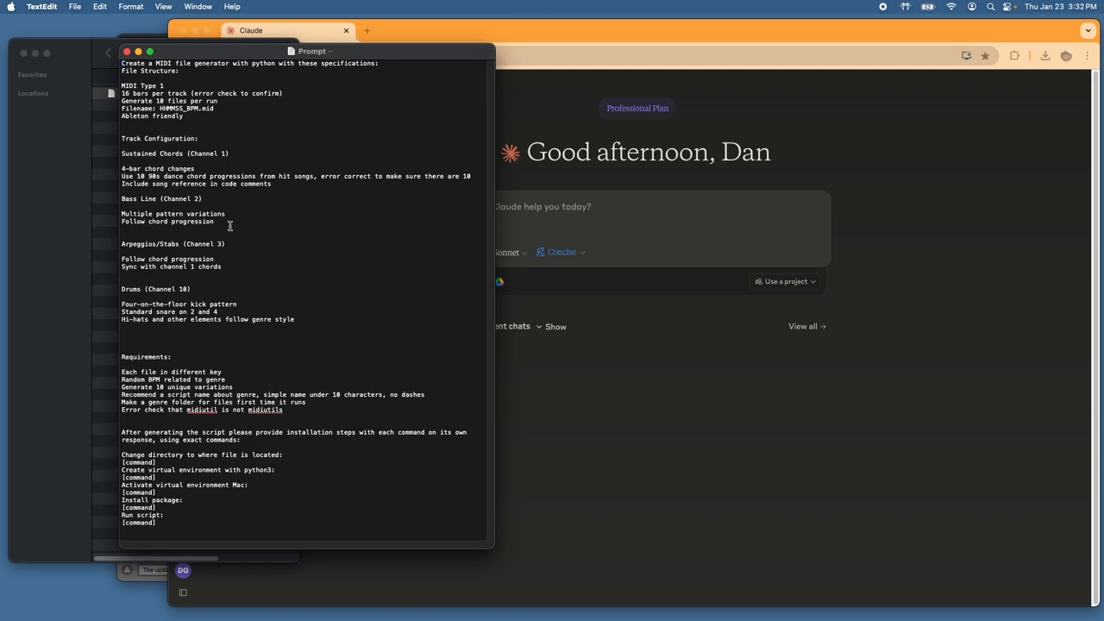
mouse_move(234, 268)
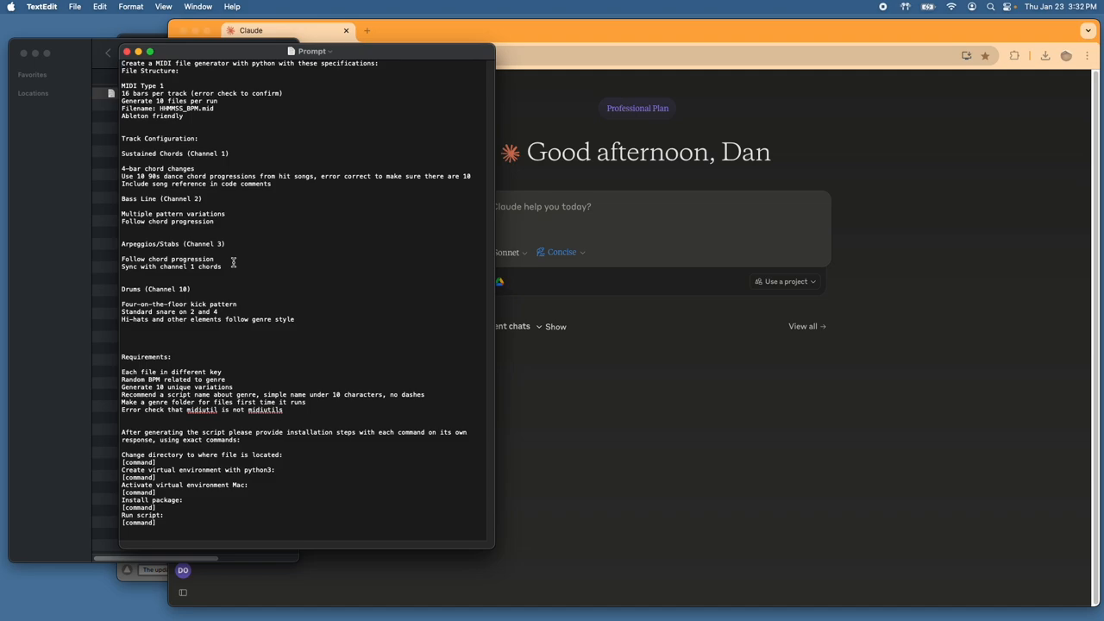
mouse_move(205, 257)
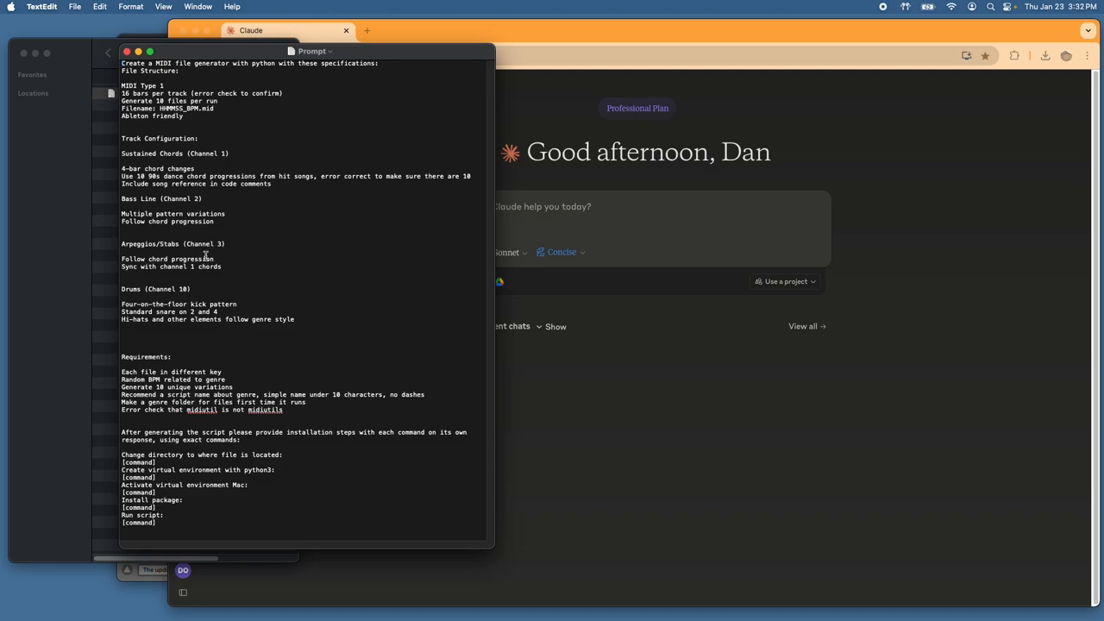
mouse_move(208, 256)
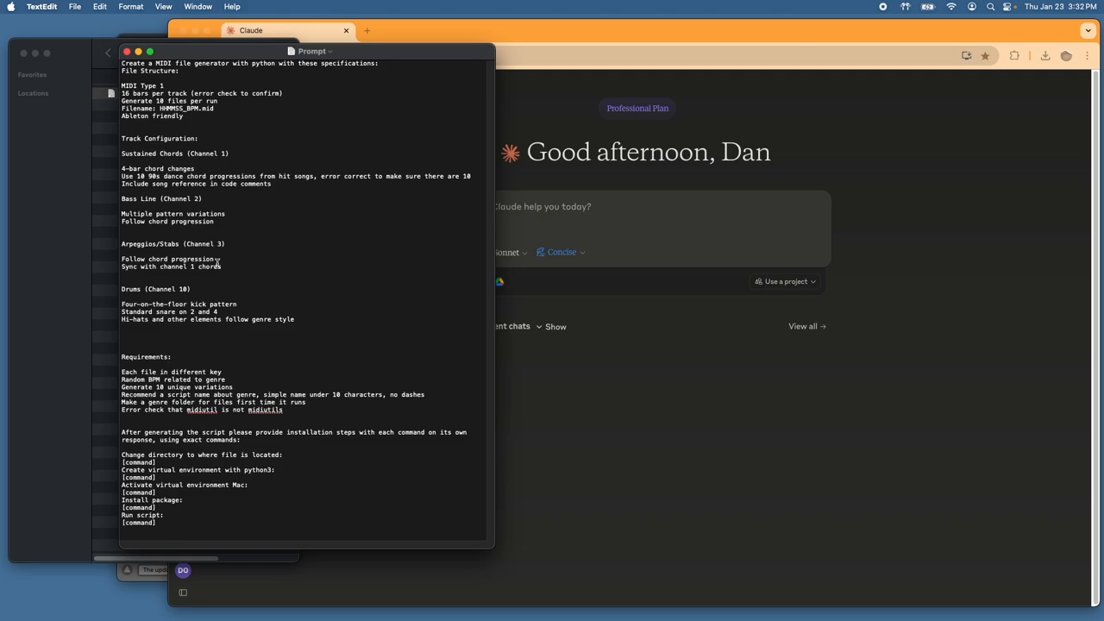
mouse_move(191, 194)
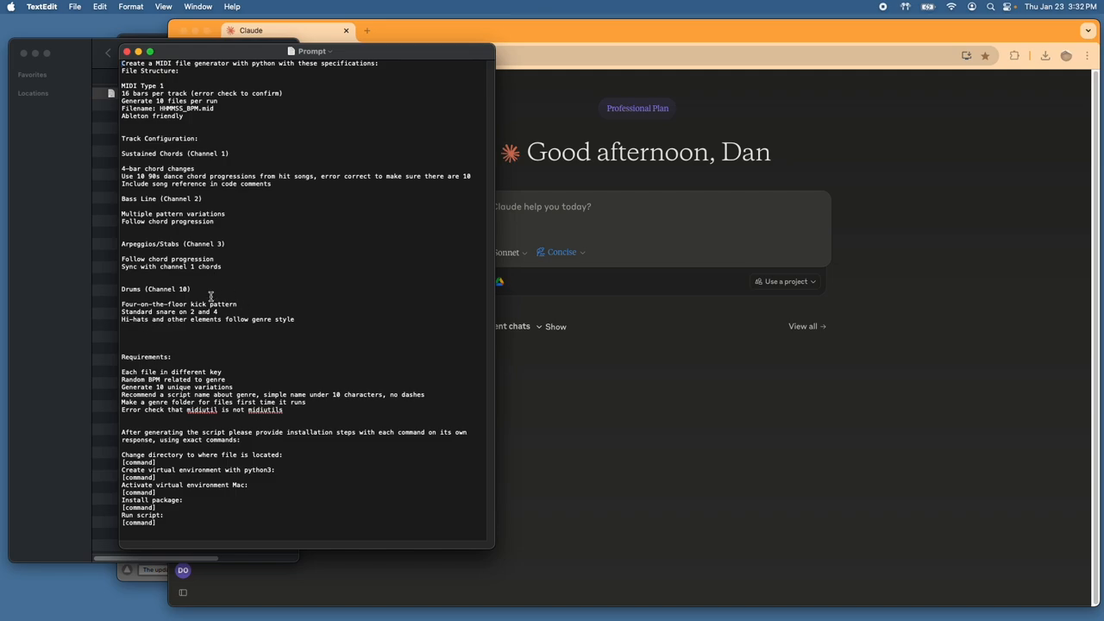
mouse_move(213, 297)
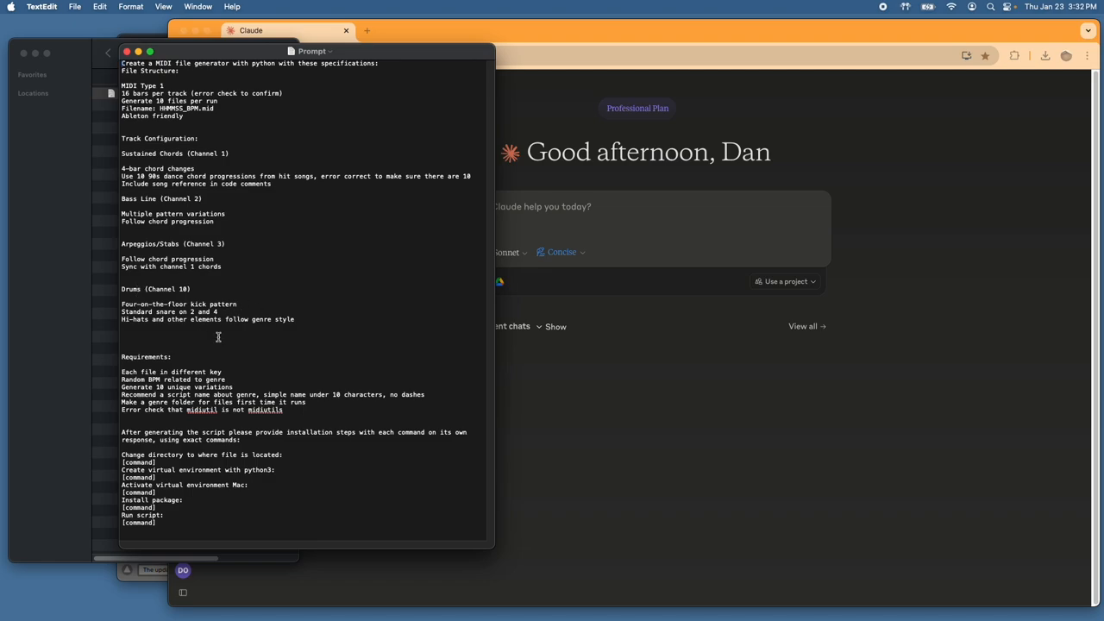
mouse_move(216, 336)
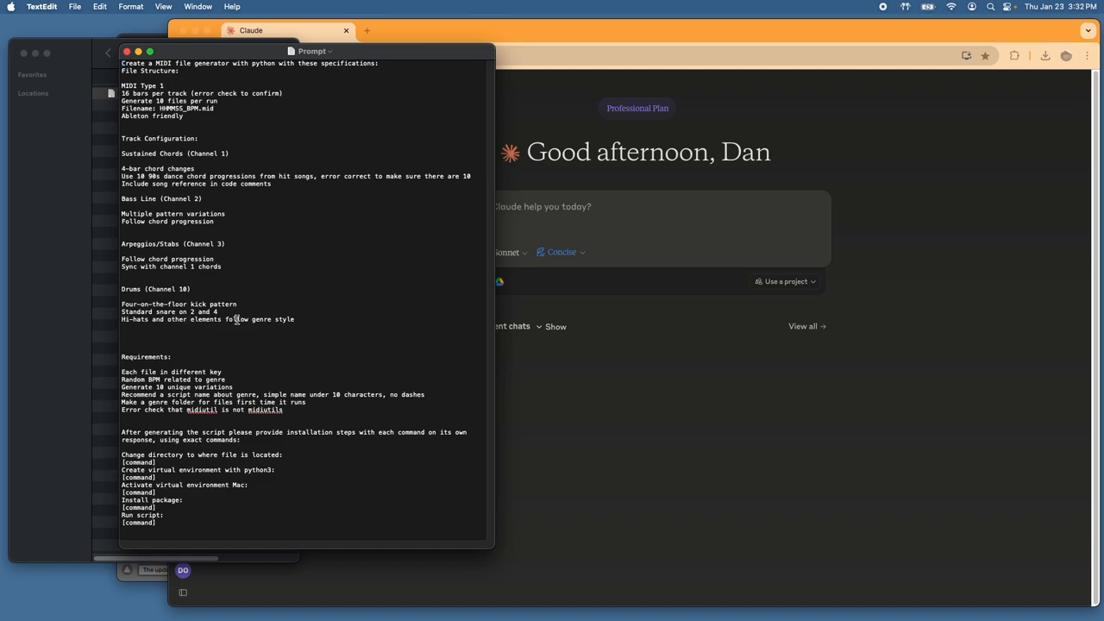
mouse_move(221, 231)
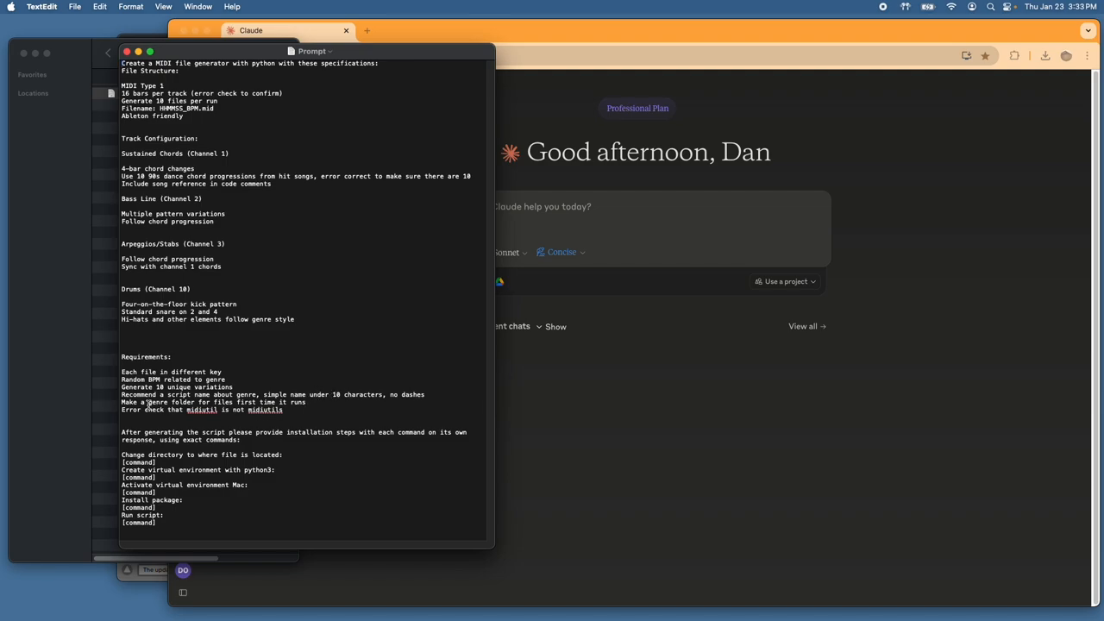
mouse_move(222, 417)
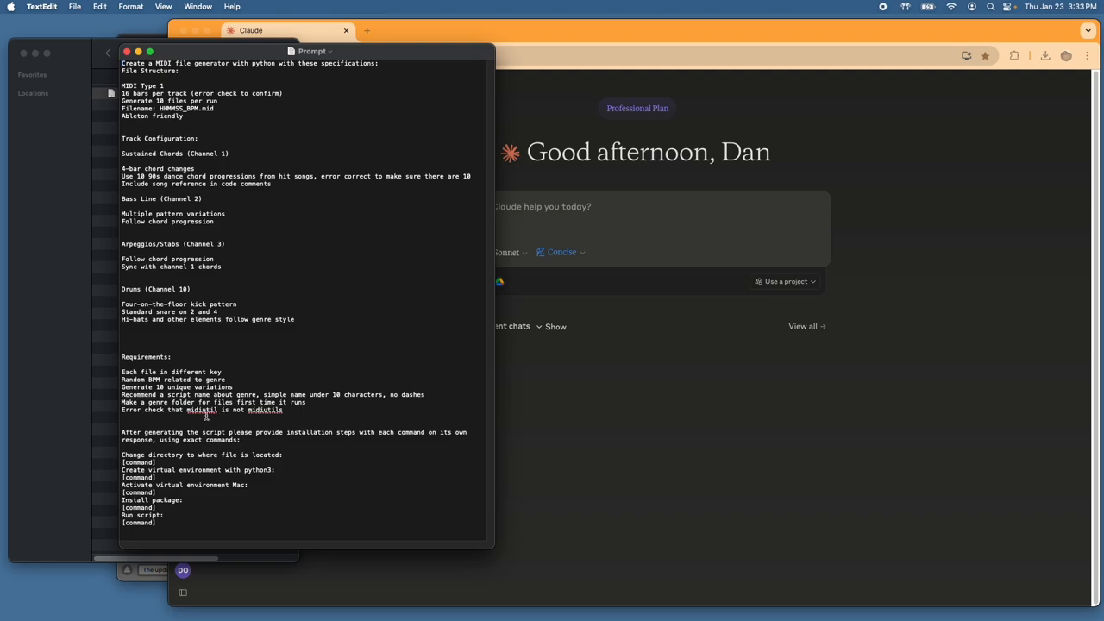
mouse_move(218, 411)
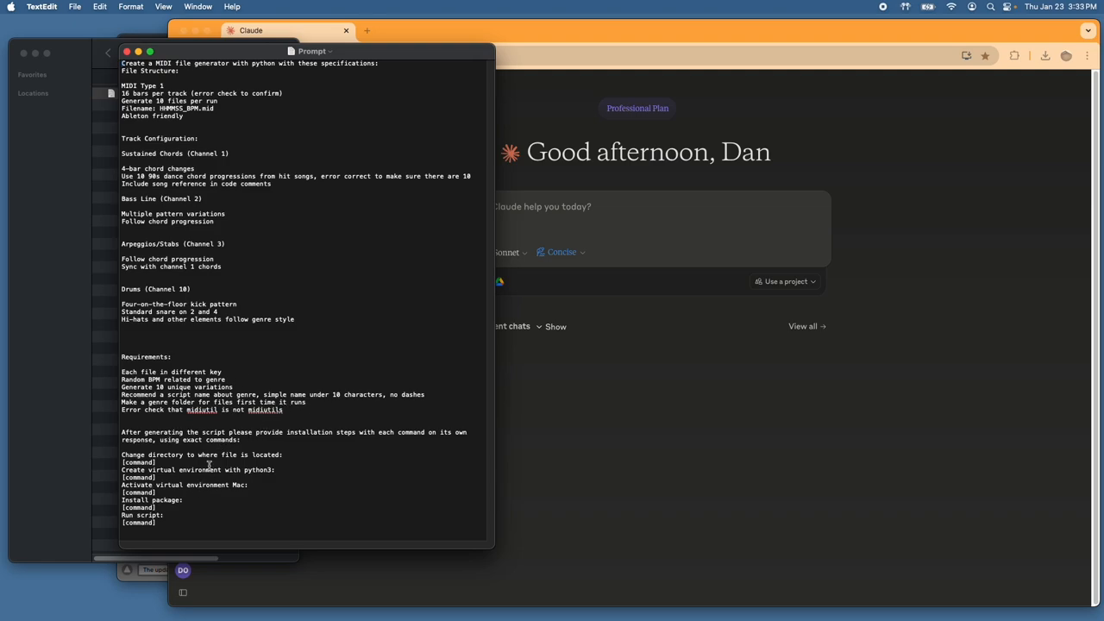
mouse_move(179, 469)
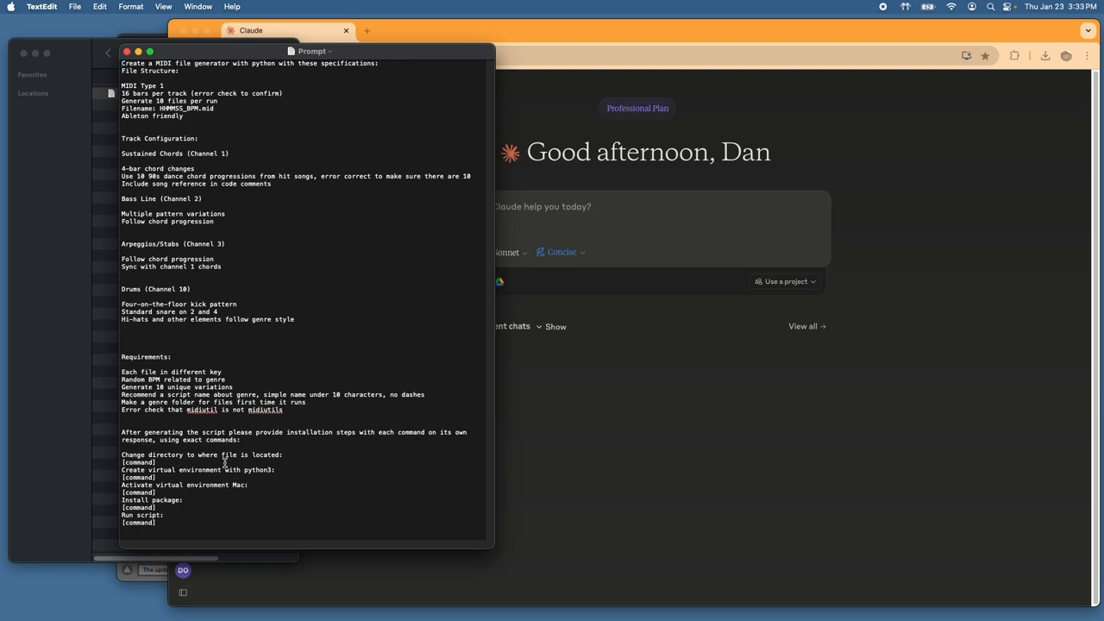
mouse_move(179, 495)
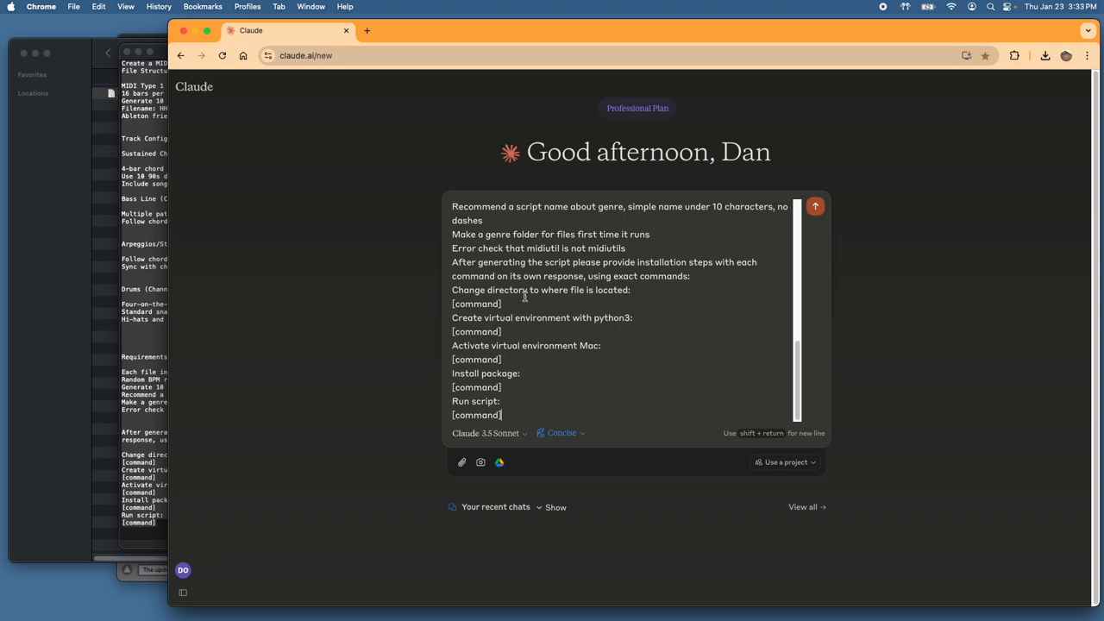
Step: Send the pasted MIDI generator prompt to Claude and scroll down to its reply
left_click(815, 206)
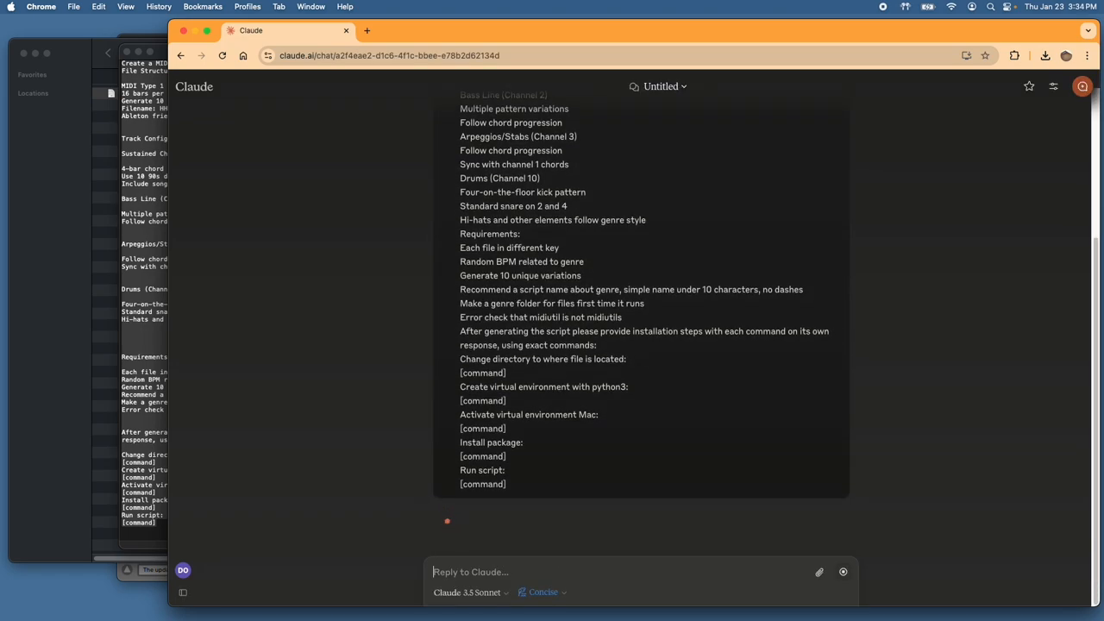
scroll("down", 3)
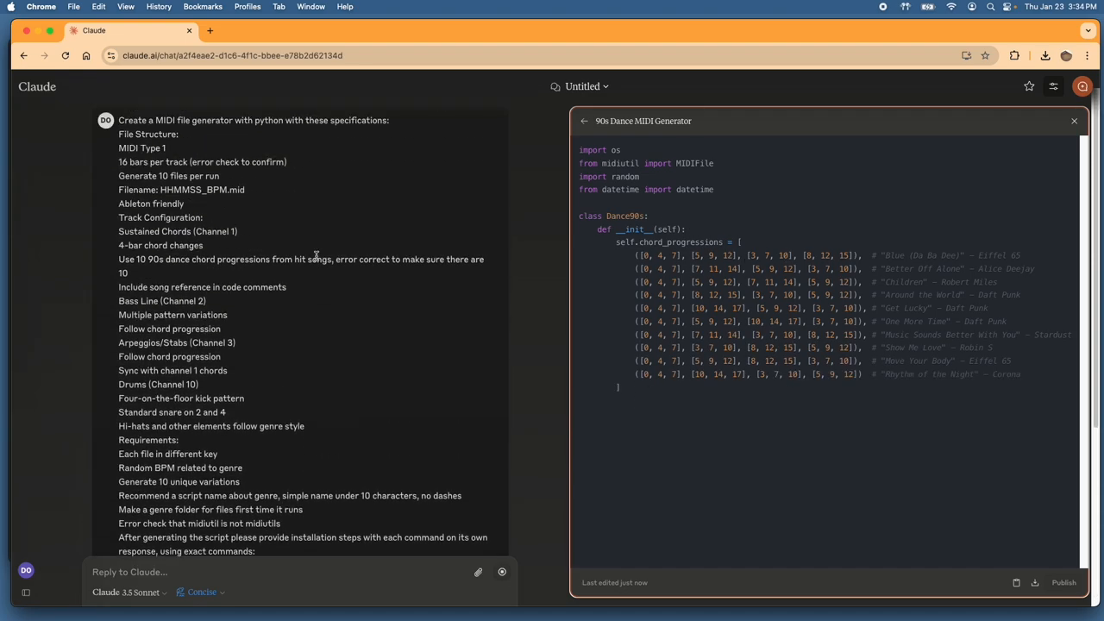
scroll("down", 3)
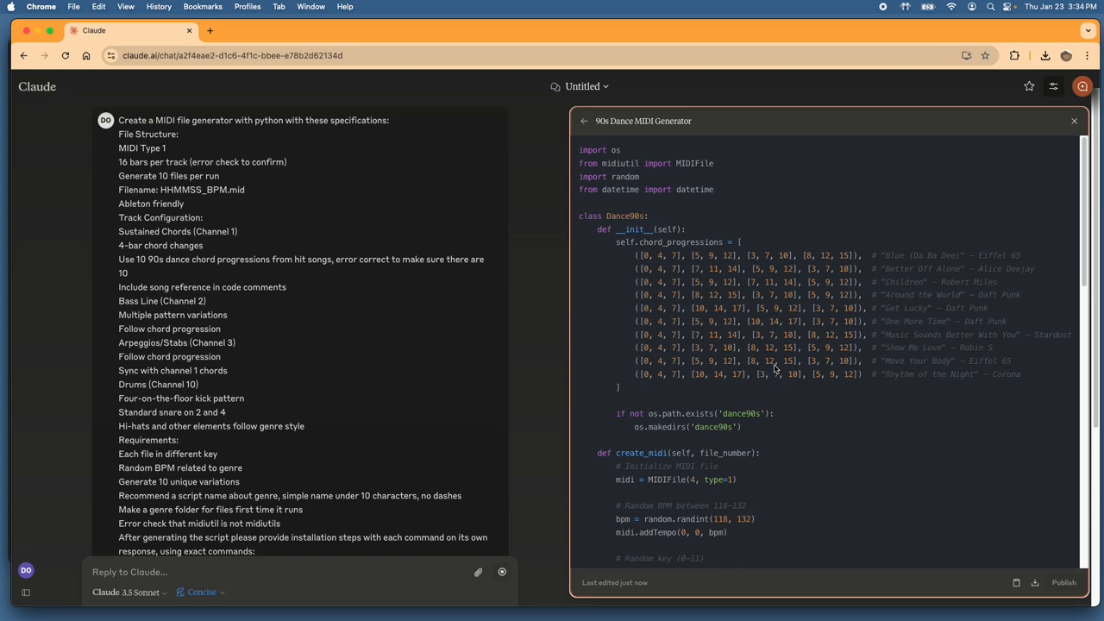
scroll("down", 3)
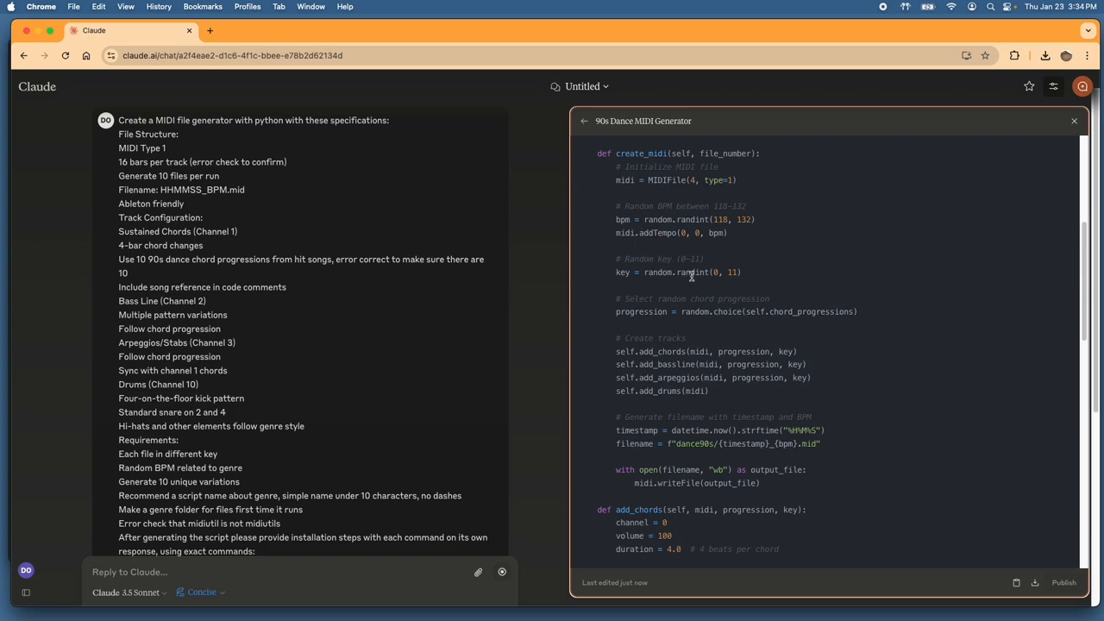
scroll("down", 3)
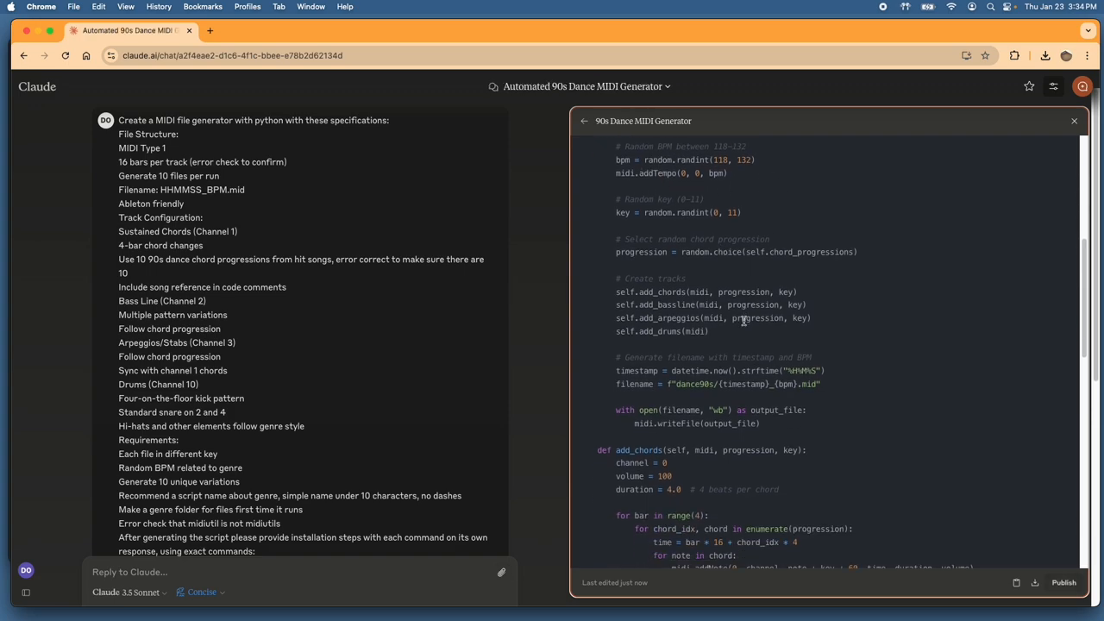
scroll("down", 3)
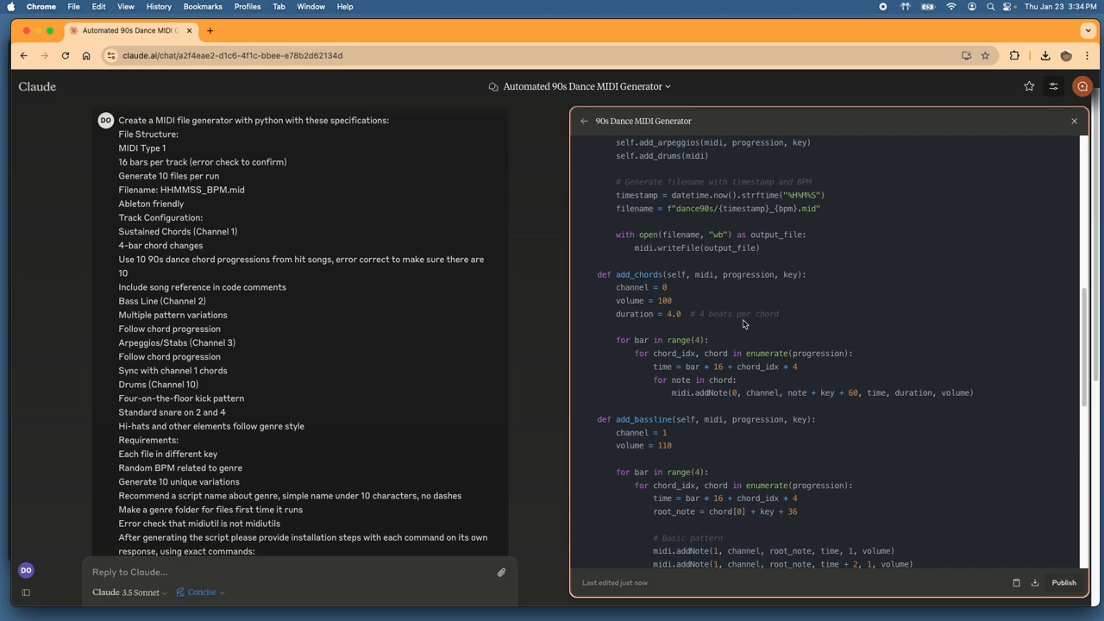
scroll("down", 3)
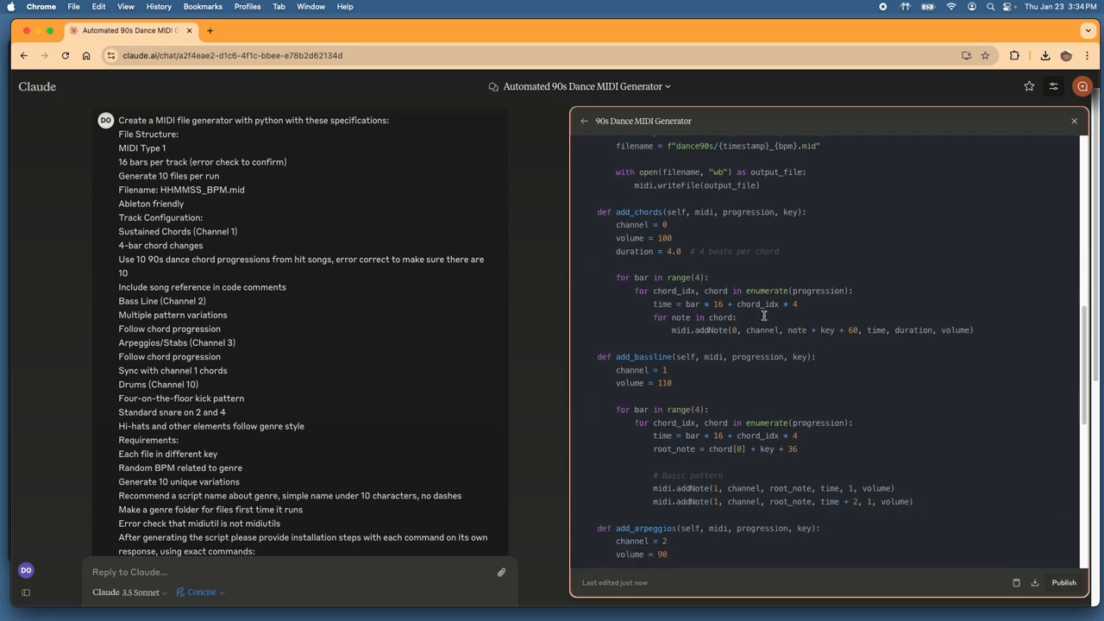
scroll("down", 3)
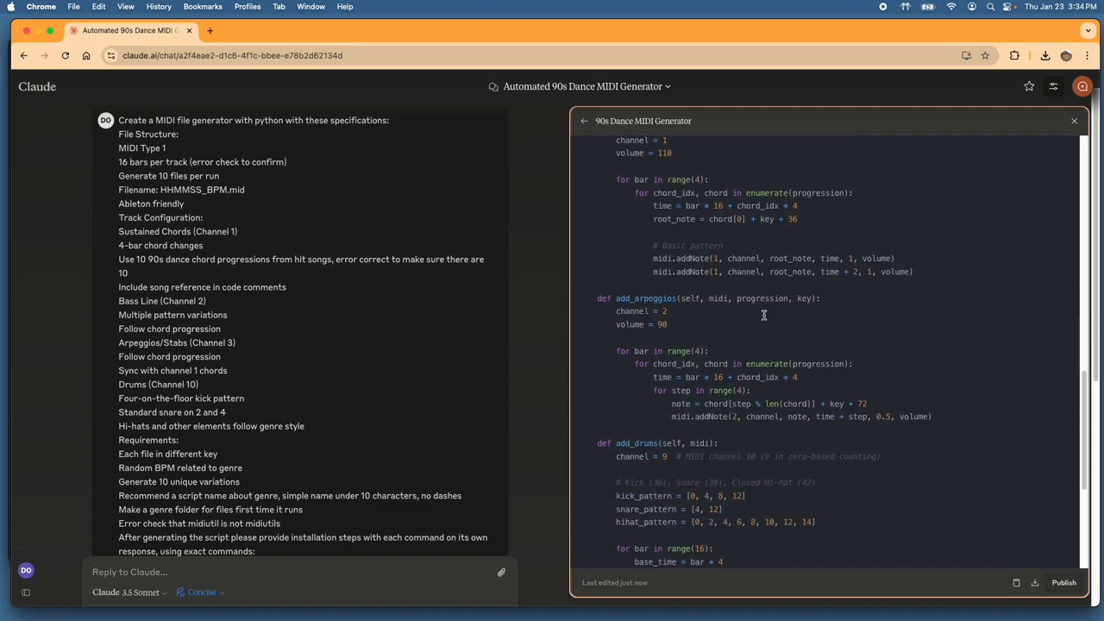
scroll("down", 3)
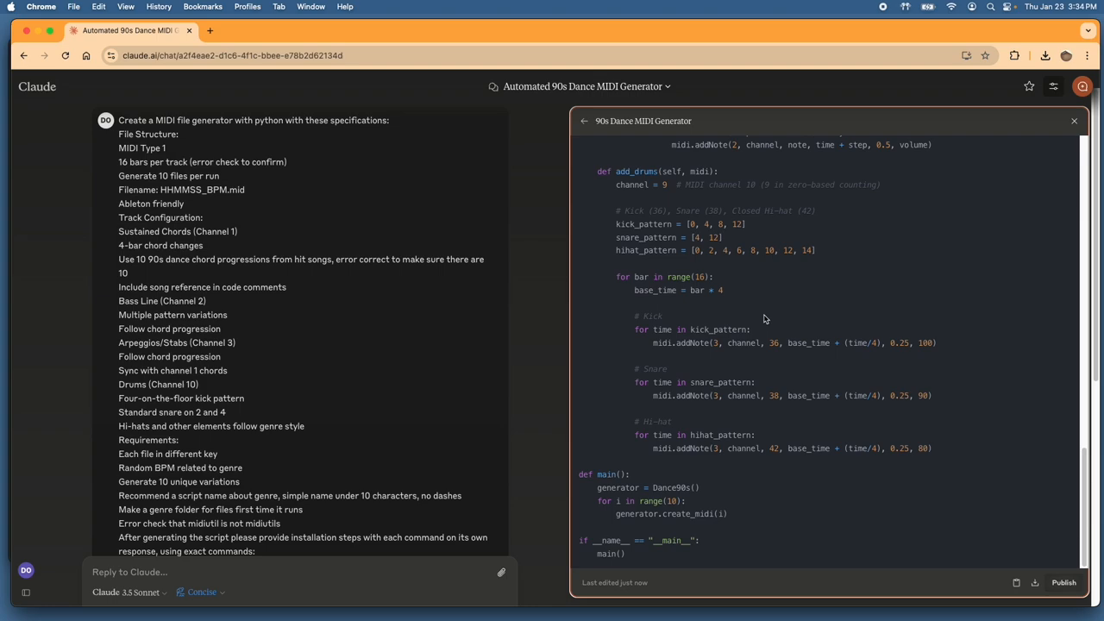
mouse_move(966, 483)
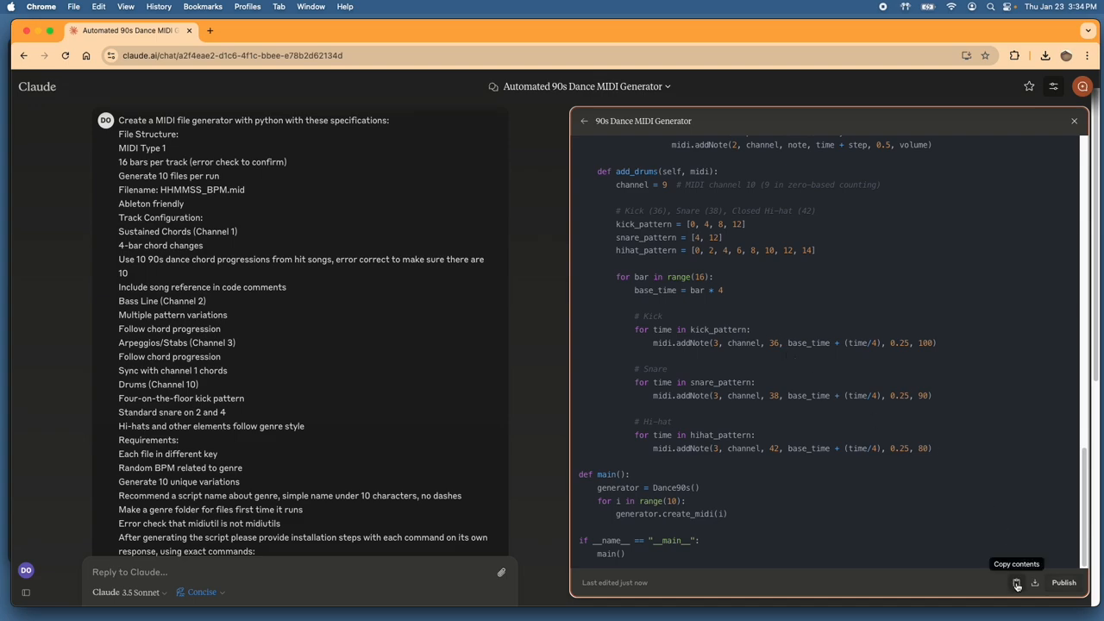
mouse_move(711, 398)
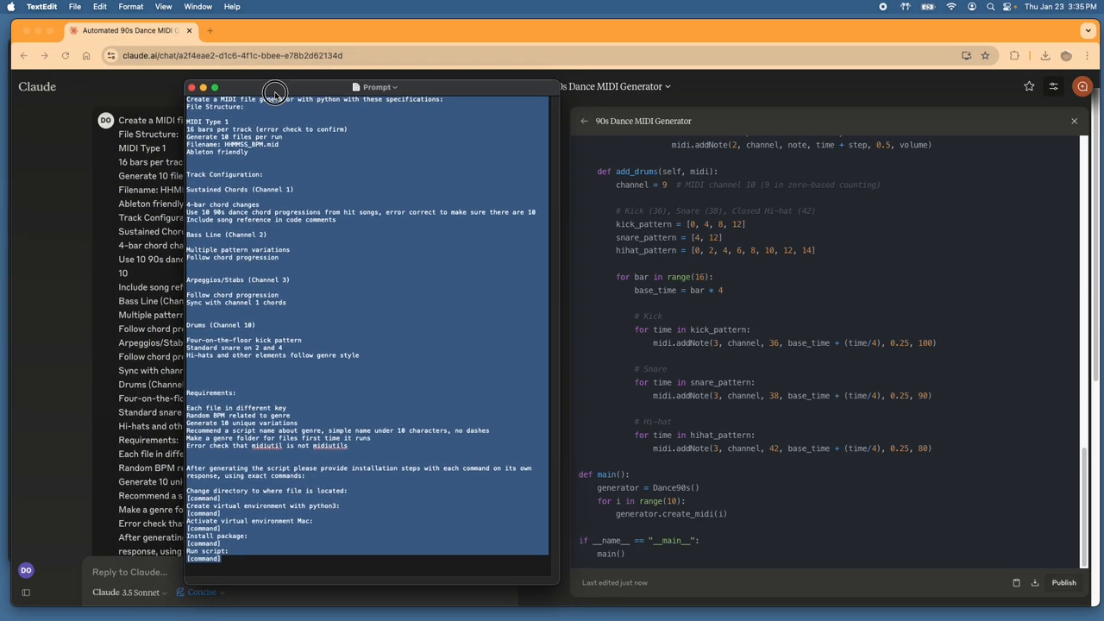
Step: Move the Prompt window aside and paste the copied script into a new TextEdit document
left_click_drag(274, 86, 224, 86)
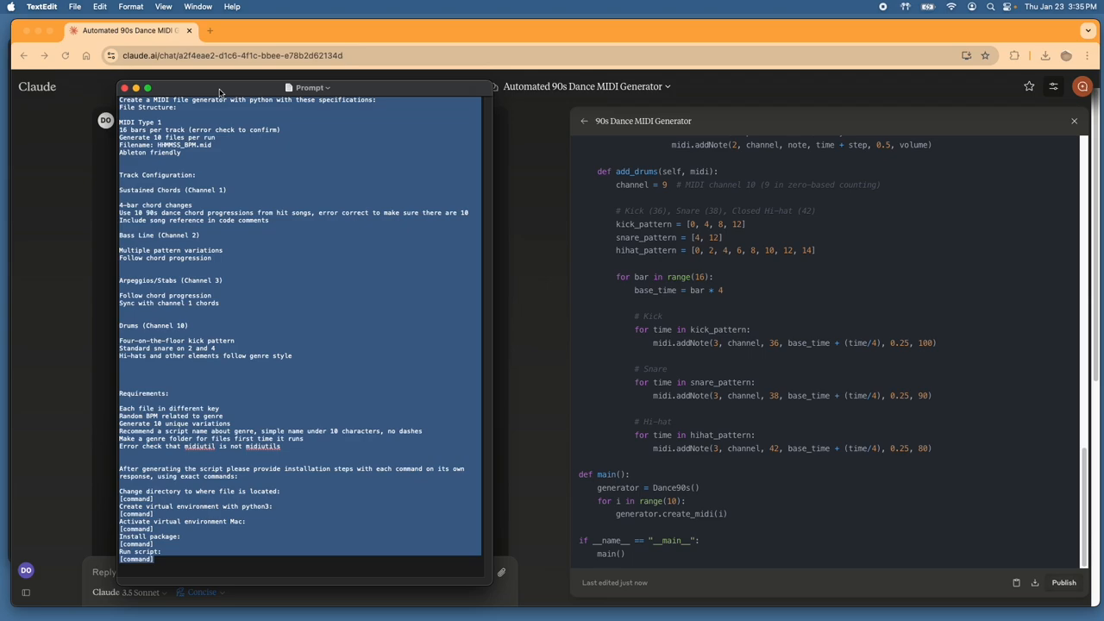
left_click(75, 6)
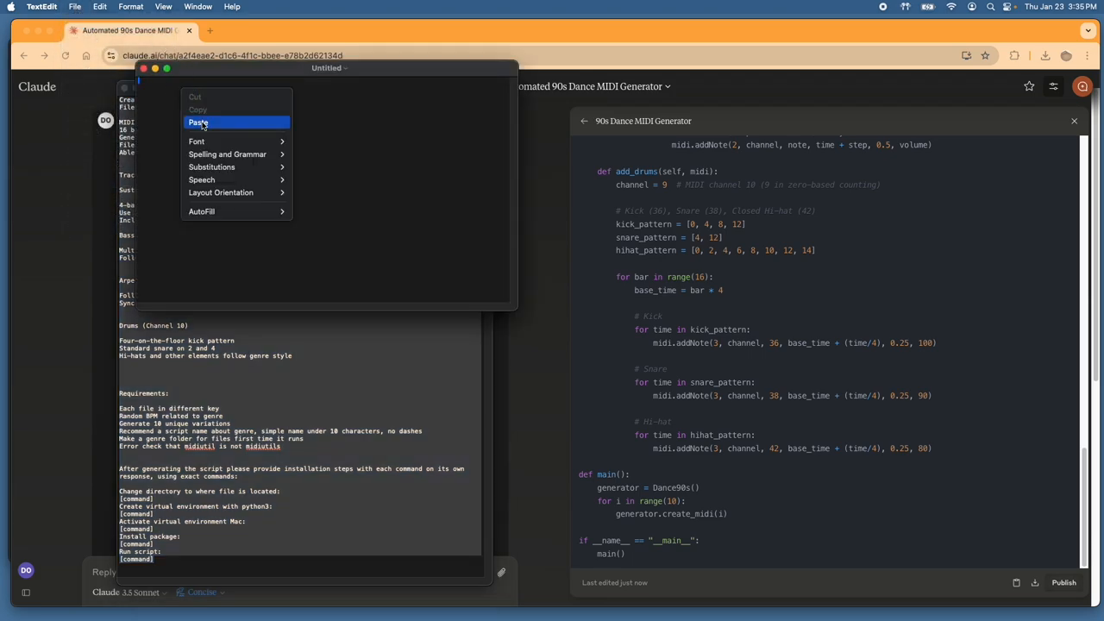
left_click(198, 122)
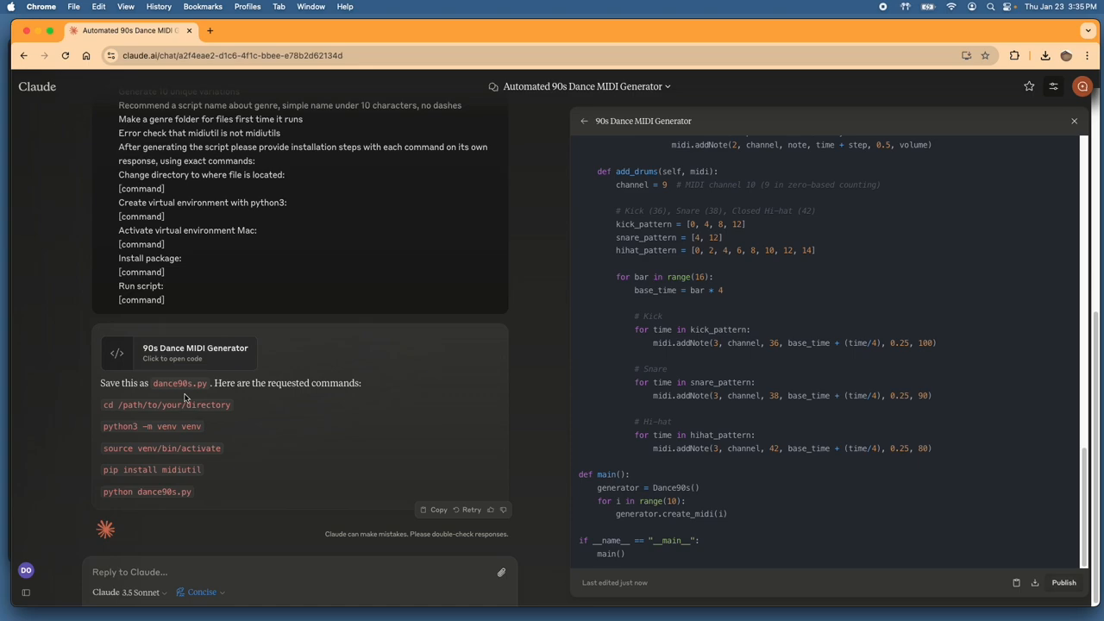
mouse_move(201, 383)
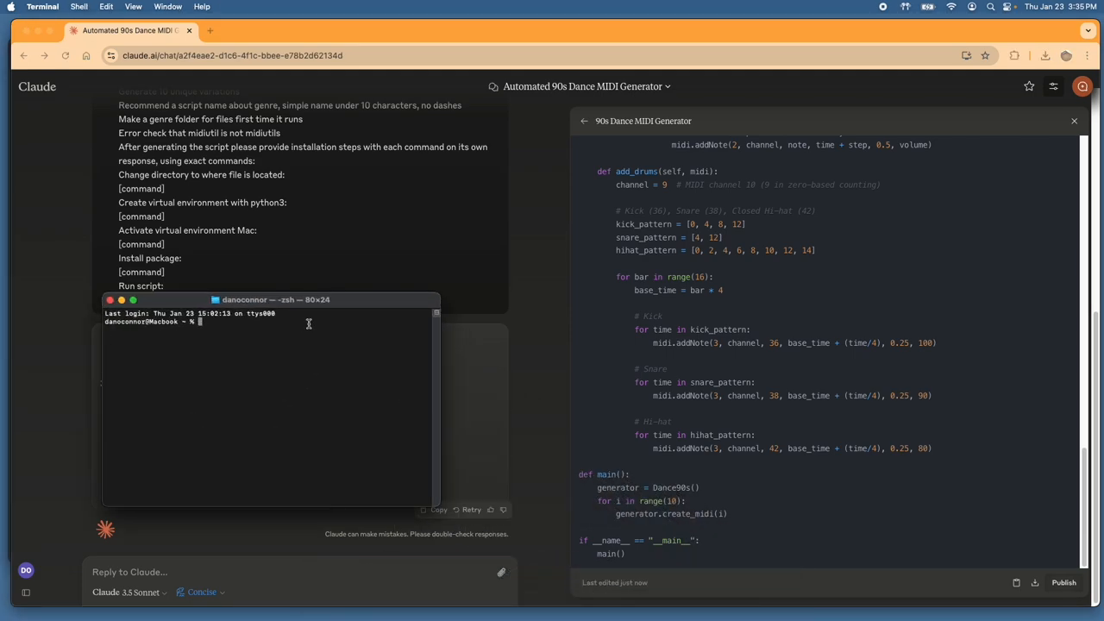
Step: Focus the new zsh Terminal window
left_click(621, 578)
type("dance90s")
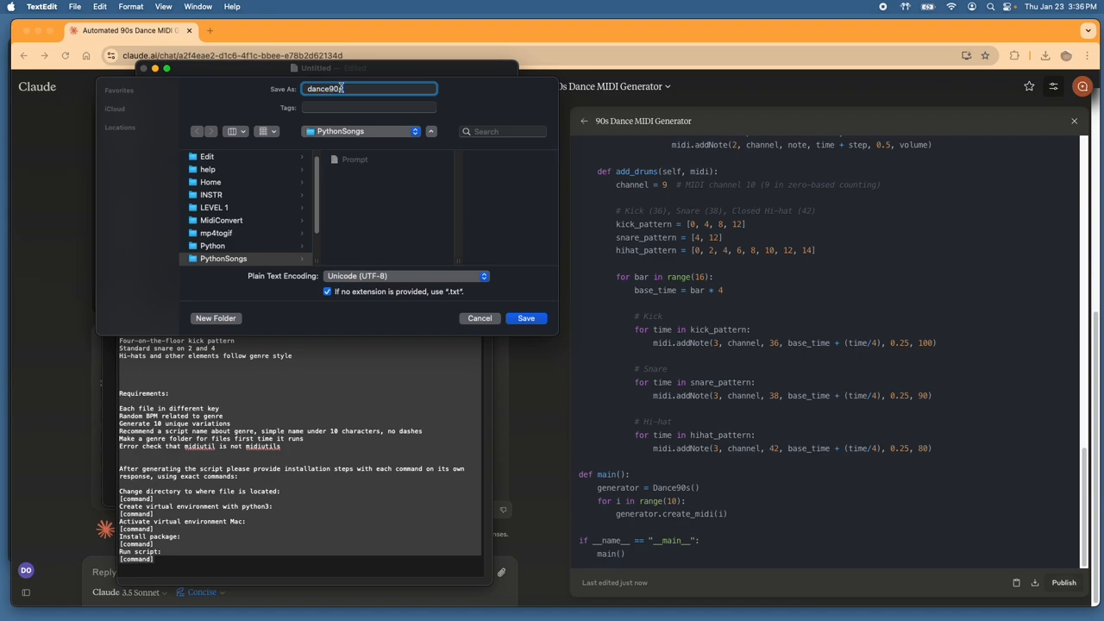
Step: Name the script dance90s.py and save it into PythonSongs
type(".py")
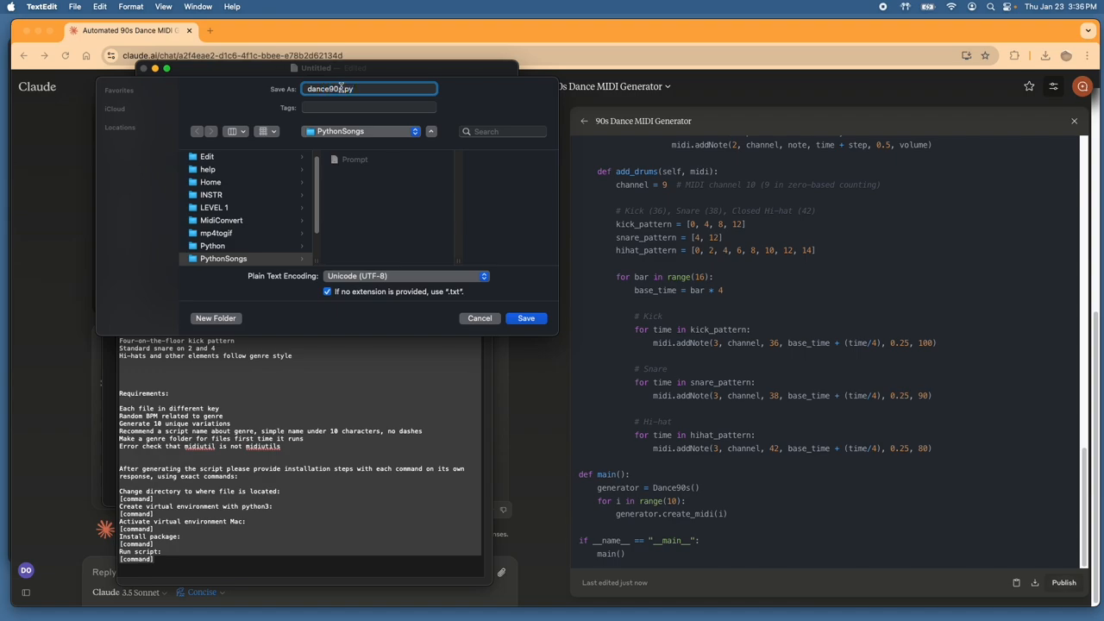
left_click(526, 317)
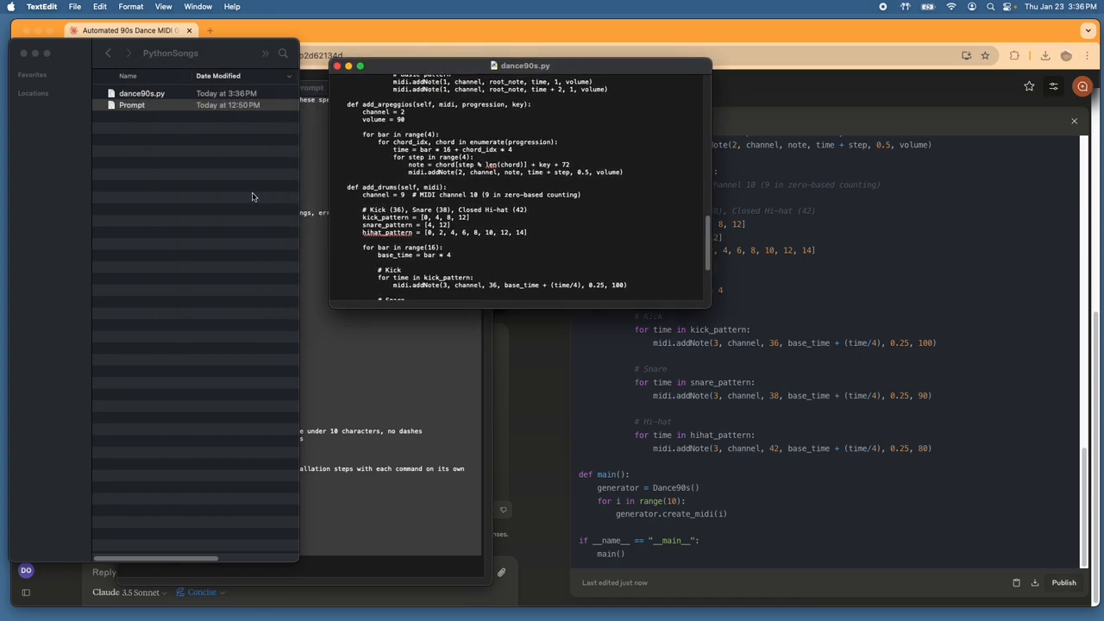
mouse_move(992, 9)
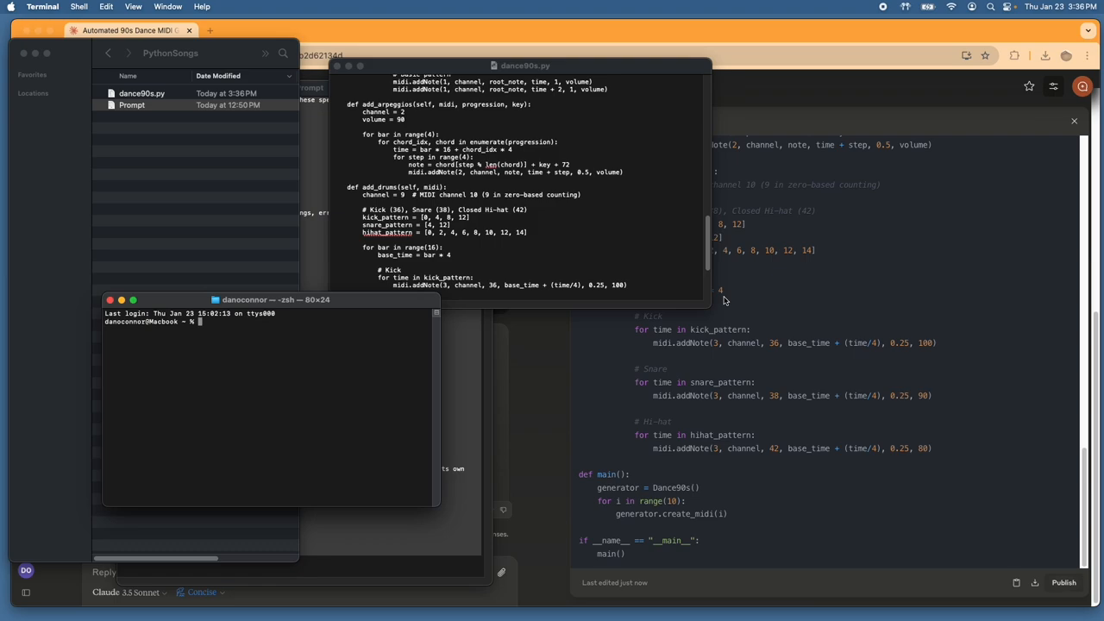
Step: Move the Terminal window toward the centre of the screen
left_click_drag(276, 300, 473, 226)
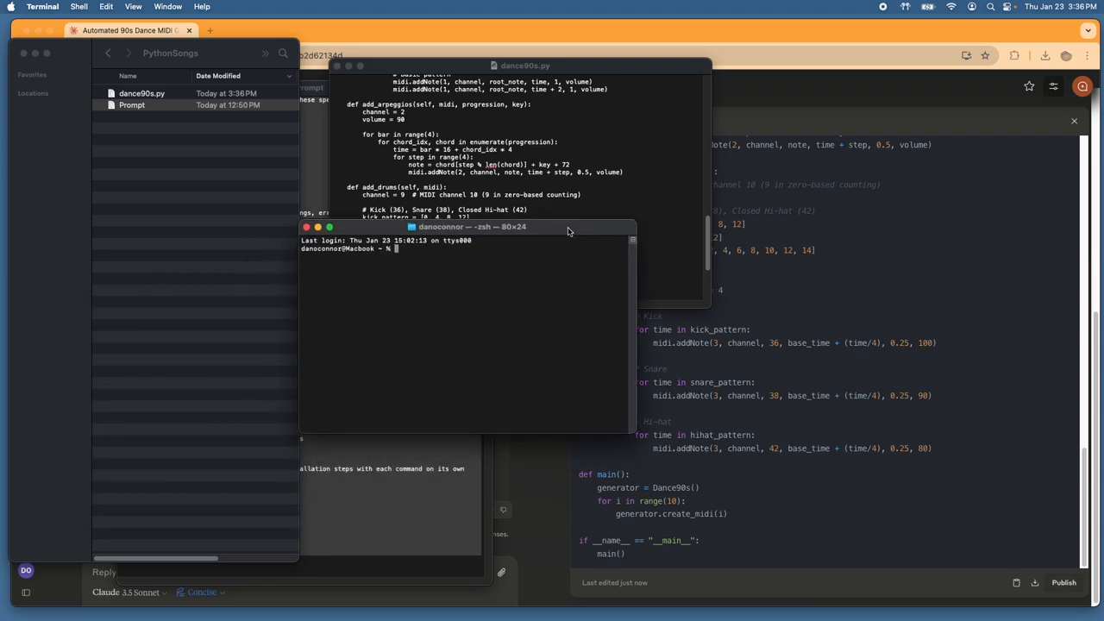
mouse_move(197, 134)
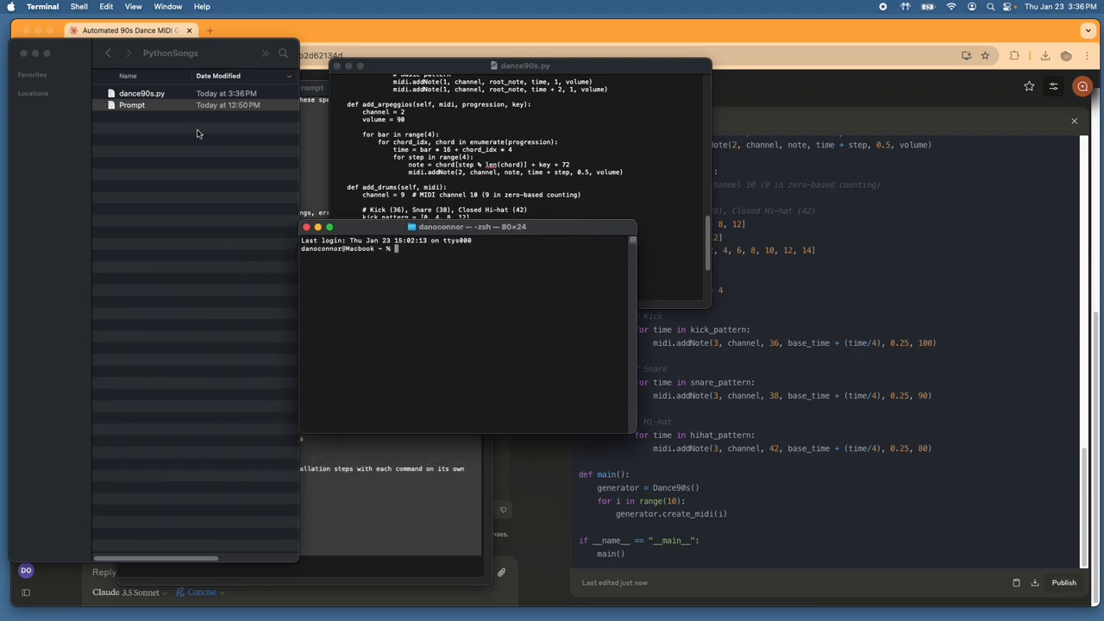
mouse_move(520, 481)
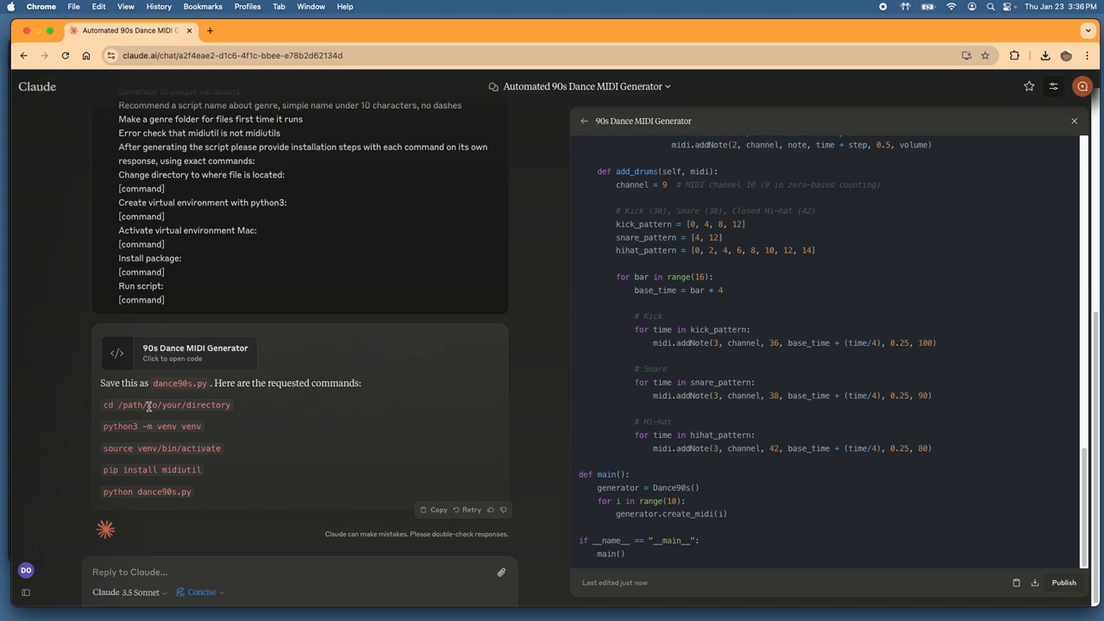
mouse_move(207, 429)
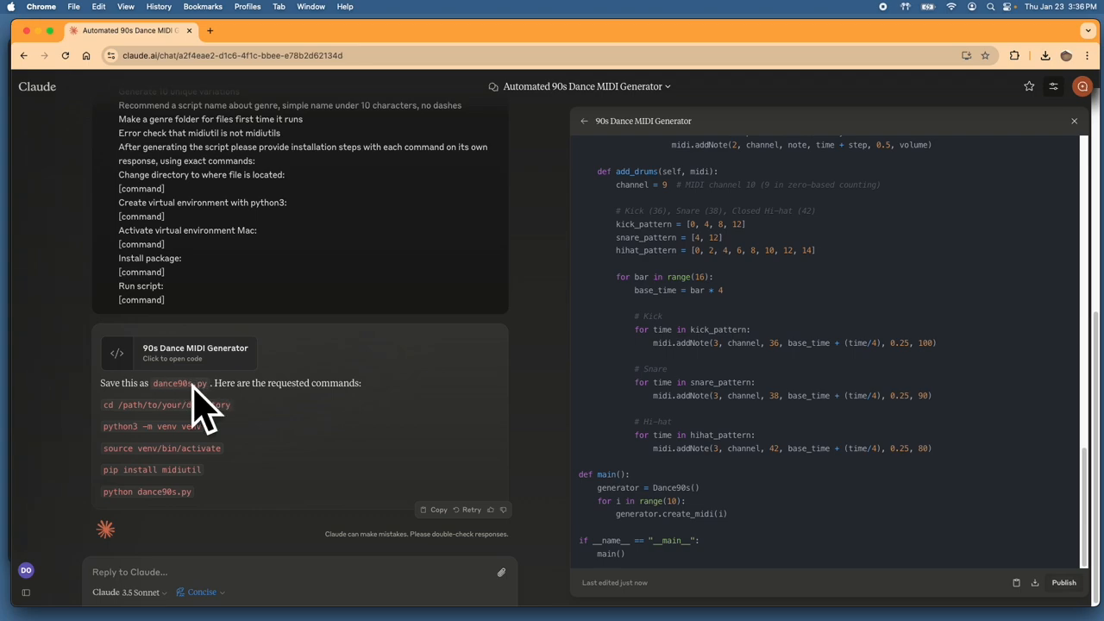
mouse_move(423, 420)
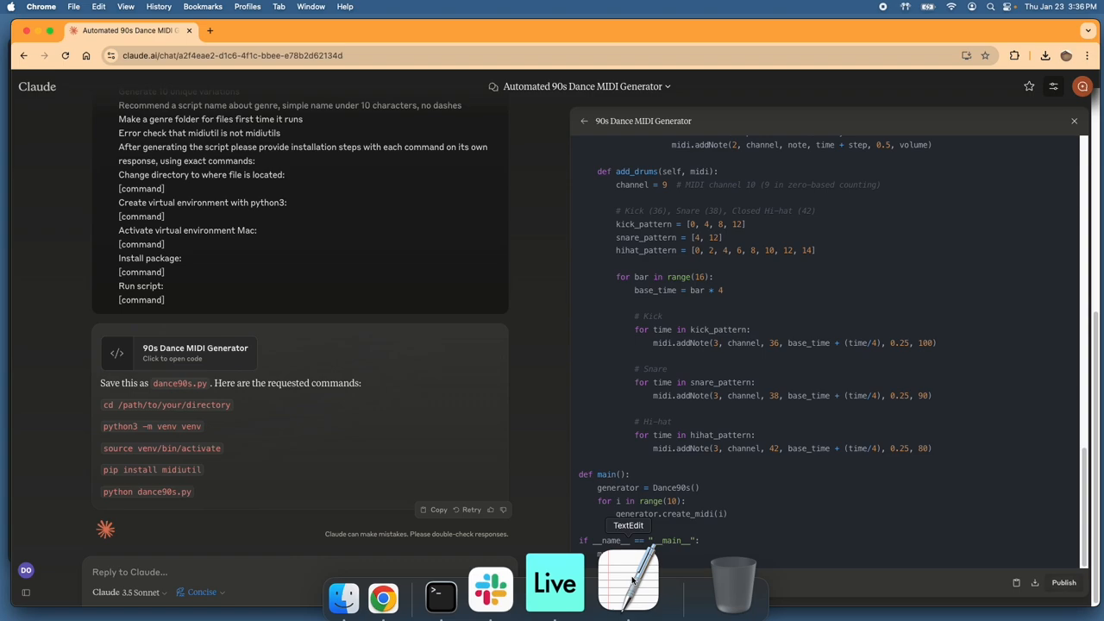
mouse_move(419, 595)
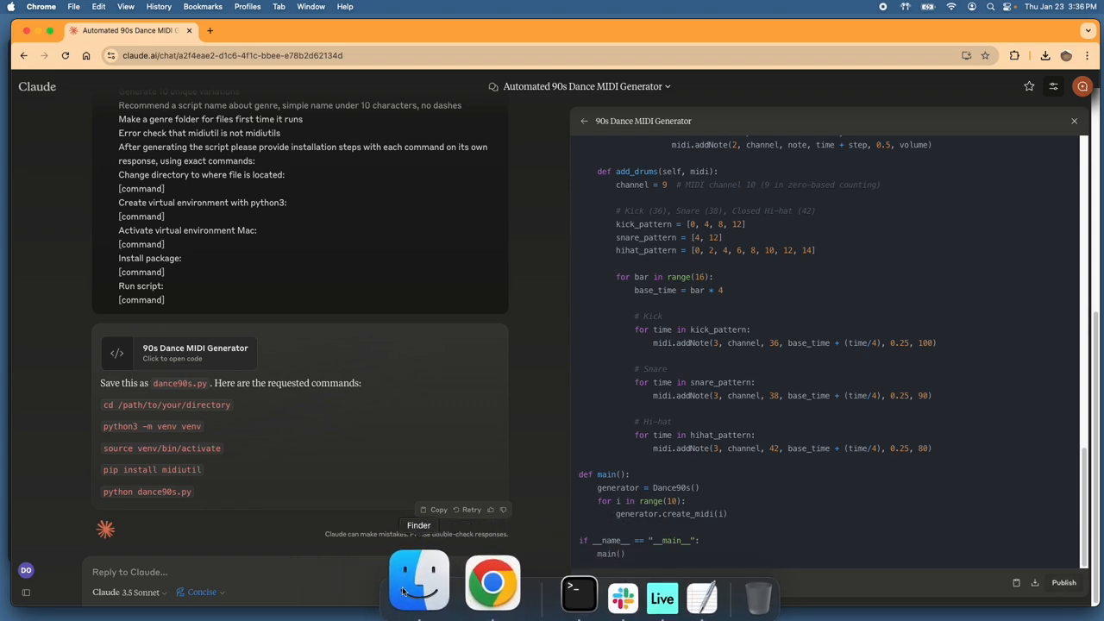
Step: Show Get Info for dance90s.py to find its PythonSongs path, then return to Terminal
left_click(419, 579)
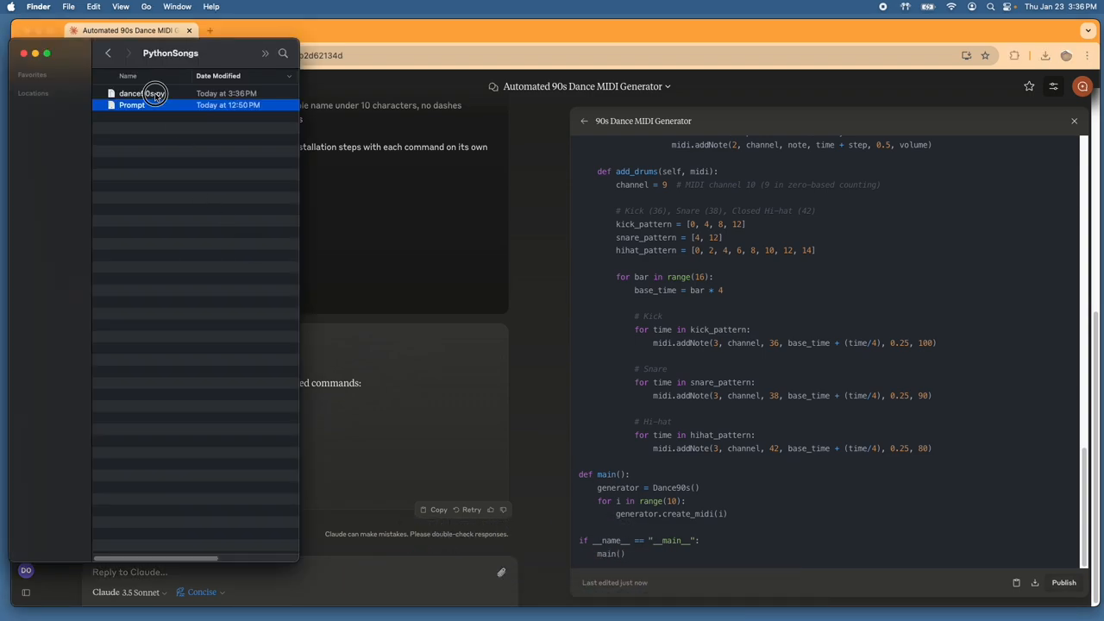
left_click(141, 93)
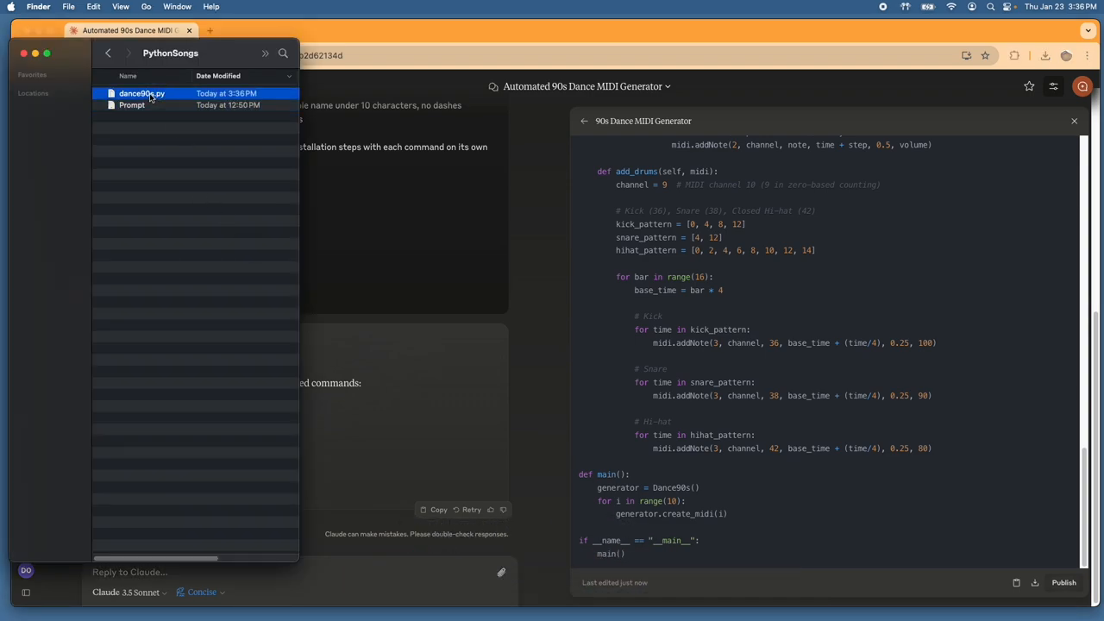
right_click(141, 93)
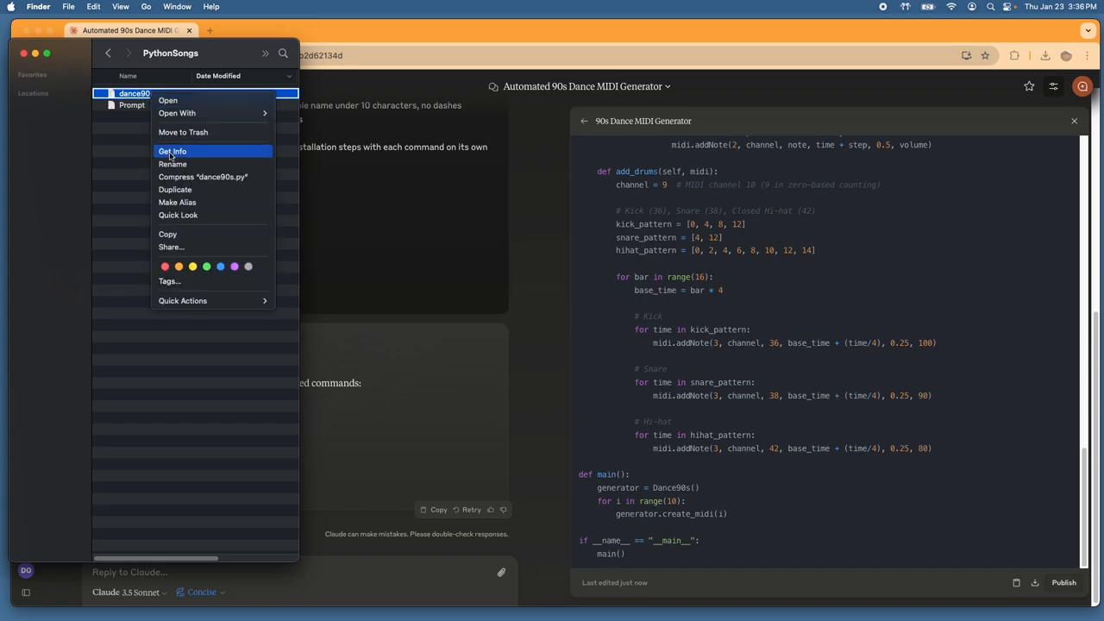
left_click(172, 151)
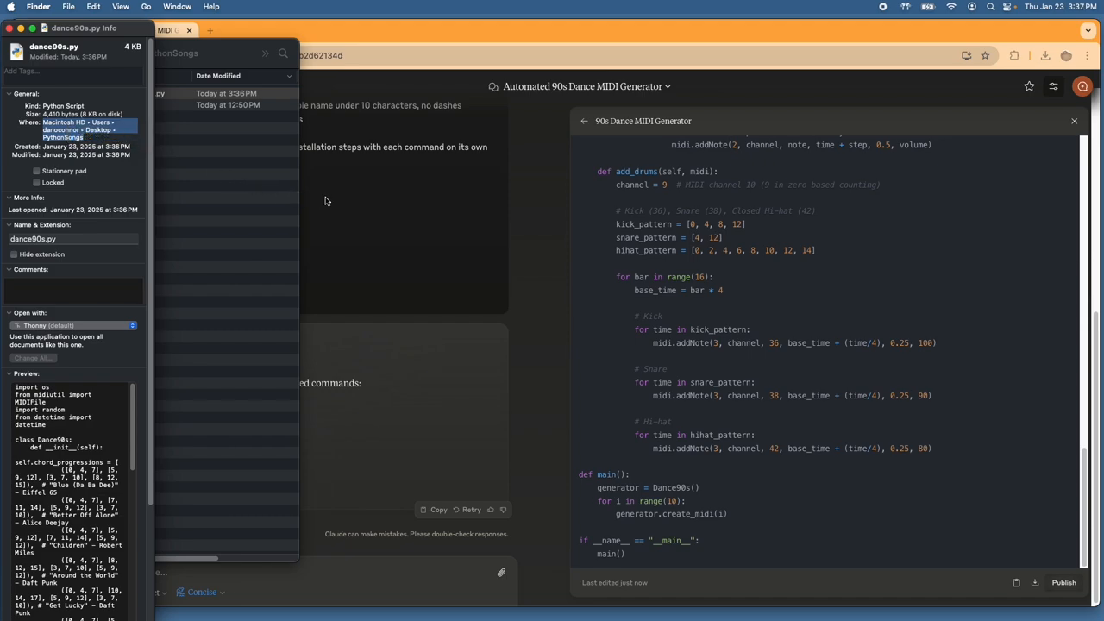
mouse_move(554, 582)
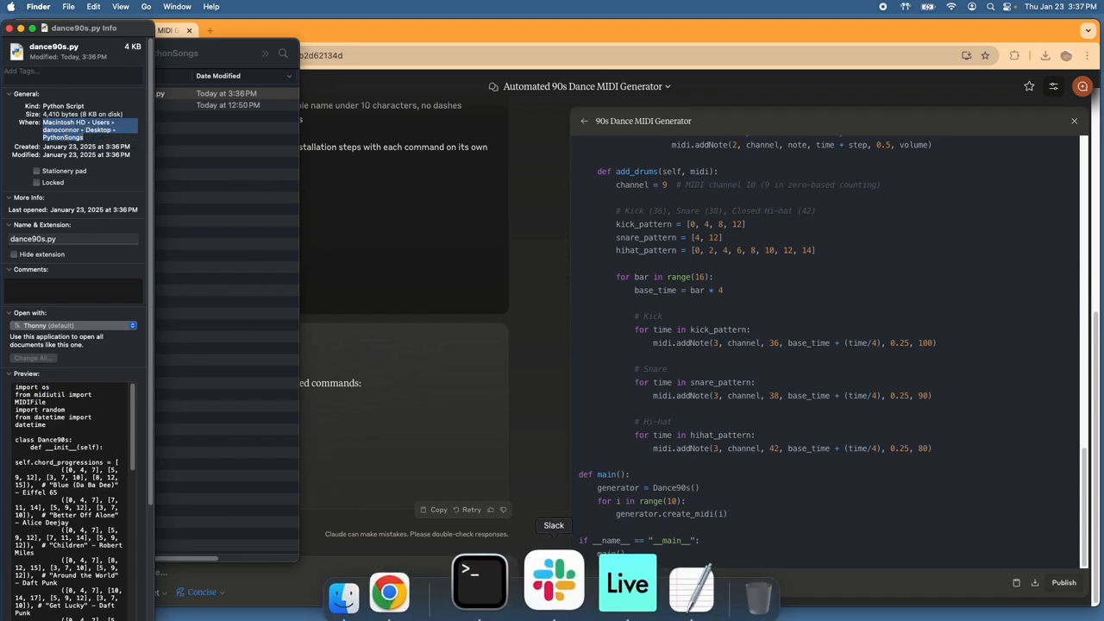
left_click(479, 583)
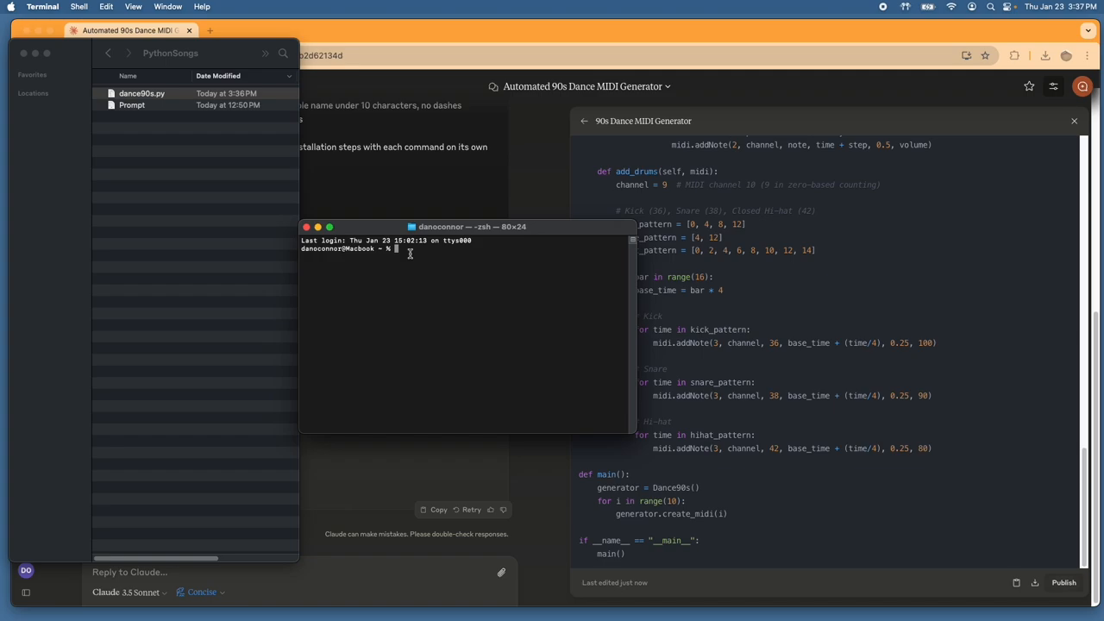
Step: Activate the virtual environment with 'source venv/bin/activate'
right_click(407, 250)
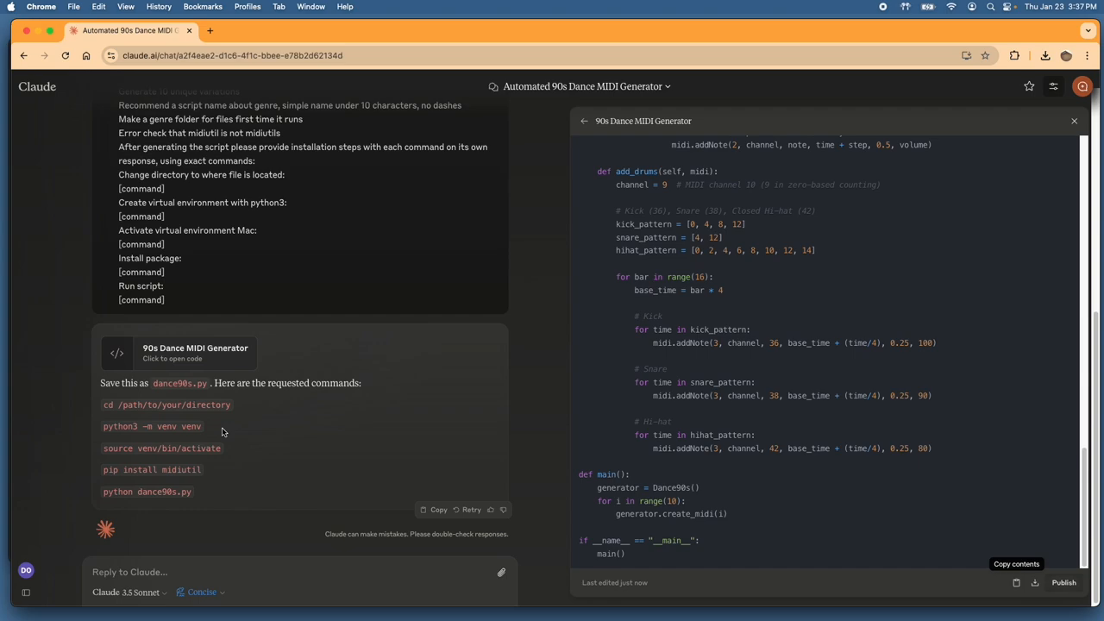
right_click(152, 427)
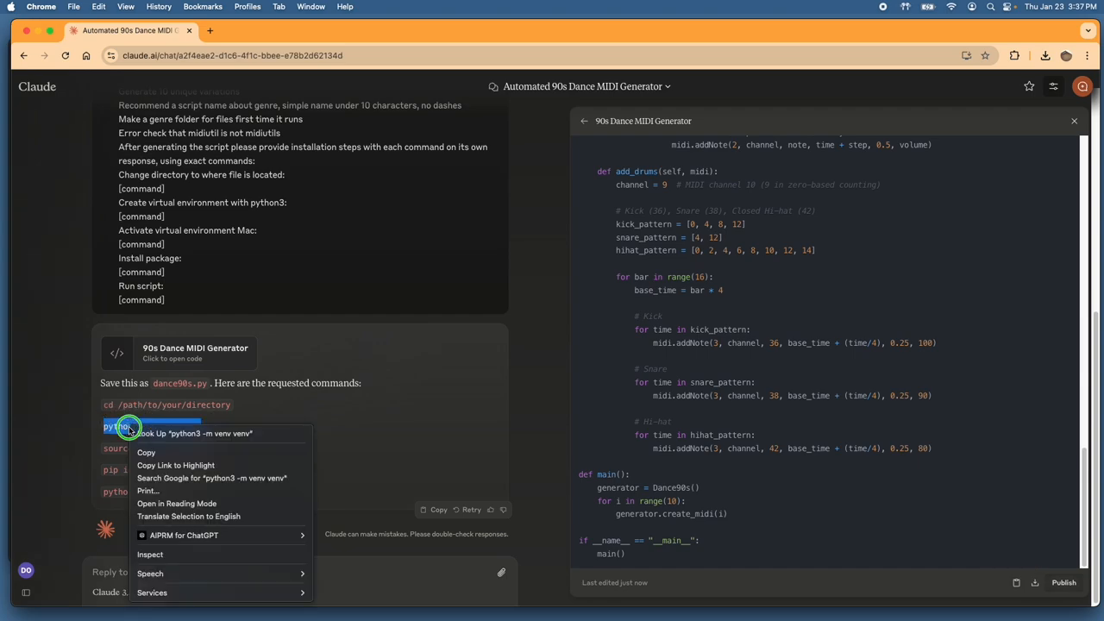
left_click(422, 338)
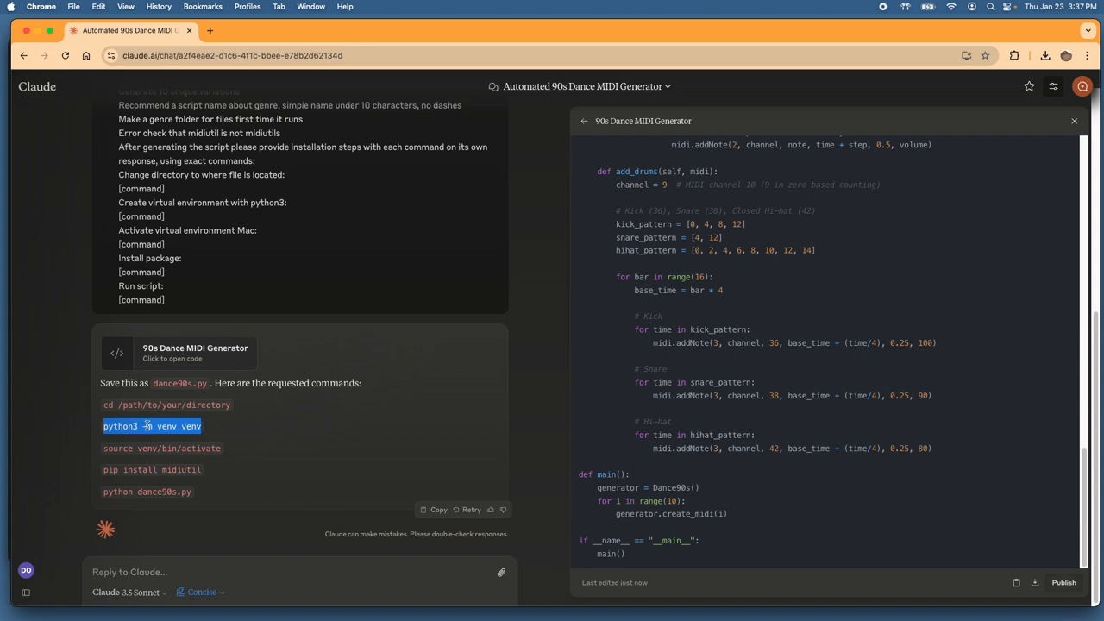
right_click(152, 426)
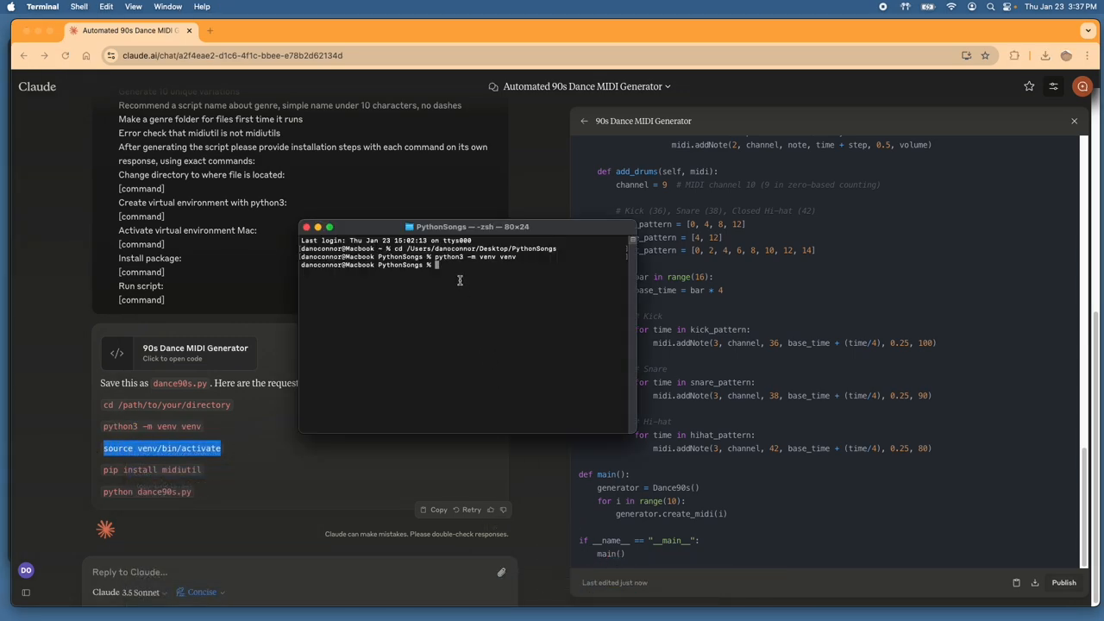
type("source venv/bin/activate")
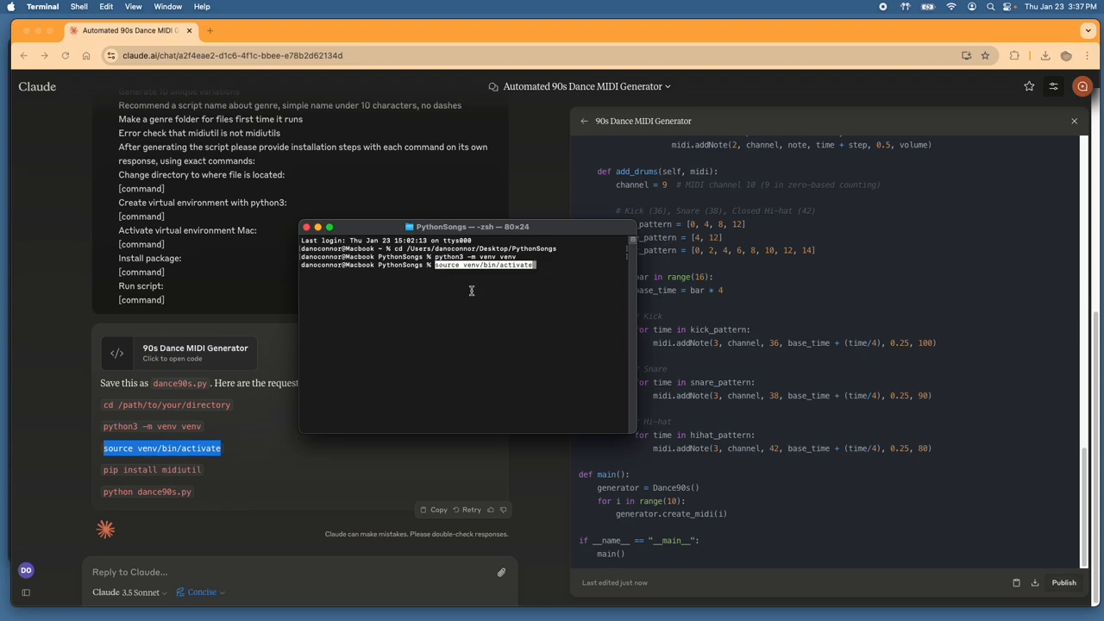
key("Return")
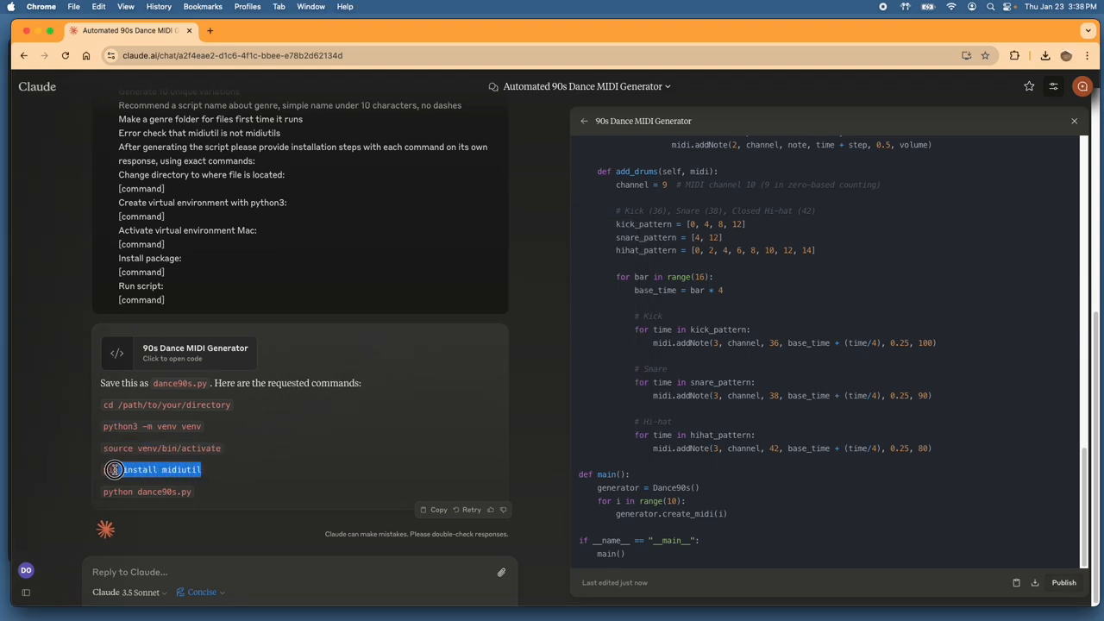
Step: Paste 'pip install midiutil' and the 'python dance90s.py' run command into Terminal
right_click(161, 470)
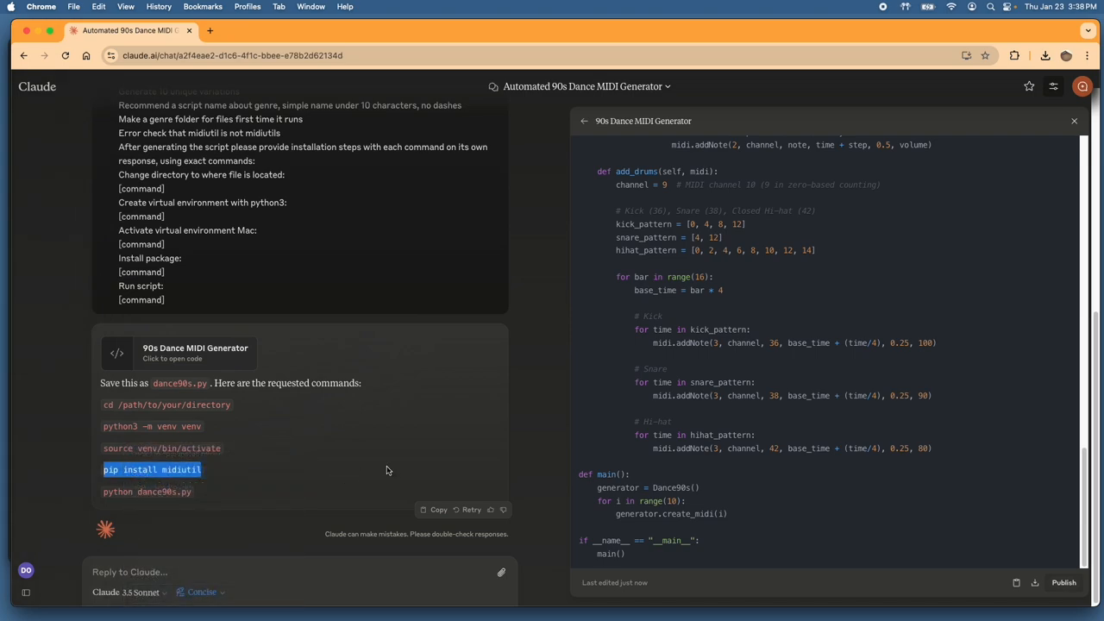
mouse_move(507, 587)
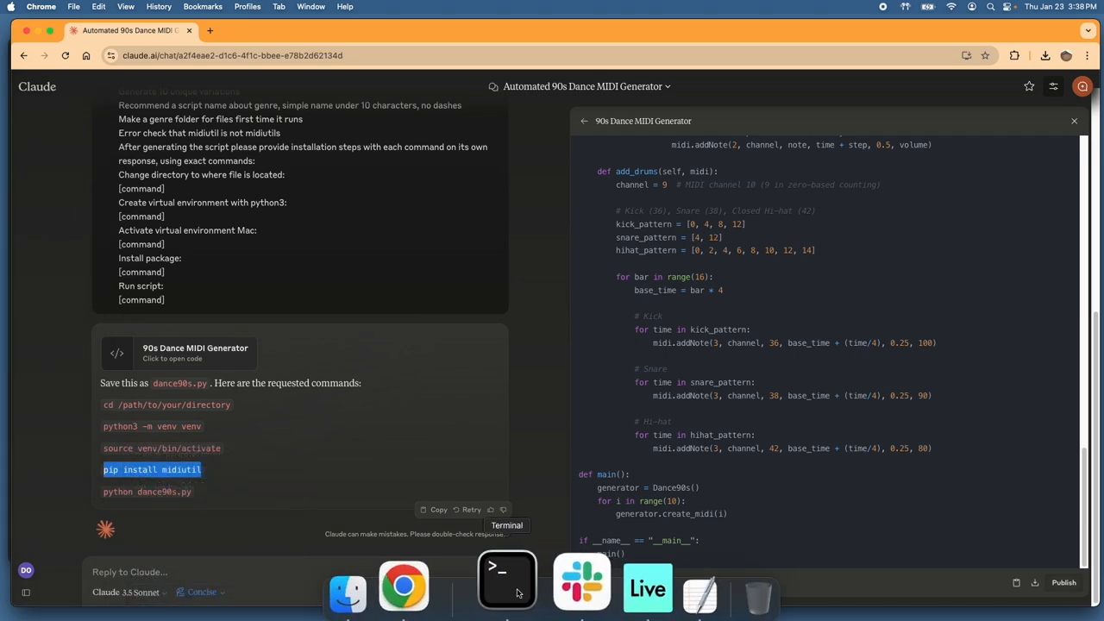
left_click(507, 587)
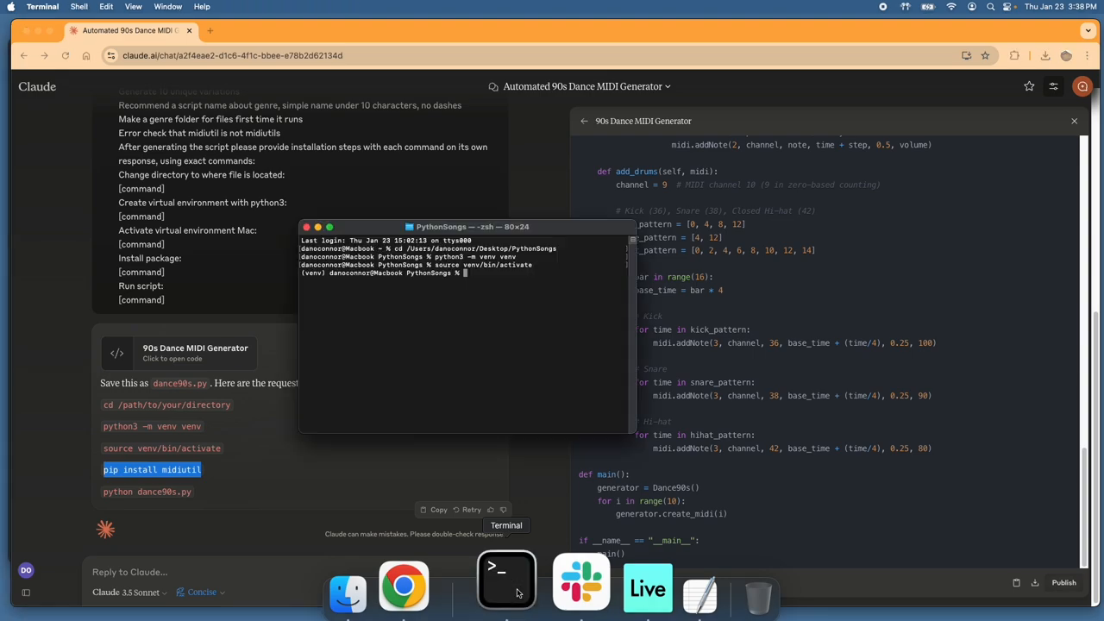
right_click(492, 273)
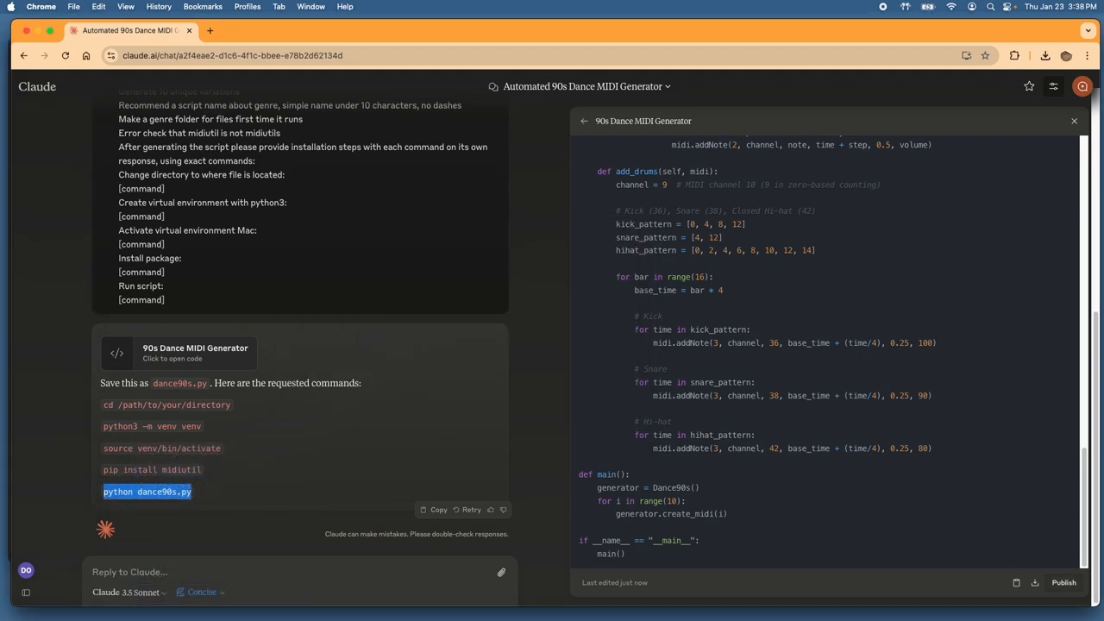
mouse_move(567, 586)
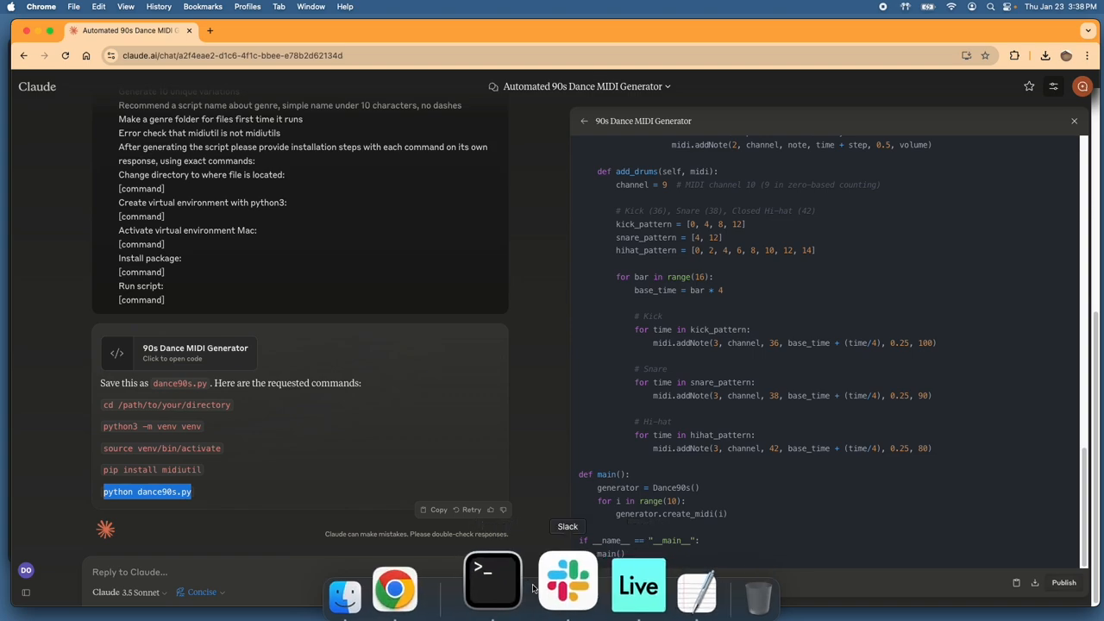
mouse_move(581, 587)
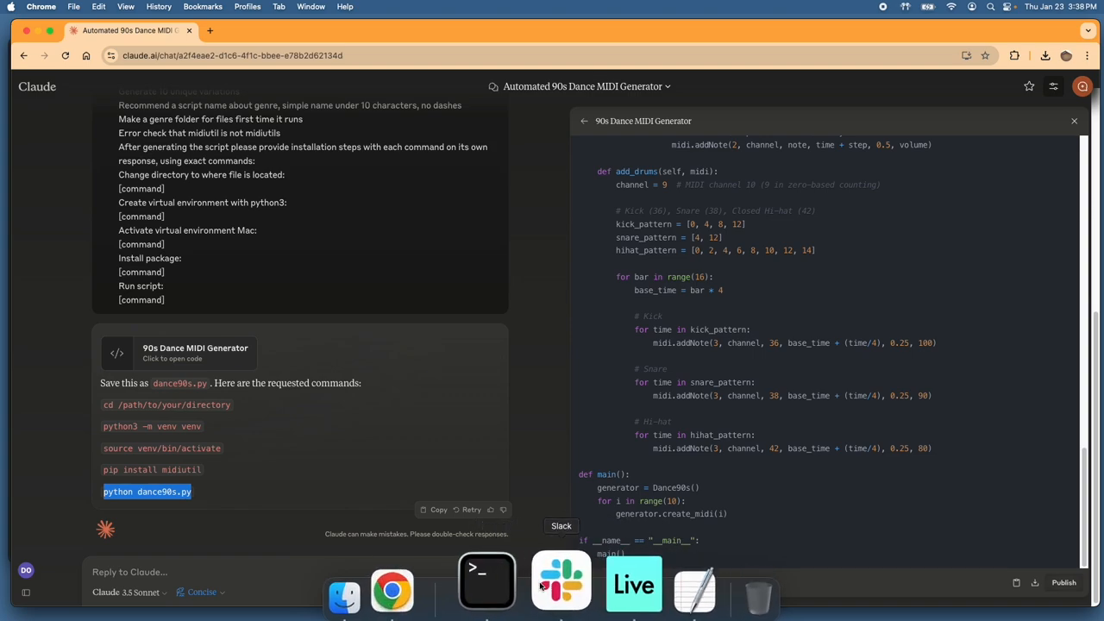
right_click(477, 314)
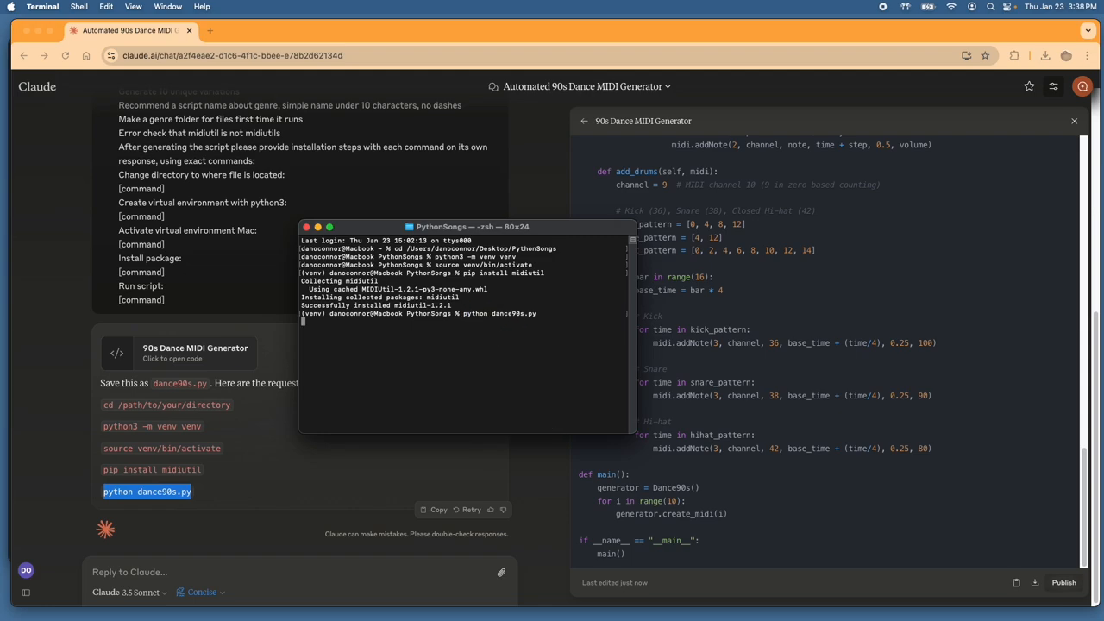
Step: Run python dance90s.py in Terminal
key("Return")
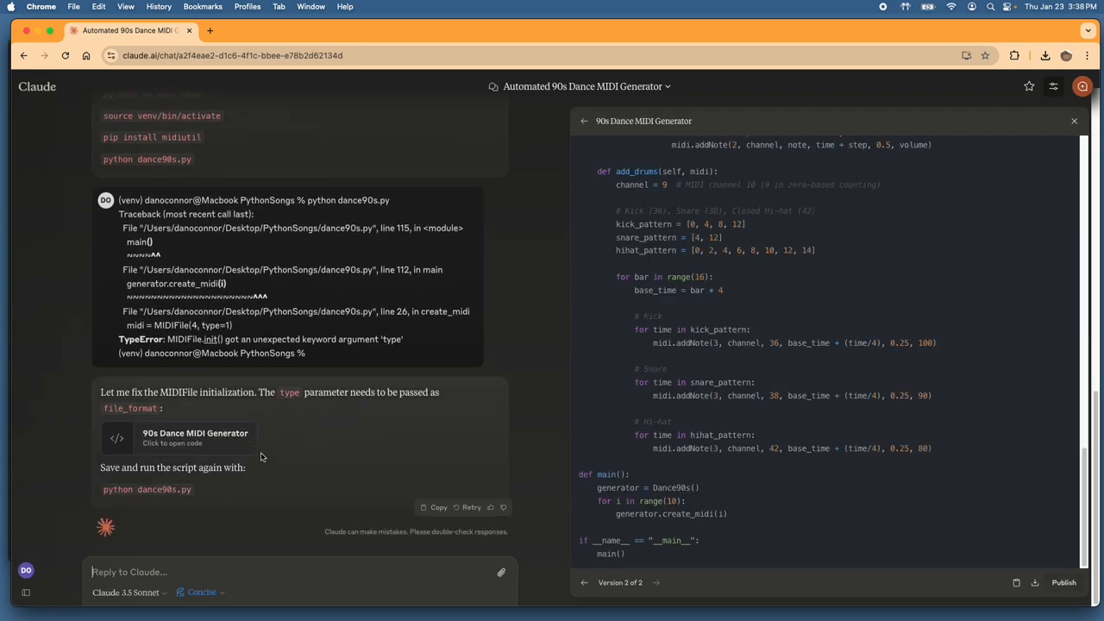
mouse_move(1018, 582)
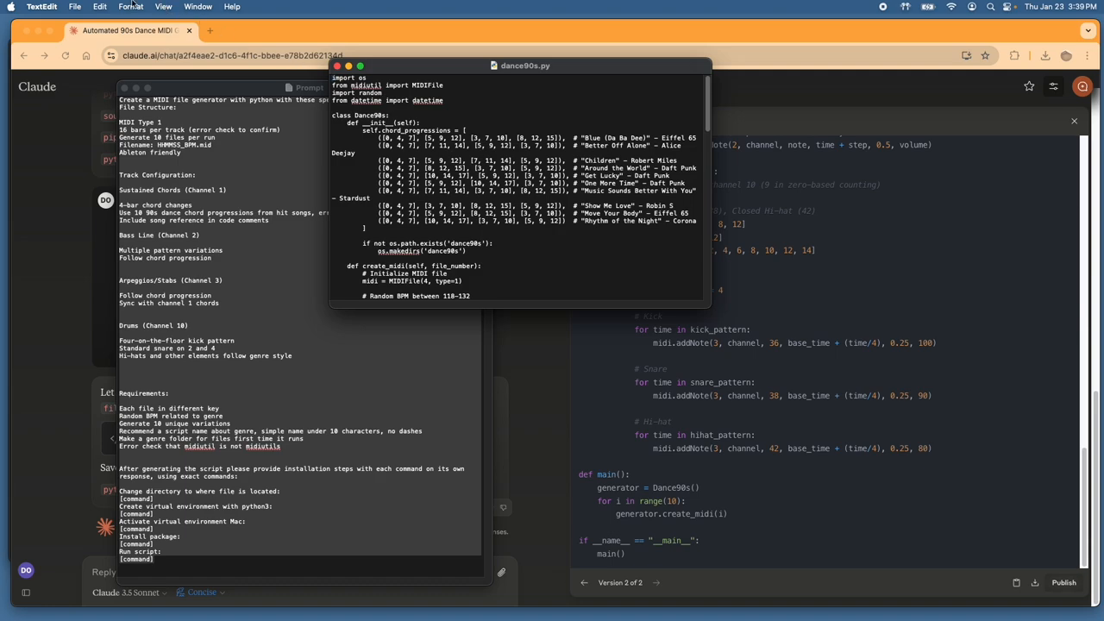
Step: Save the corrected dance90s.py and rerun it, which still raises the MIDIFile 'type' TypeError
left_click(99, 6)
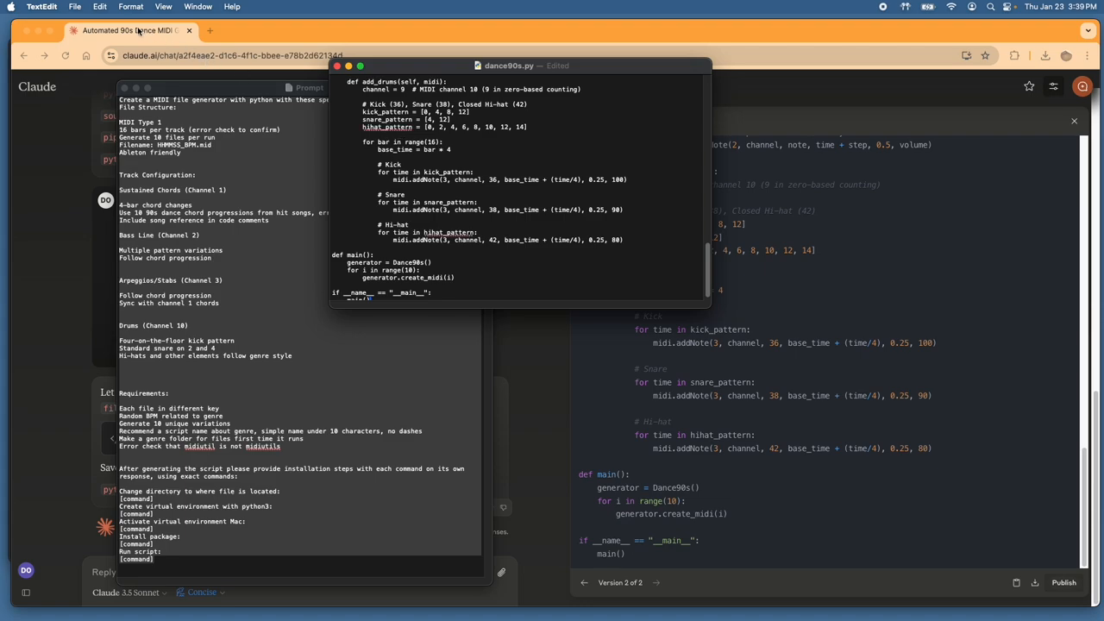
left_click(75, 6)
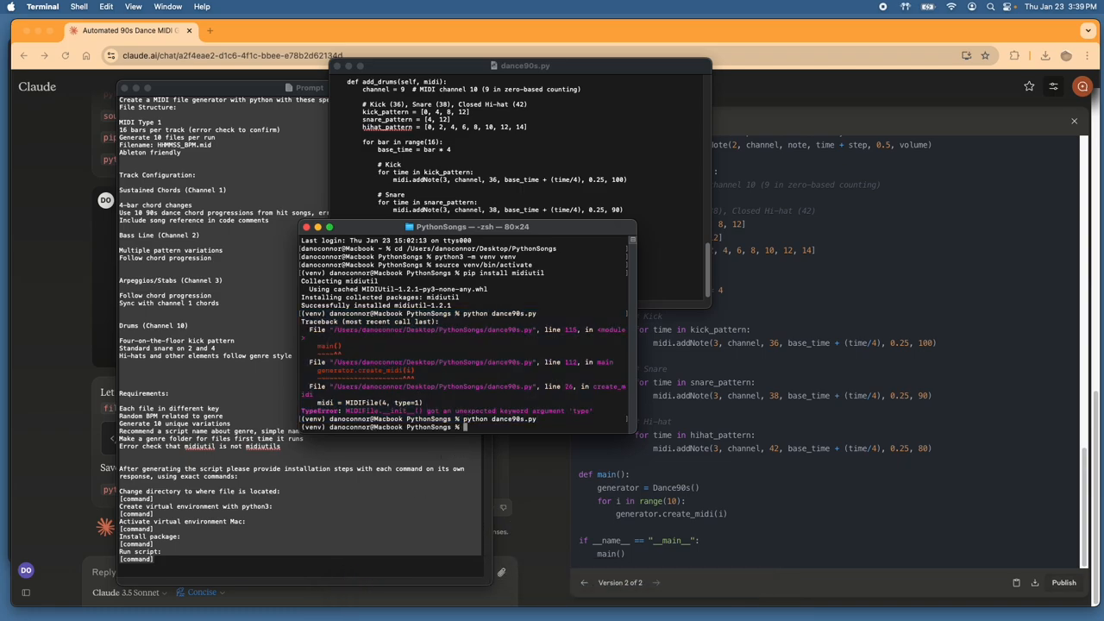
mouse_move(354, 430)
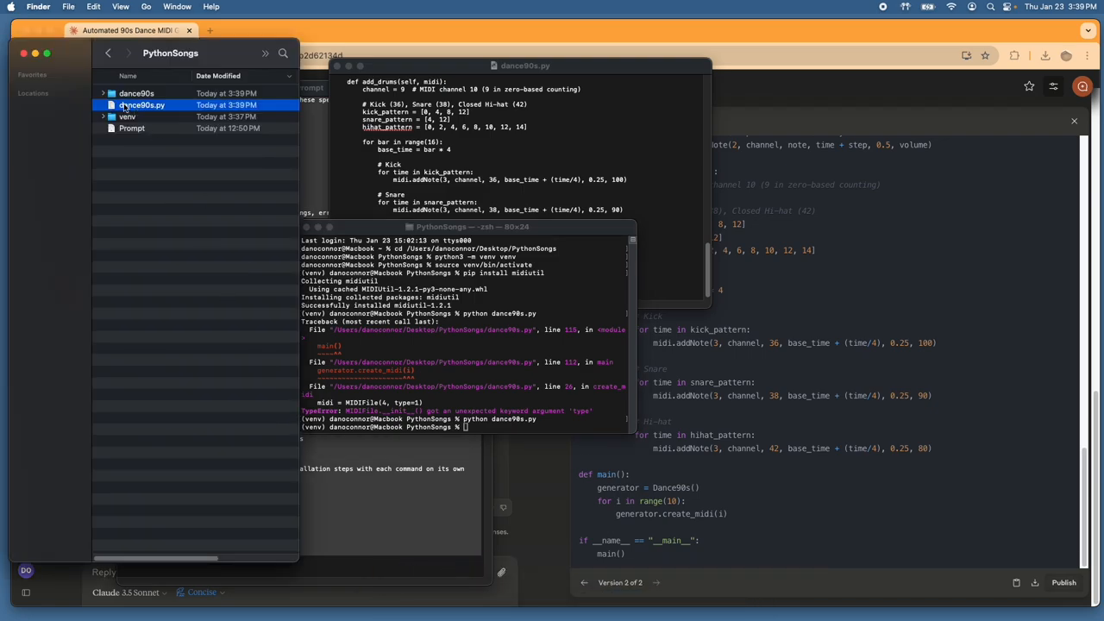
Step: Expand the dance90s folder, select the first generated .mid file, and switch to Ableton Live
left_click(103, 93)
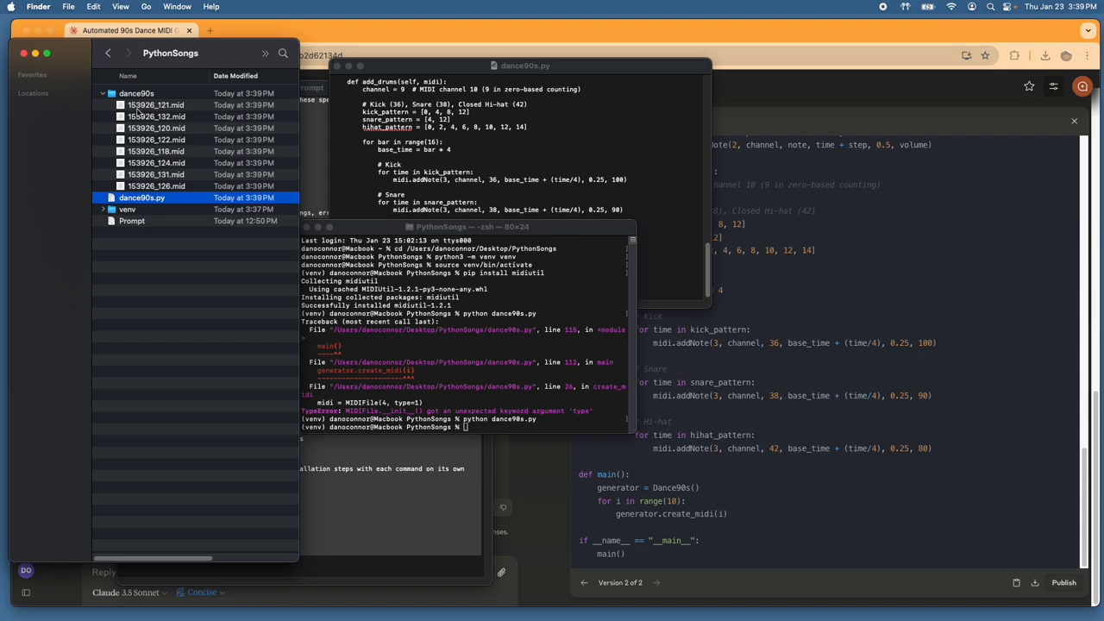
mouse_move(166, 148)
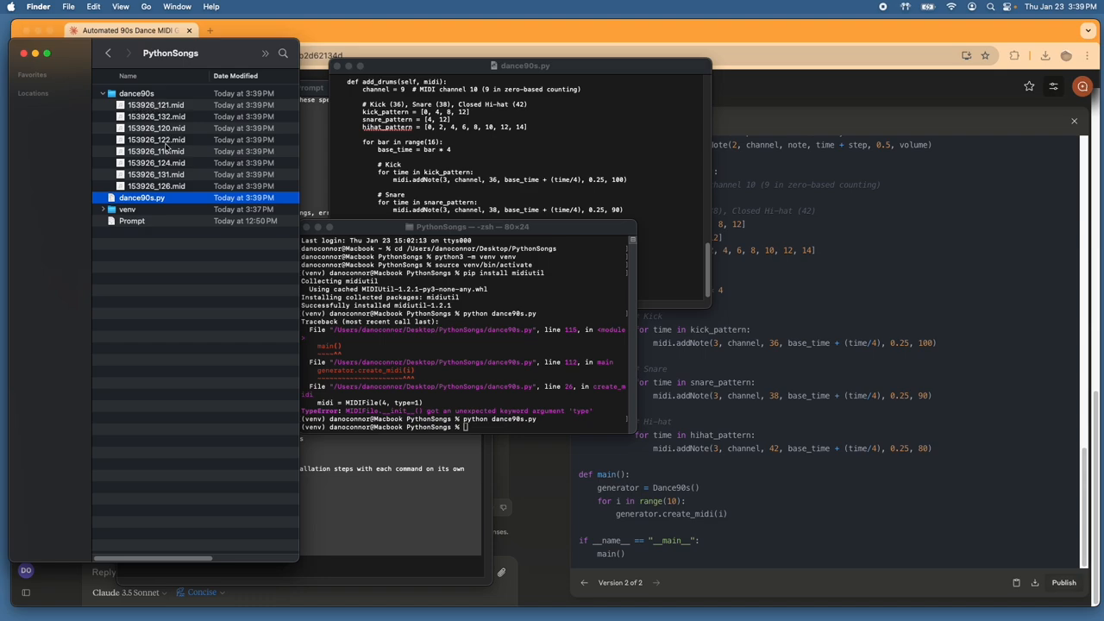
left_click(157, 105)
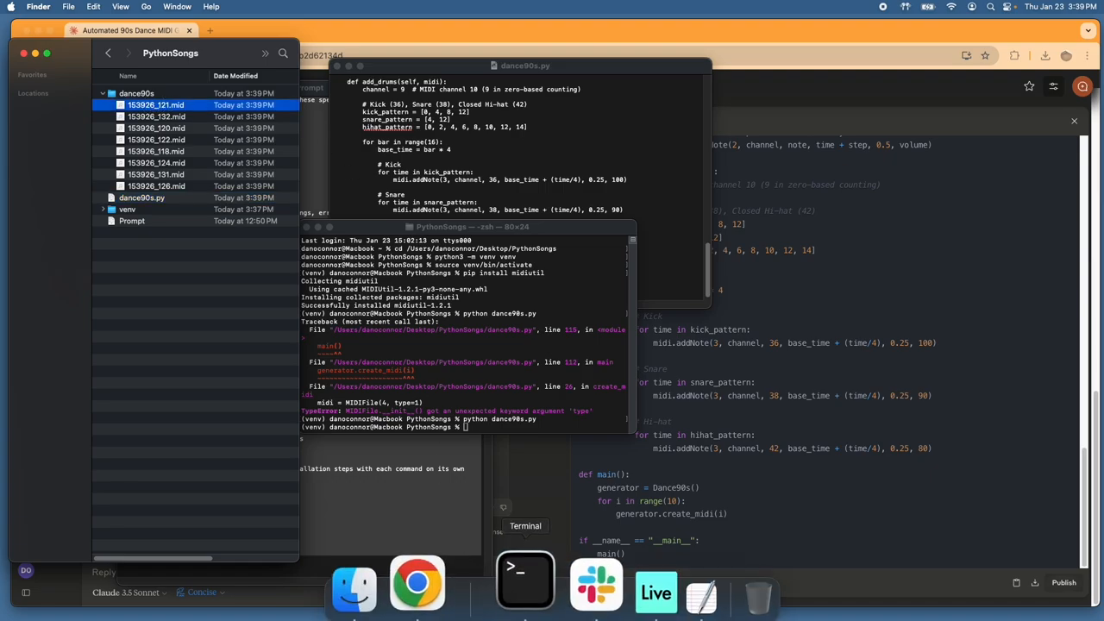
left_click(655, 591)
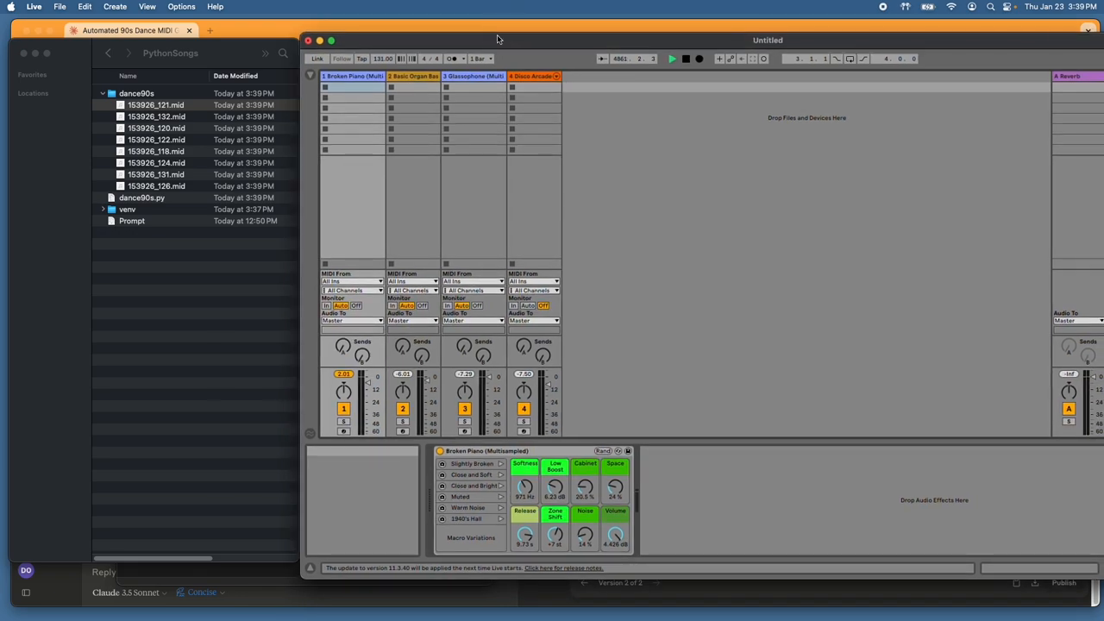
Step: Load the first dance90s MIDI file into Live, dismiss the naming warning, and play Track 3's clip
left_click(157, 104)
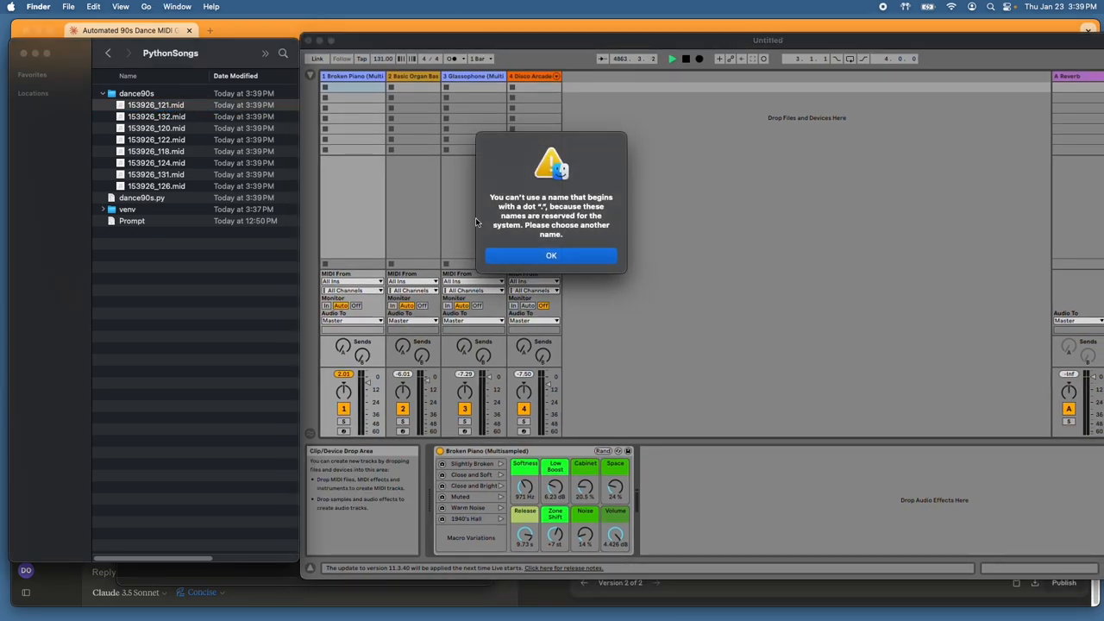
left_click(552, 255)
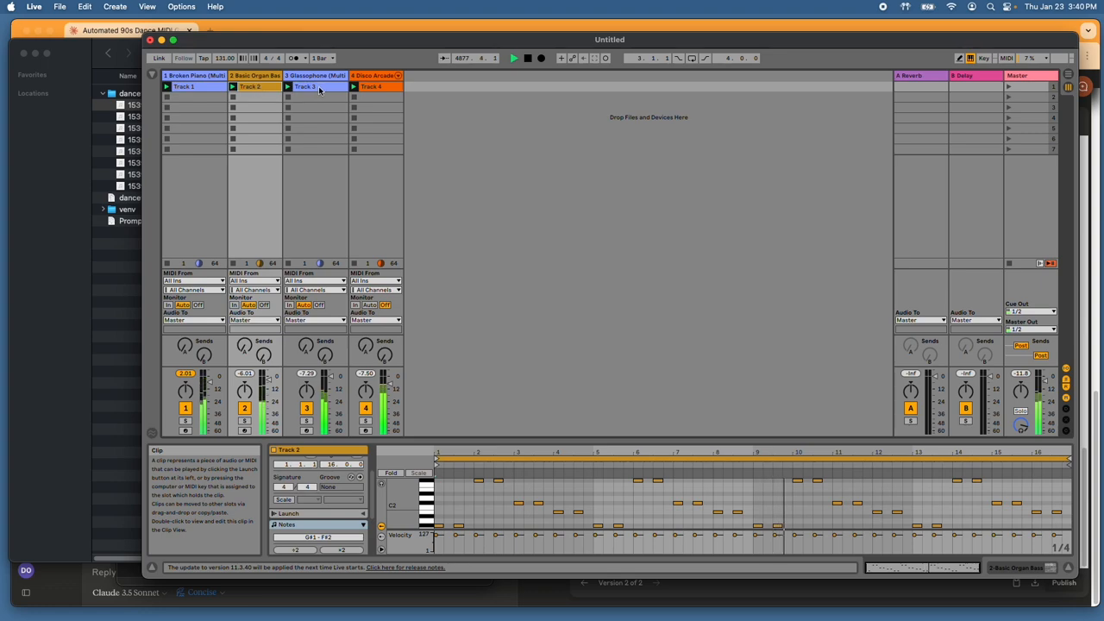
left_click(302, 87)
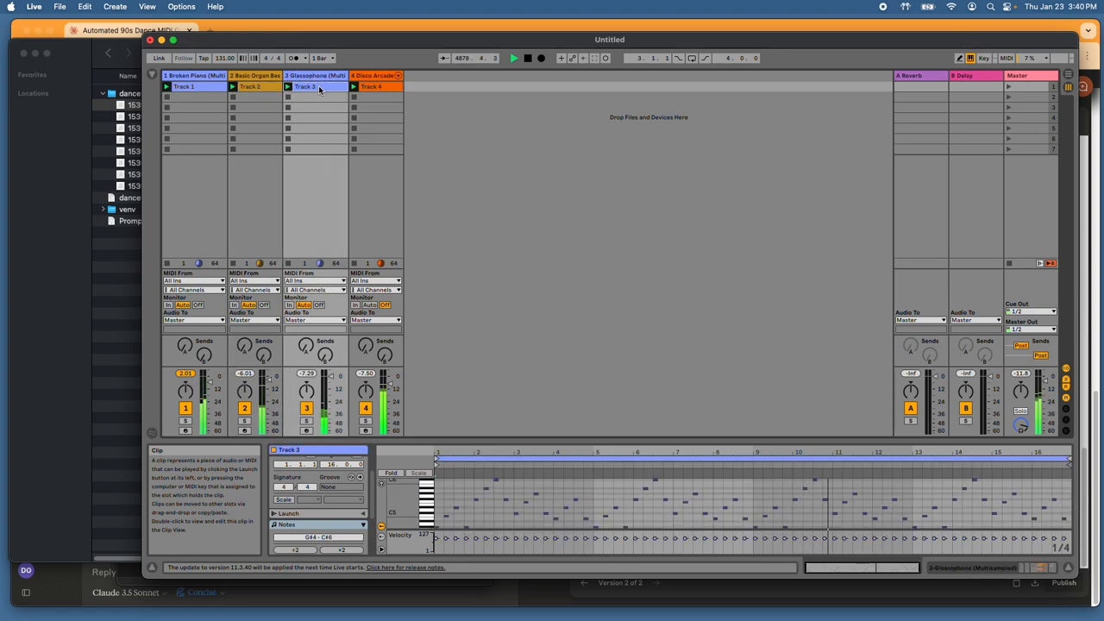
left_click(371, 87)
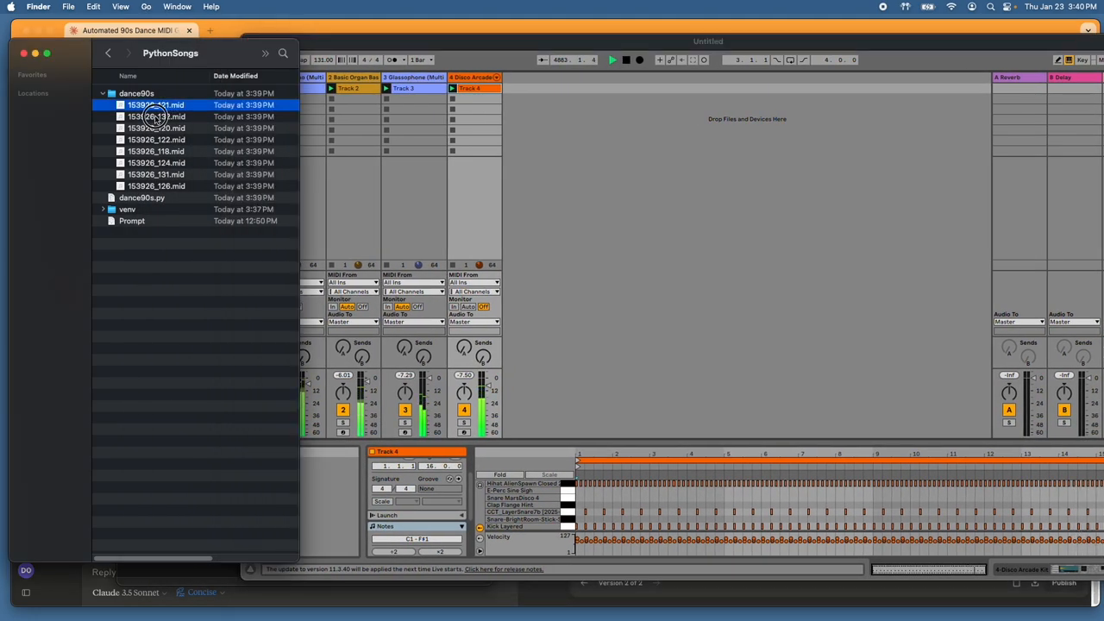
Step: Drag another MIDI file in as a new clip row and launch the organ bass and drum clips
left_click_drag(155, 116, 323, 100)
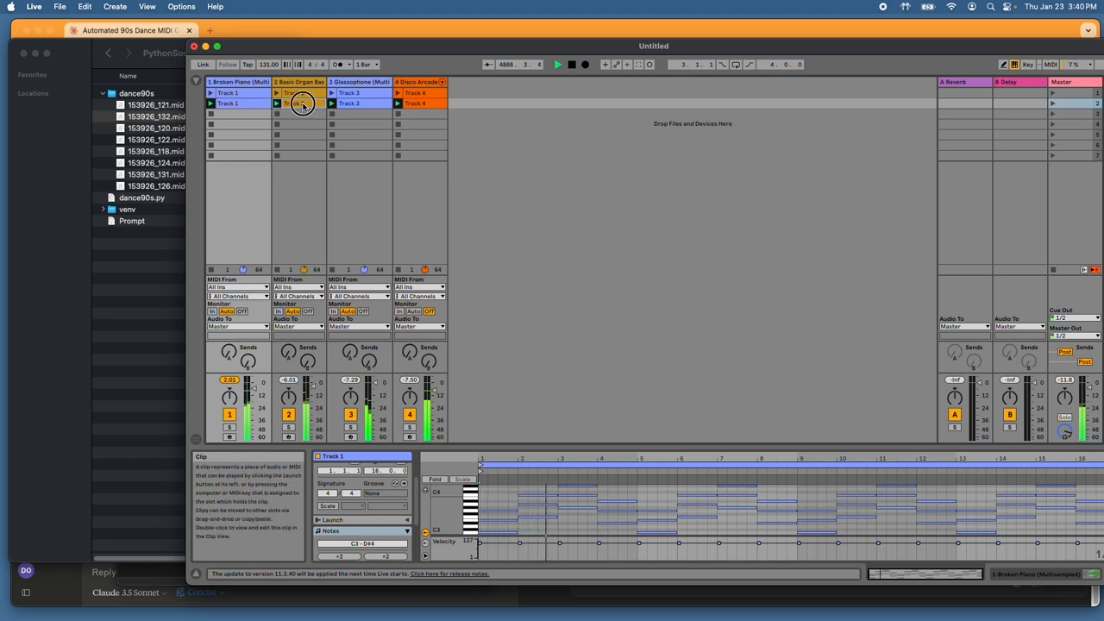
left_click(302, 102)
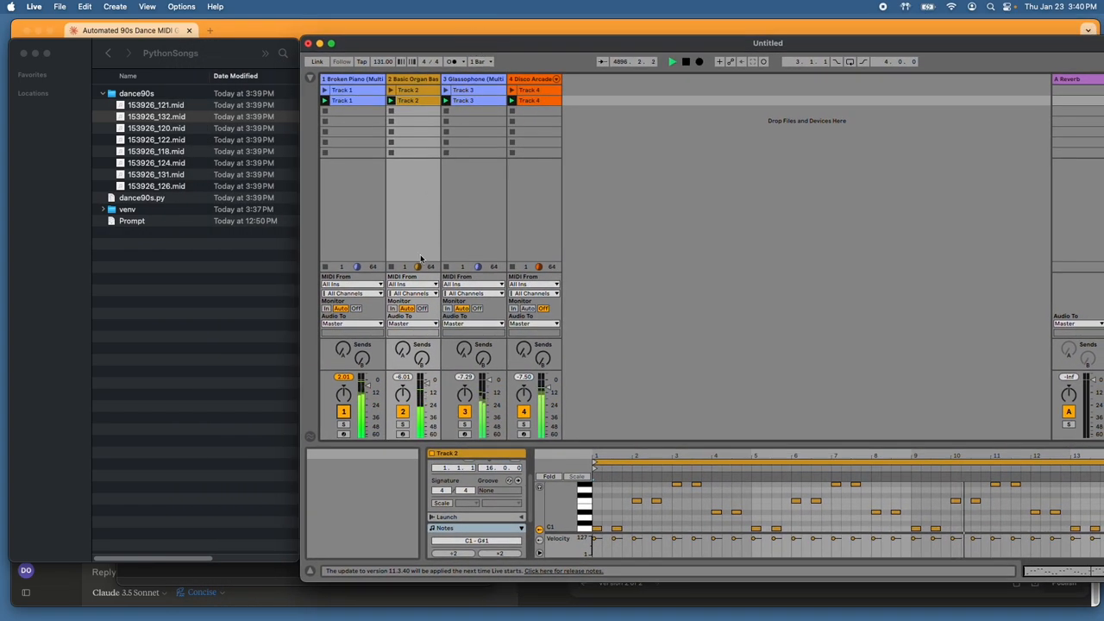
left_click(534, 582)
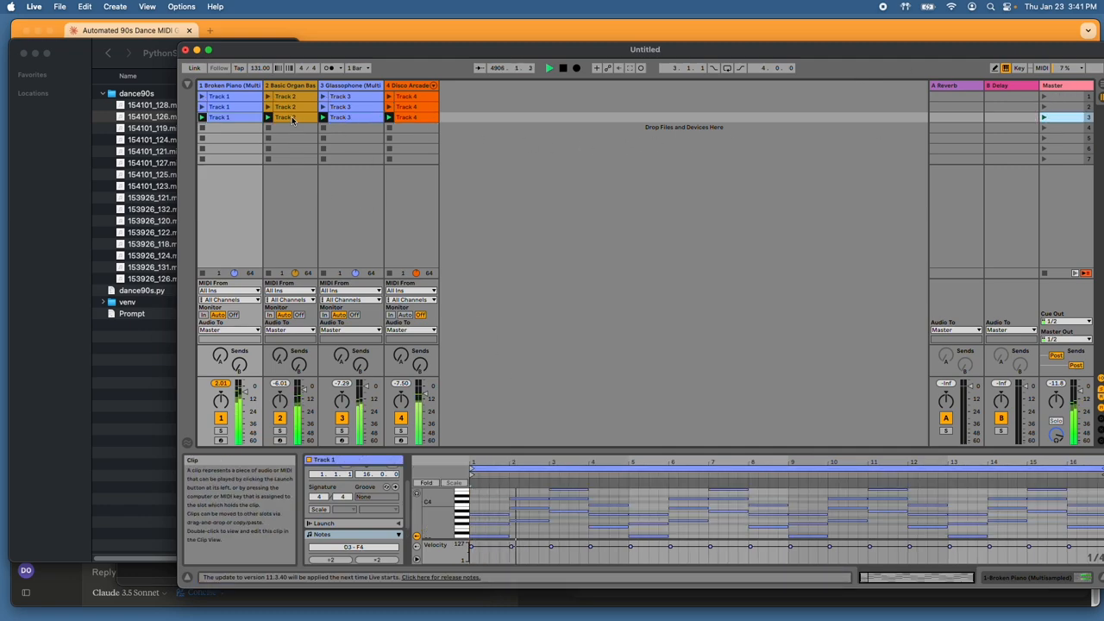
left_click(340, 117)
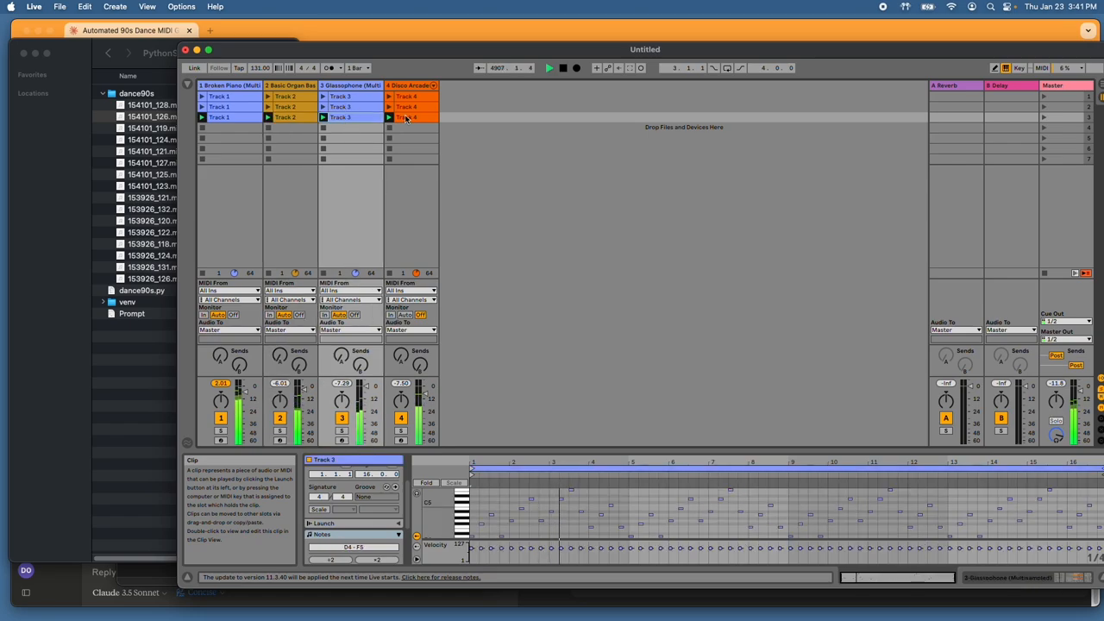
left_click(405, 116)
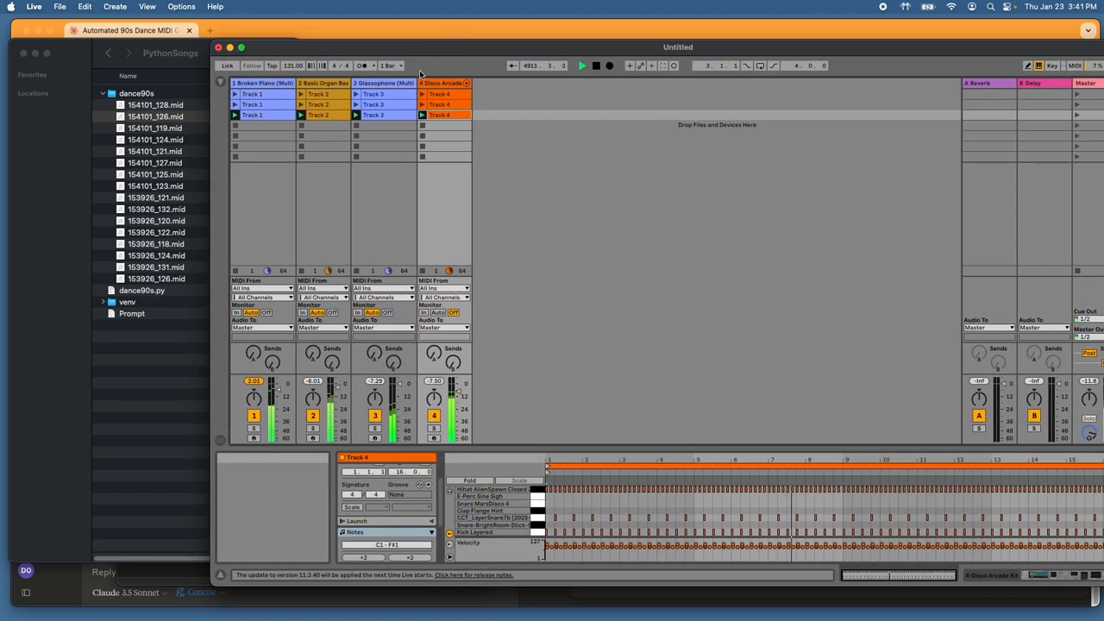
left_click(582, 65)
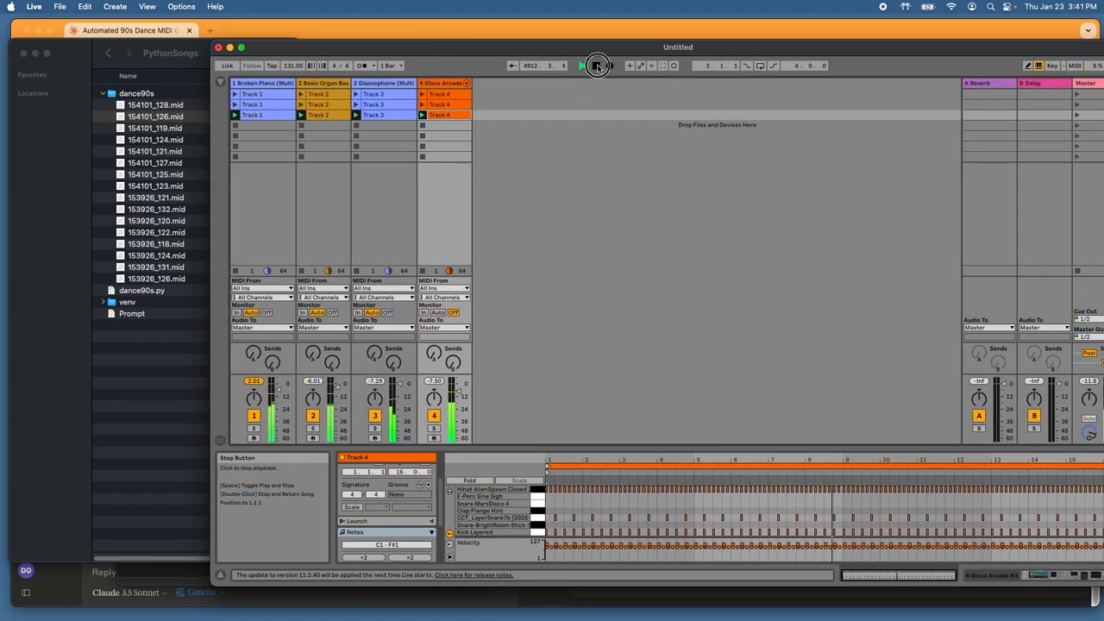
Step: Stop playback of the dance clips with the transport Stop button
left_click(595, 65)
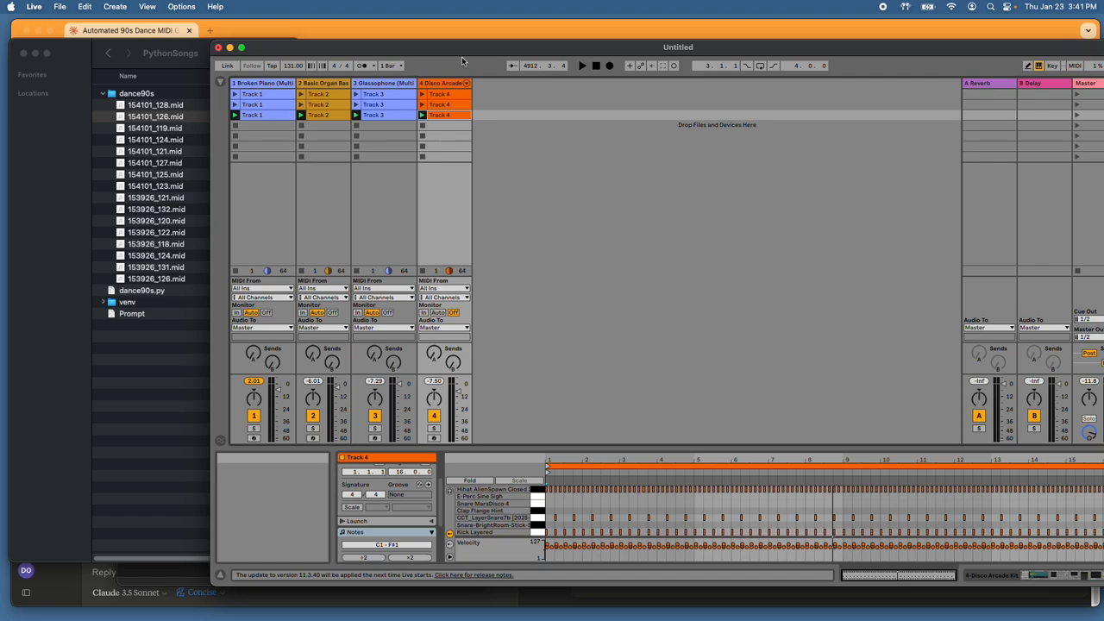
mouse_move(451, 49)
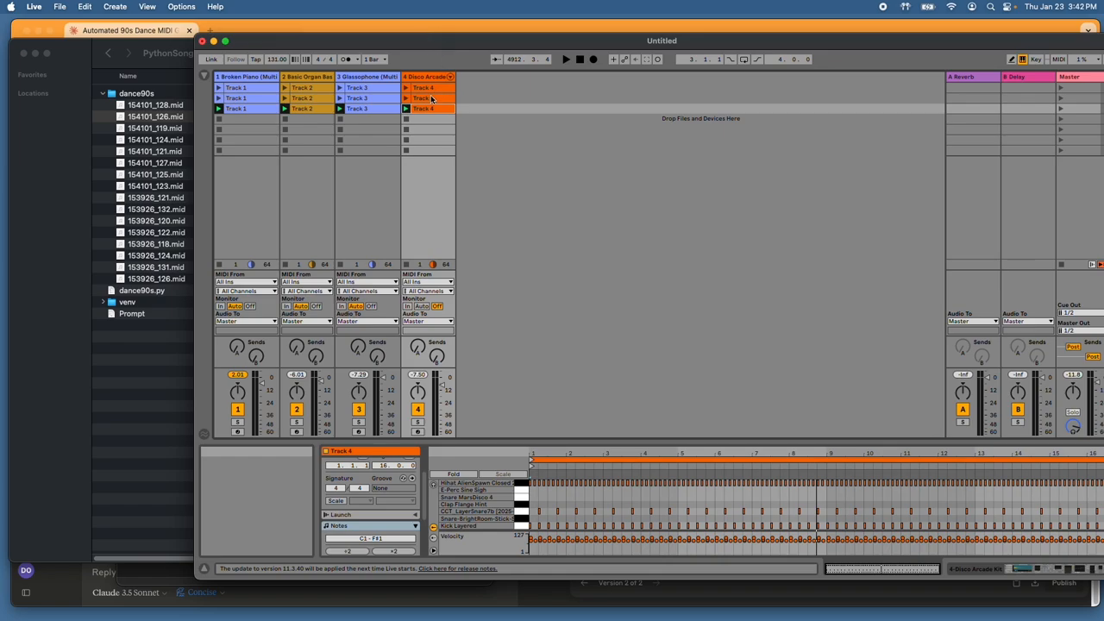
mouse_move(321, 139)
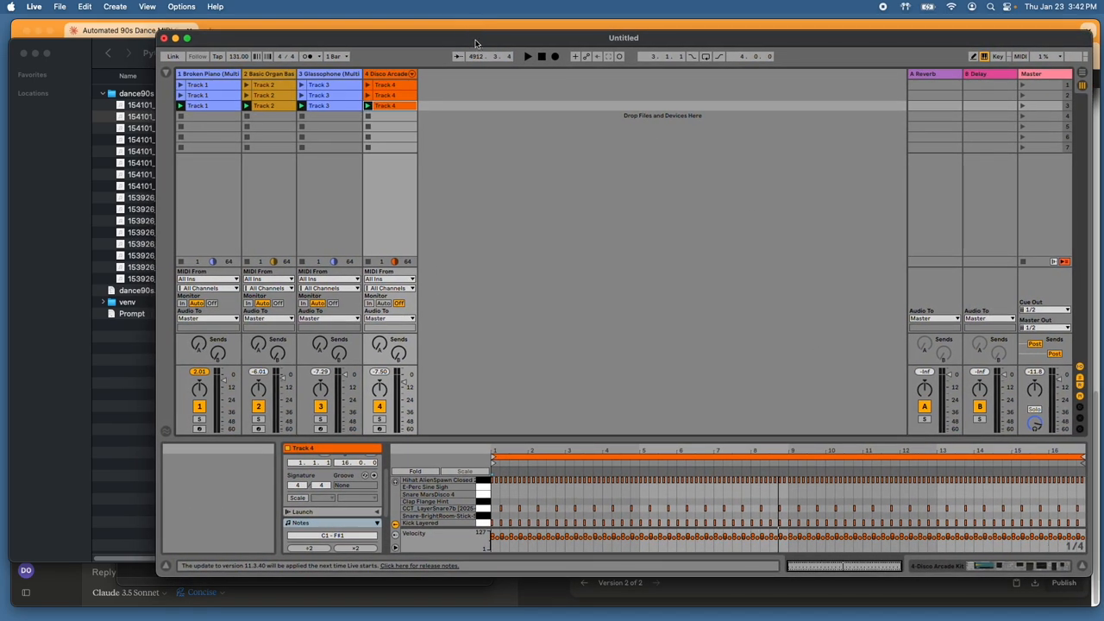
mouse_move(443, 44)
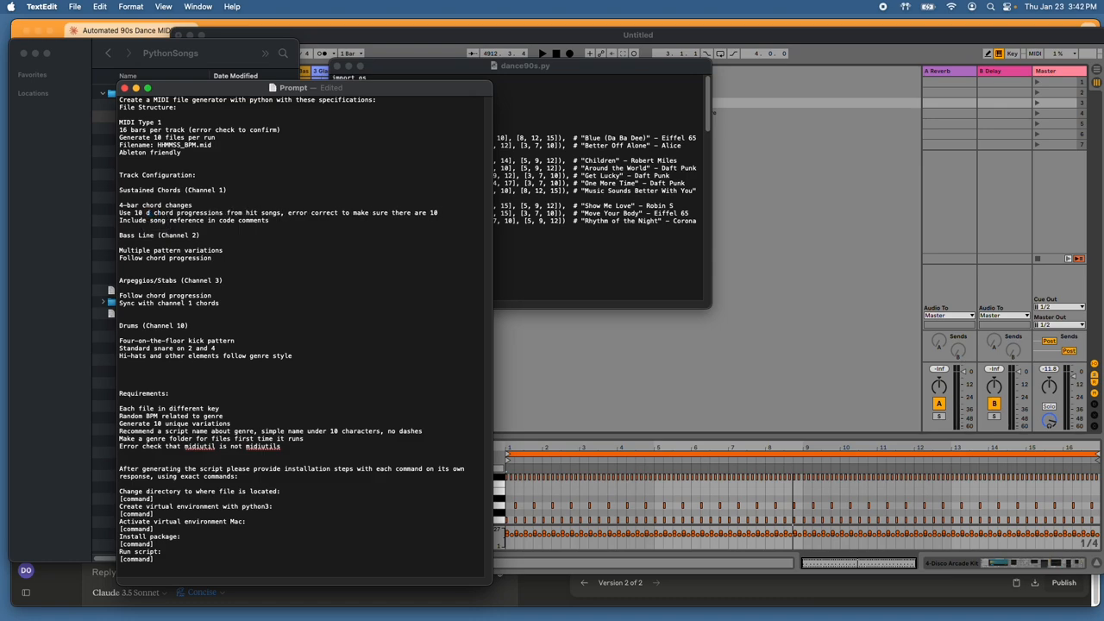
Step: Insert 'disco punk' before 'chord progressions' in the prompt, then copy it into Claude's reply box
type("isco punk")
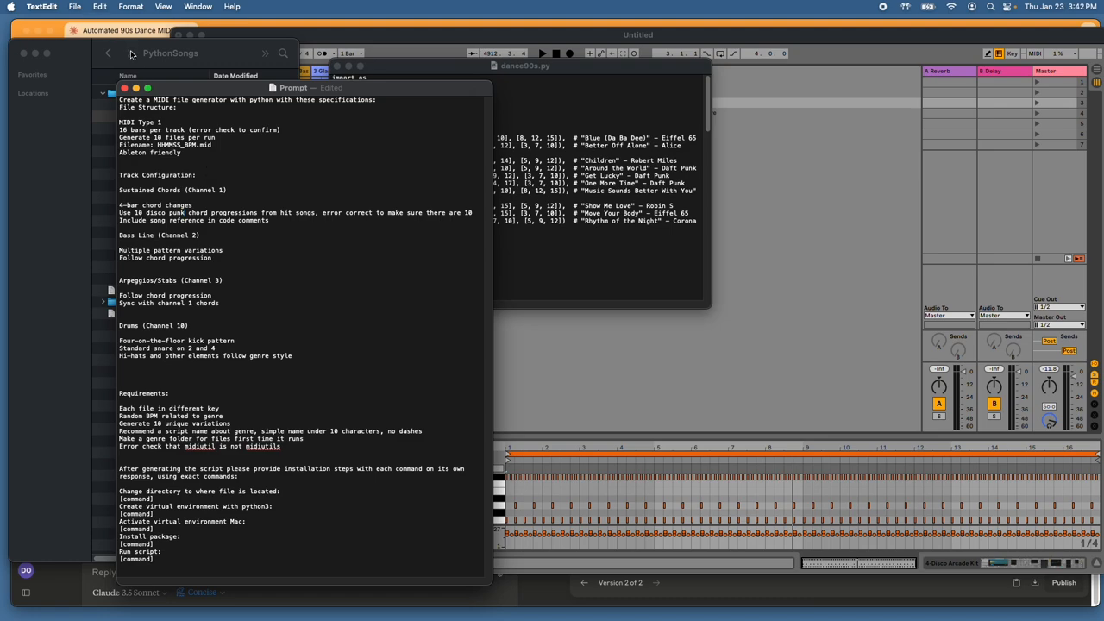
left_click(76, 7)
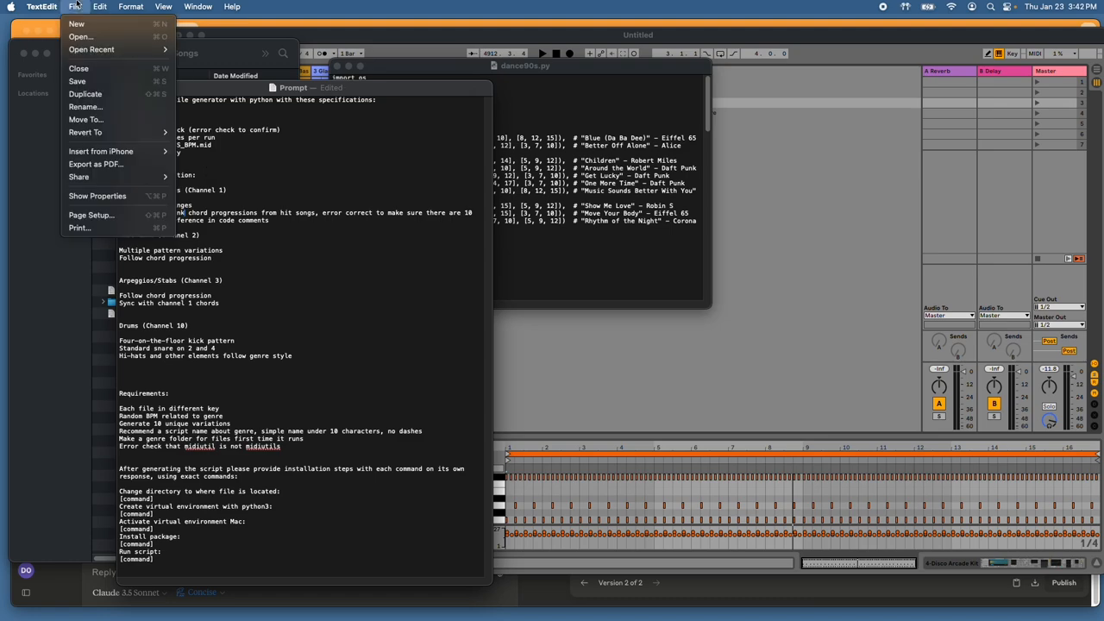
left_click(100, 6)
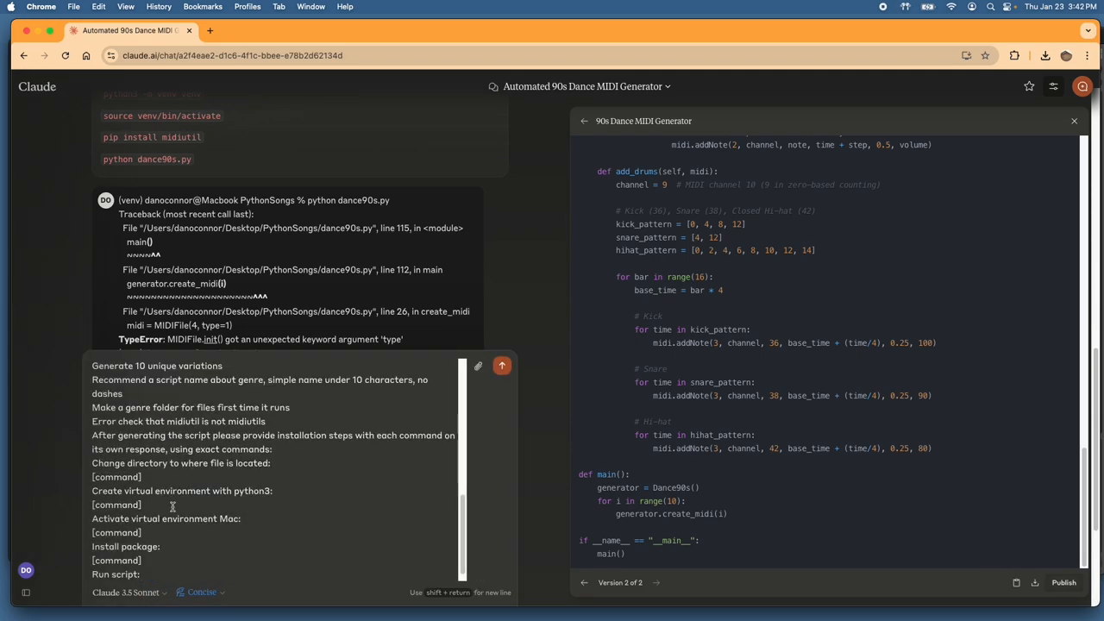
Step: Send the disco punk prompt and scroll through the returned Disco Punk MIDI Generator code
left_click(501, 365)
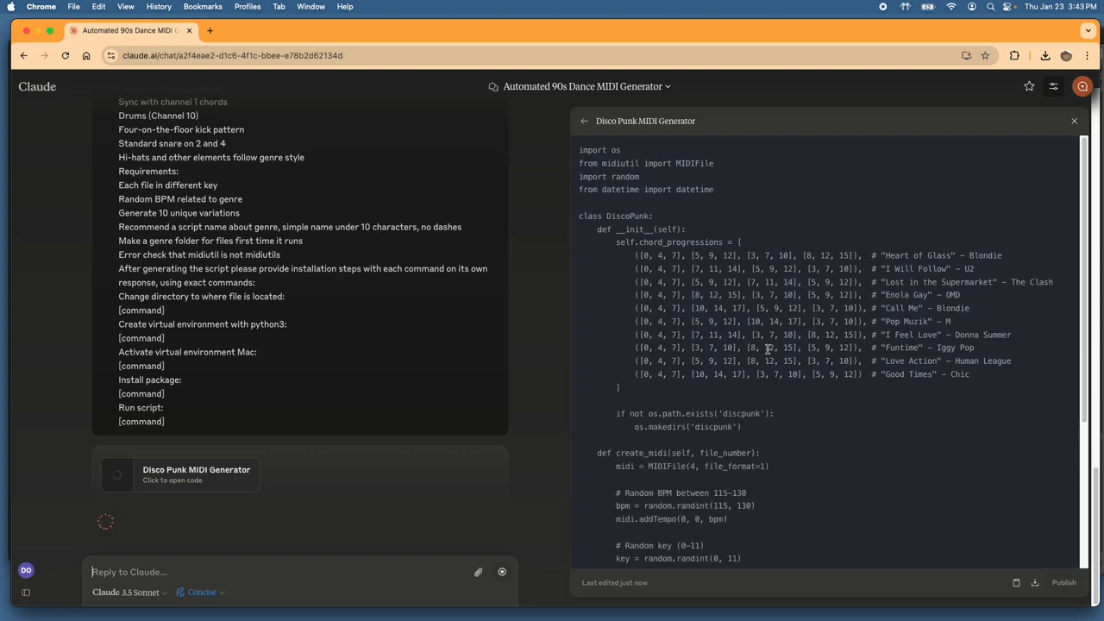
scroll("down", 3)
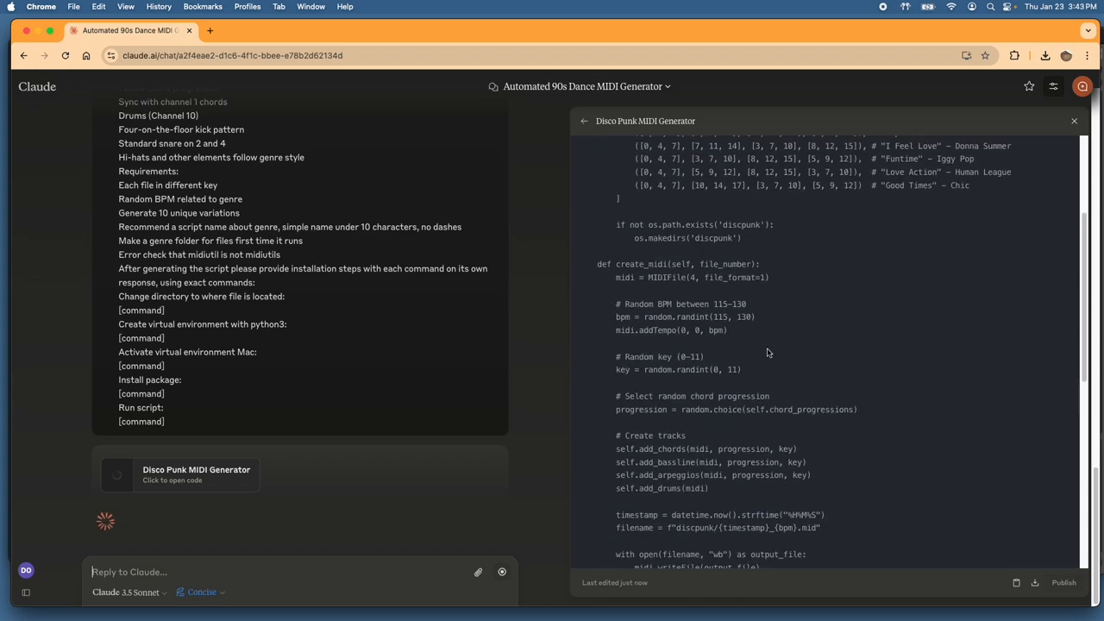
scroll("down", 3)
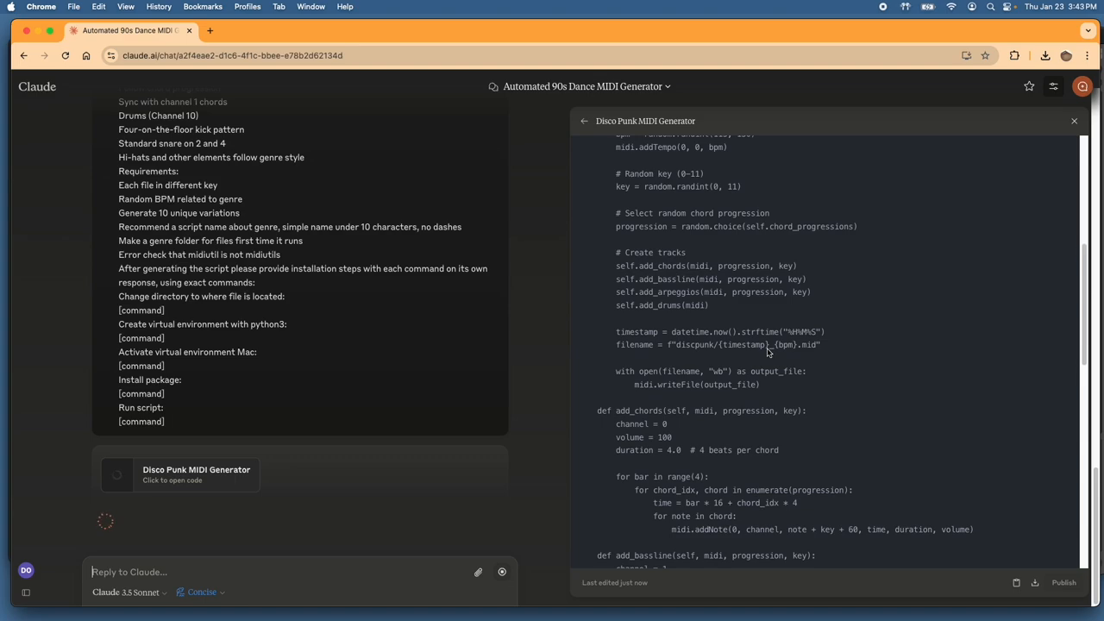
scroll("down", 3)
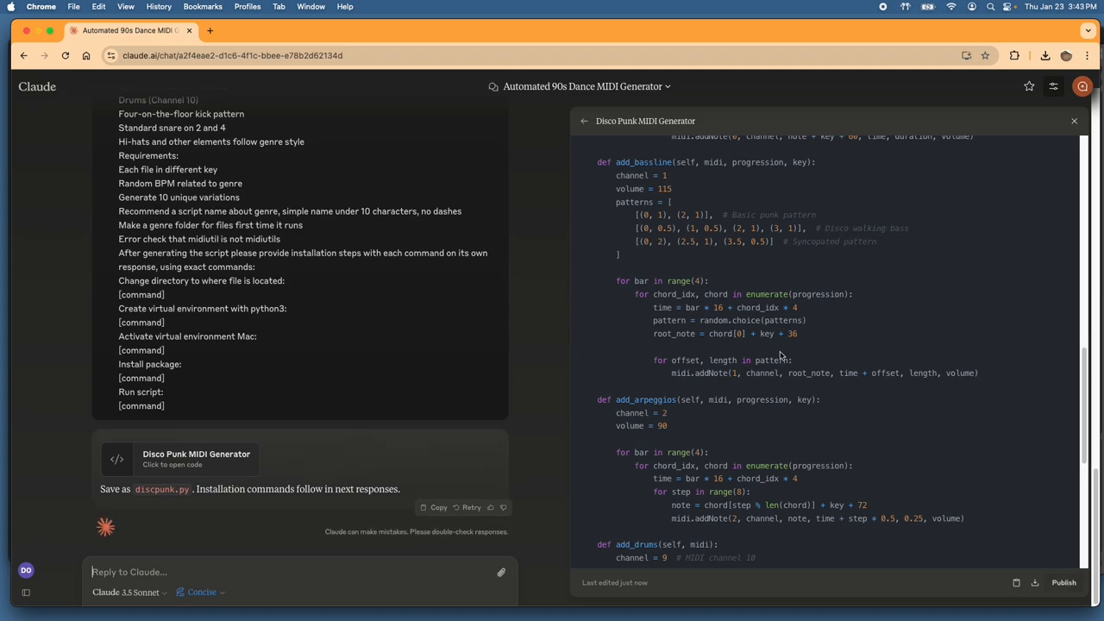
scroll("down", 3)
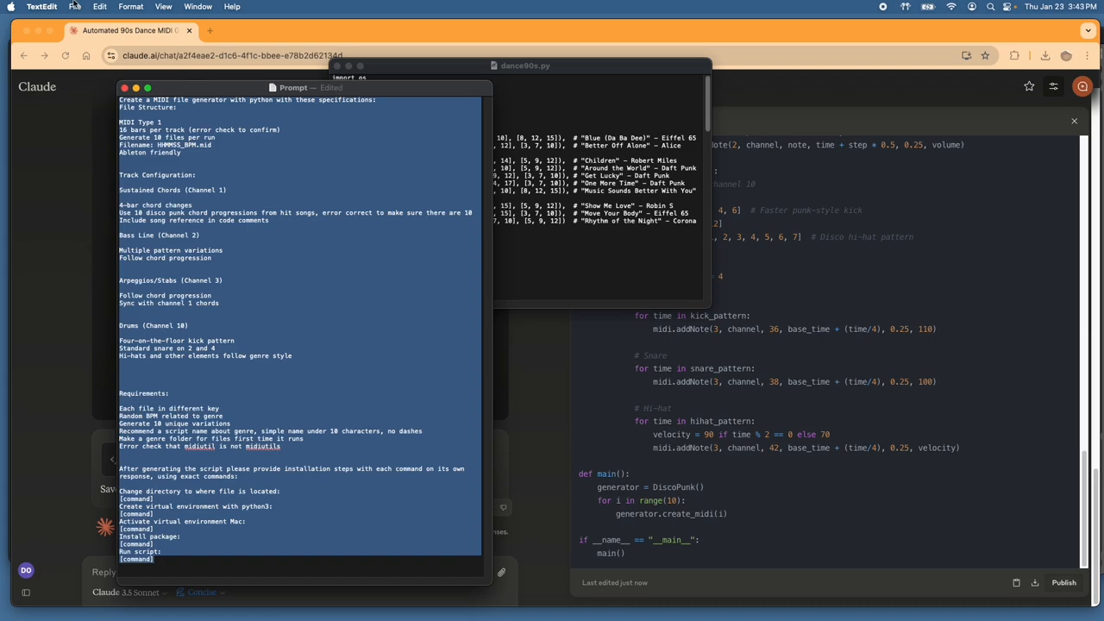
Step: Paste the Disco Punk generator code into a new TextEdit document
left_click(76, 6)
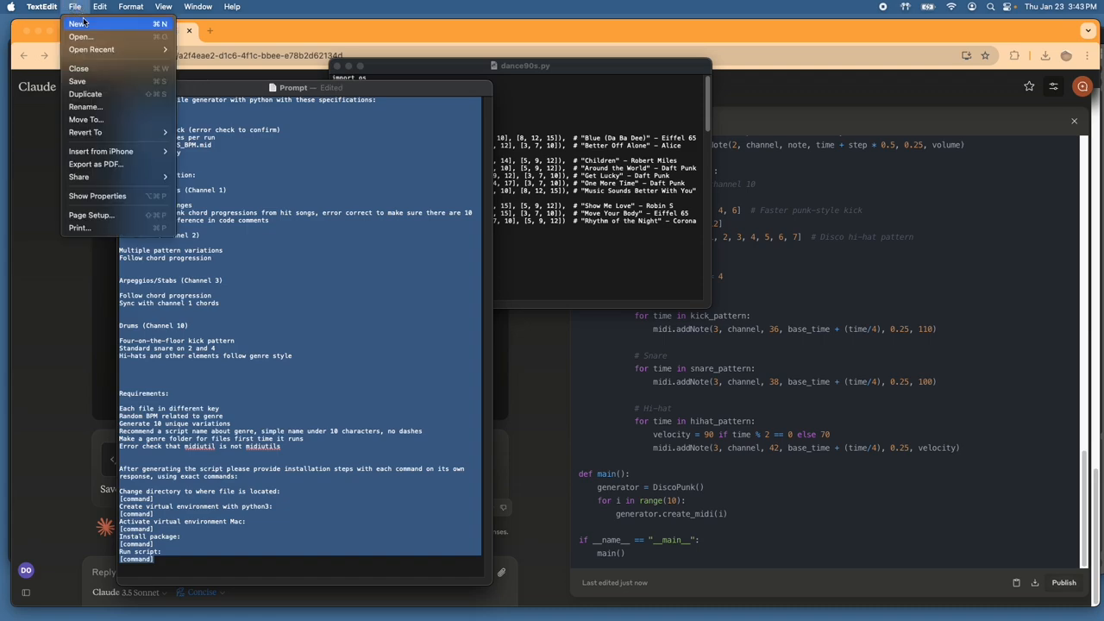
left_click(77, 23)
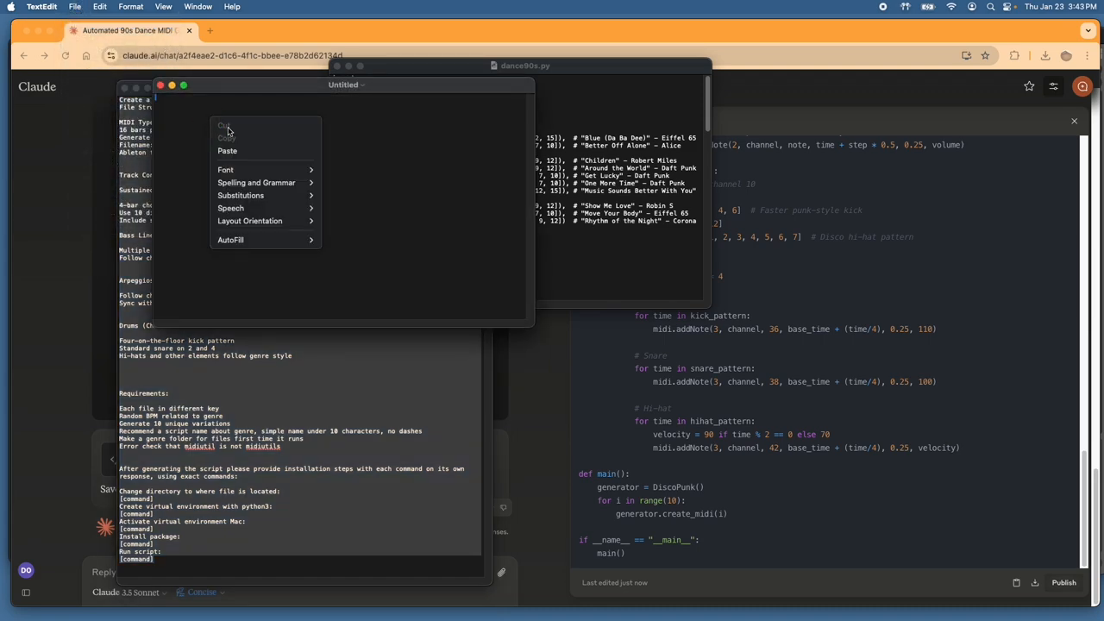
left_click(228, 151)
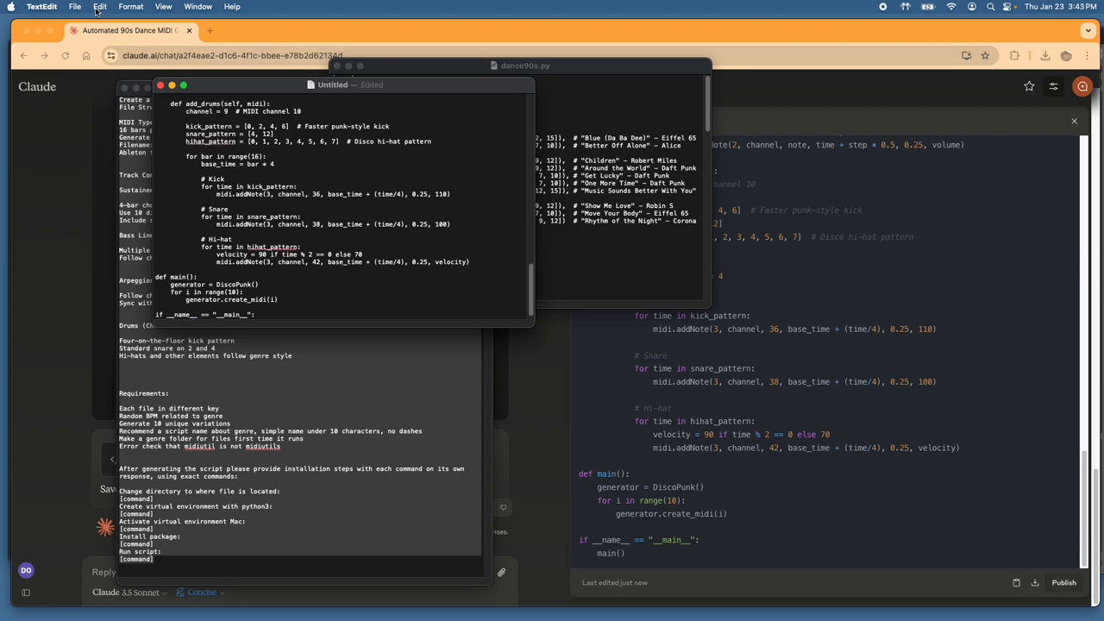
left_click(100, 6)
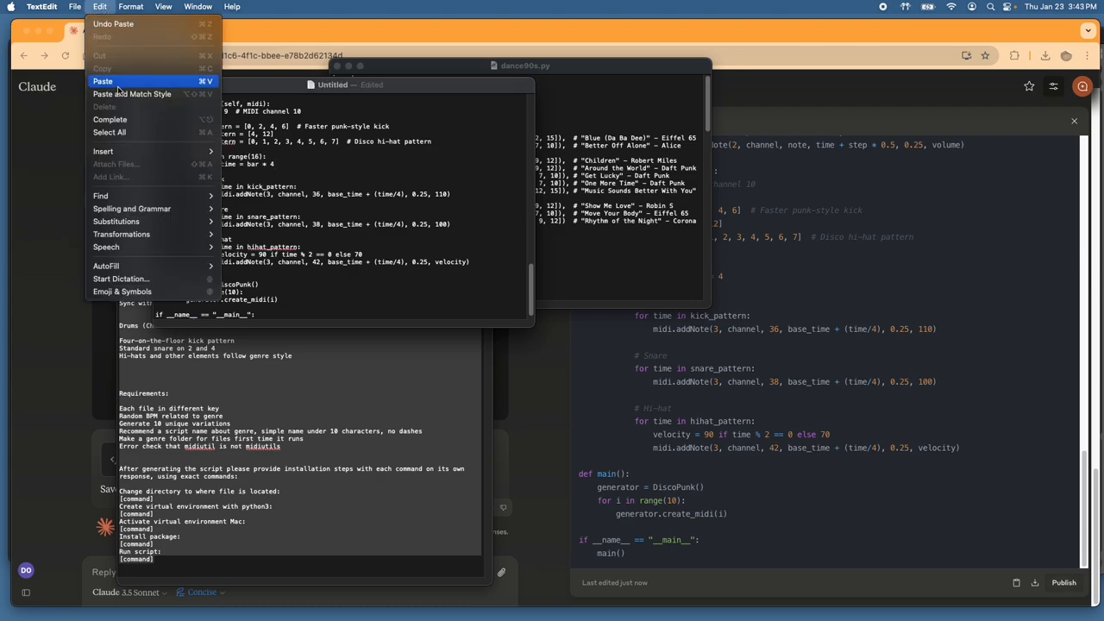
Step: Save the document as discpunk.py in the PythonSongs folder
left_click(75, 6)
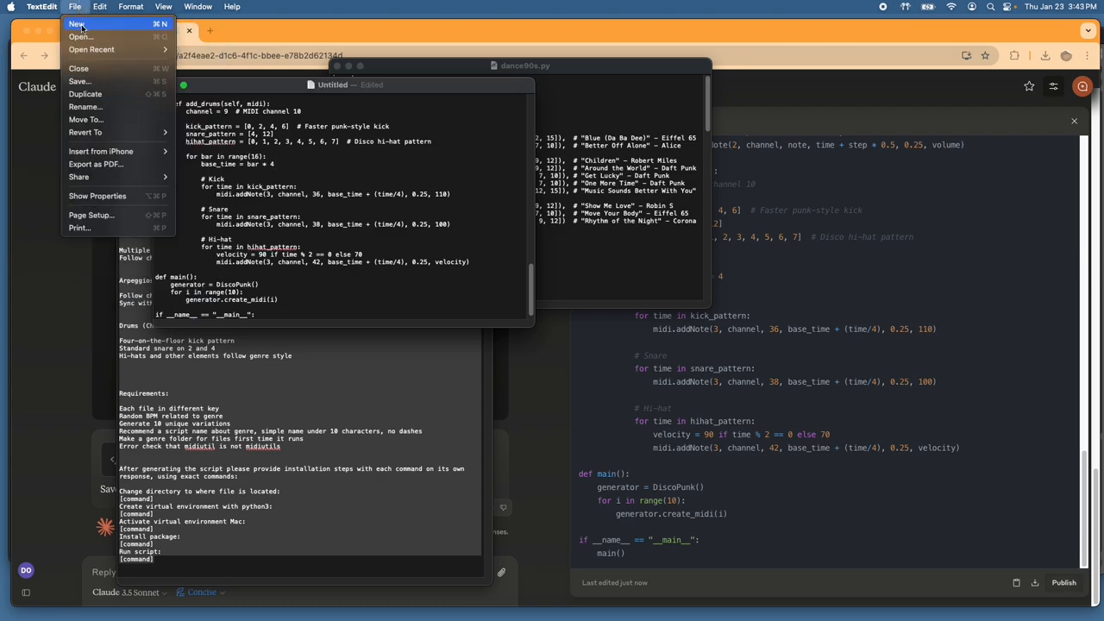
mouse_move(79, 82)
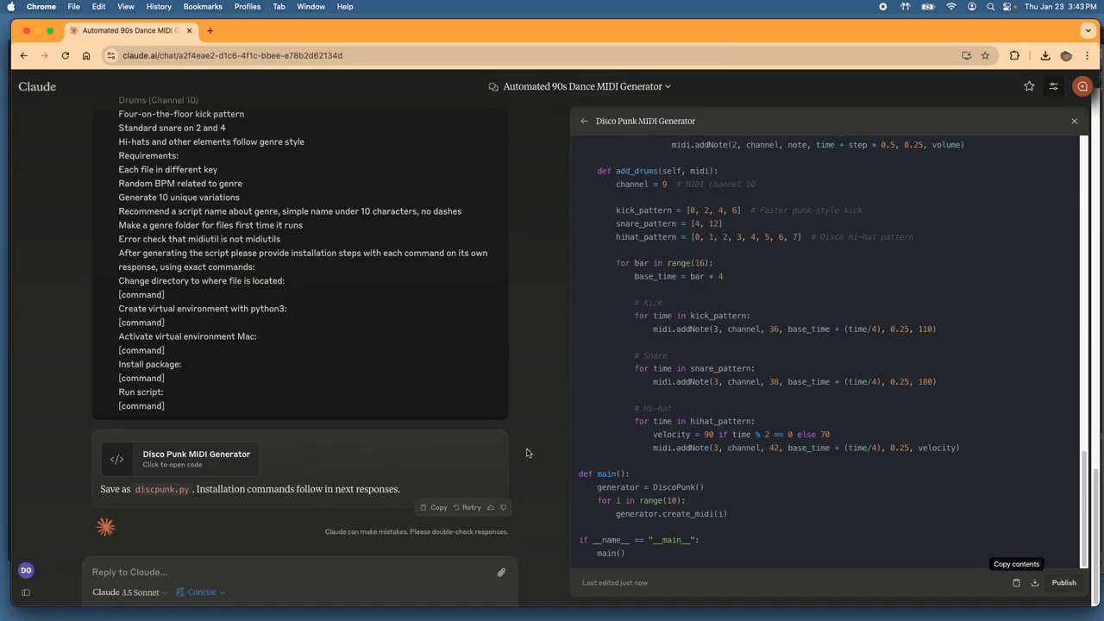
scroll("down", 3)
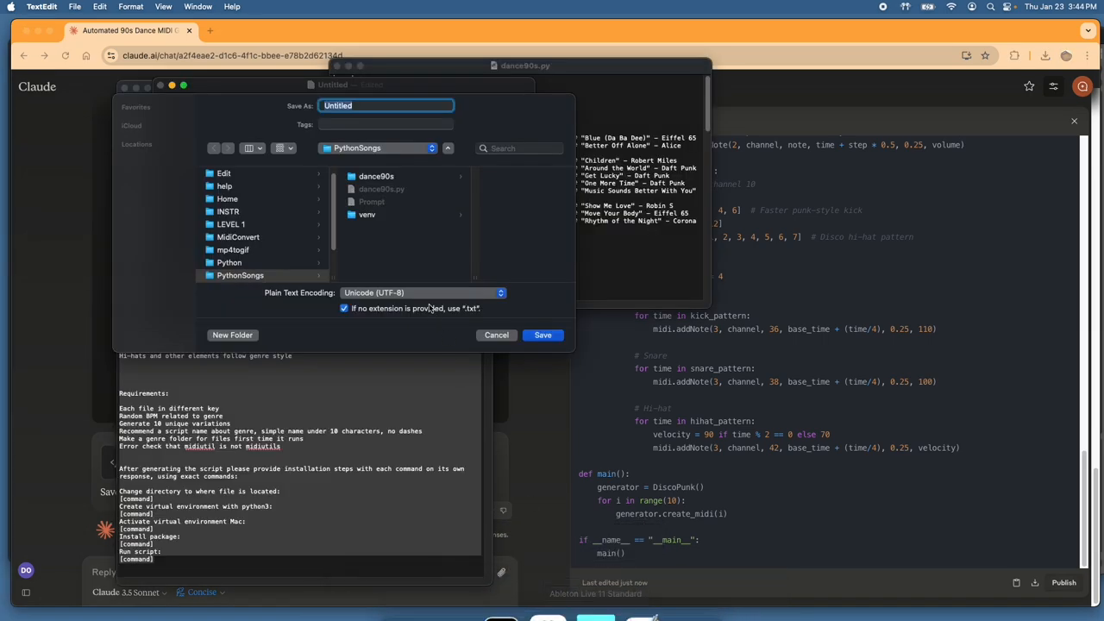
type("discpunk")
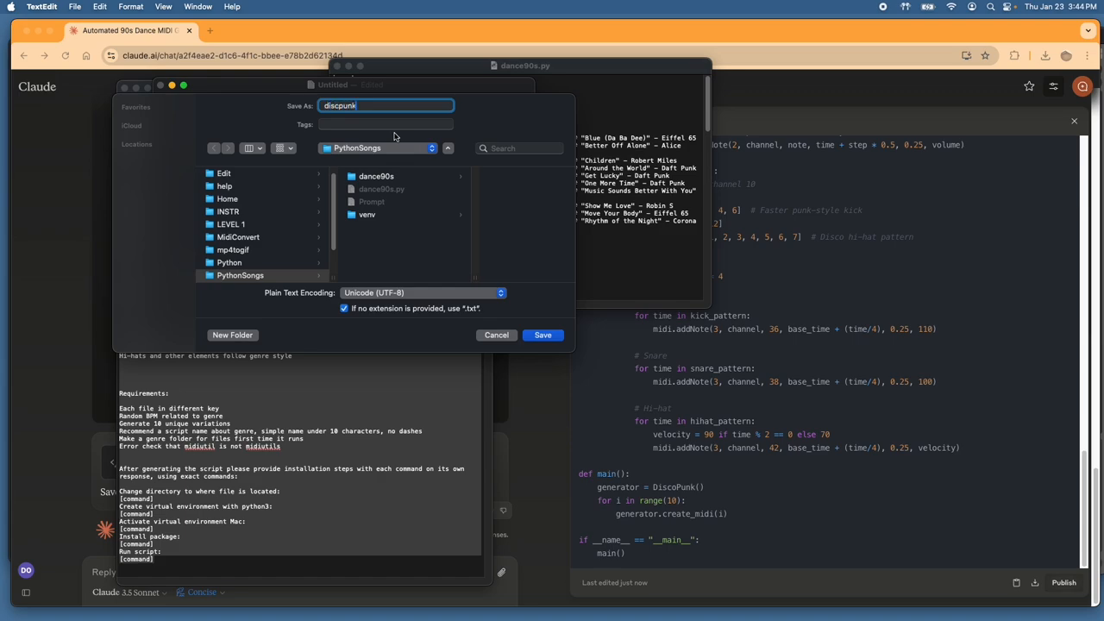
type(".py")
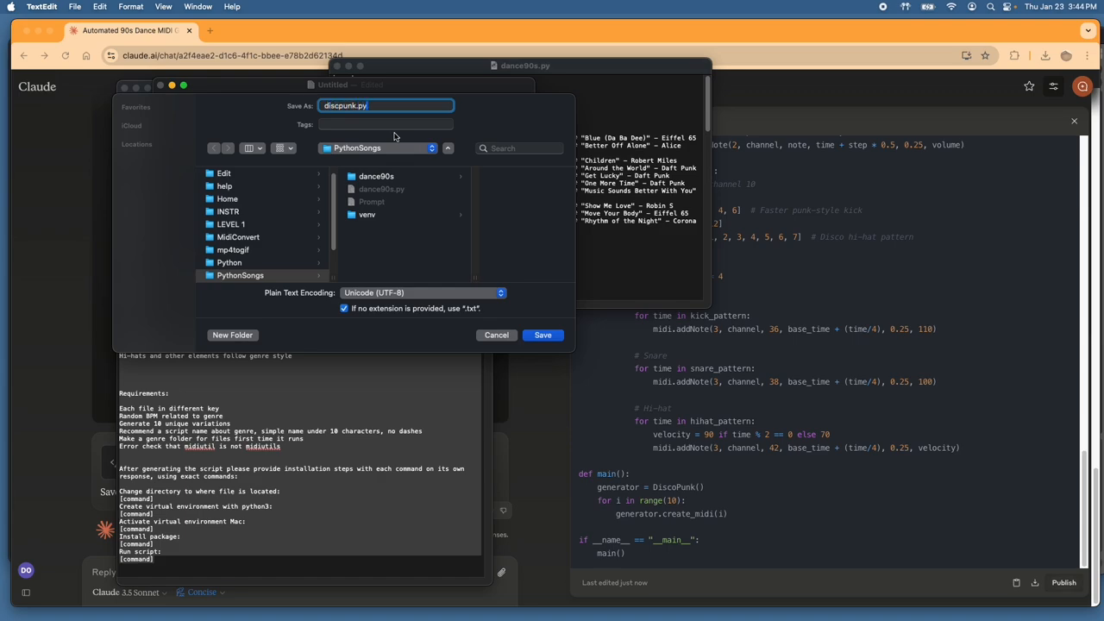
left_click(542, 335)
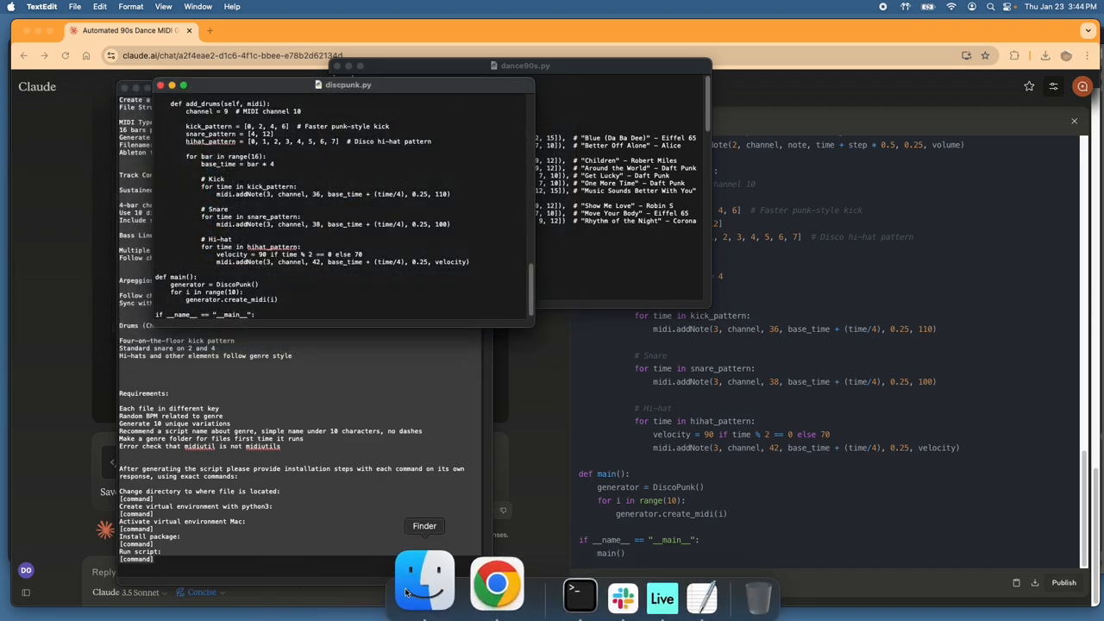
Step: Run 'python discpunk.py' in Terminal to generate the discpunk MIDI folder
left_click(424, 582)
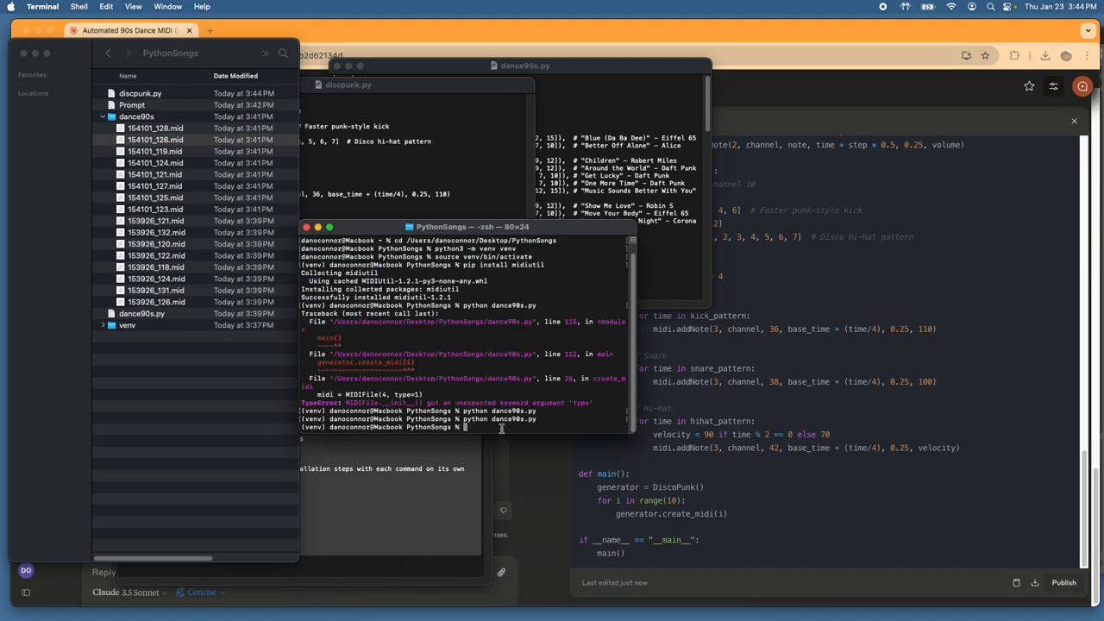
type("python dance90s.py")
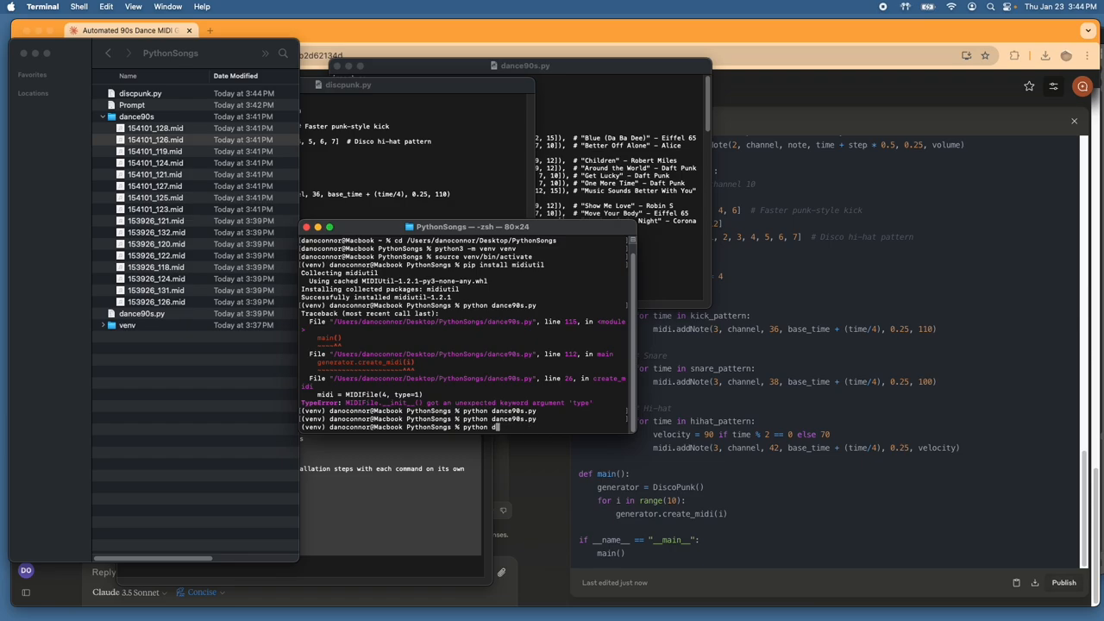
type("iscpunk.py")
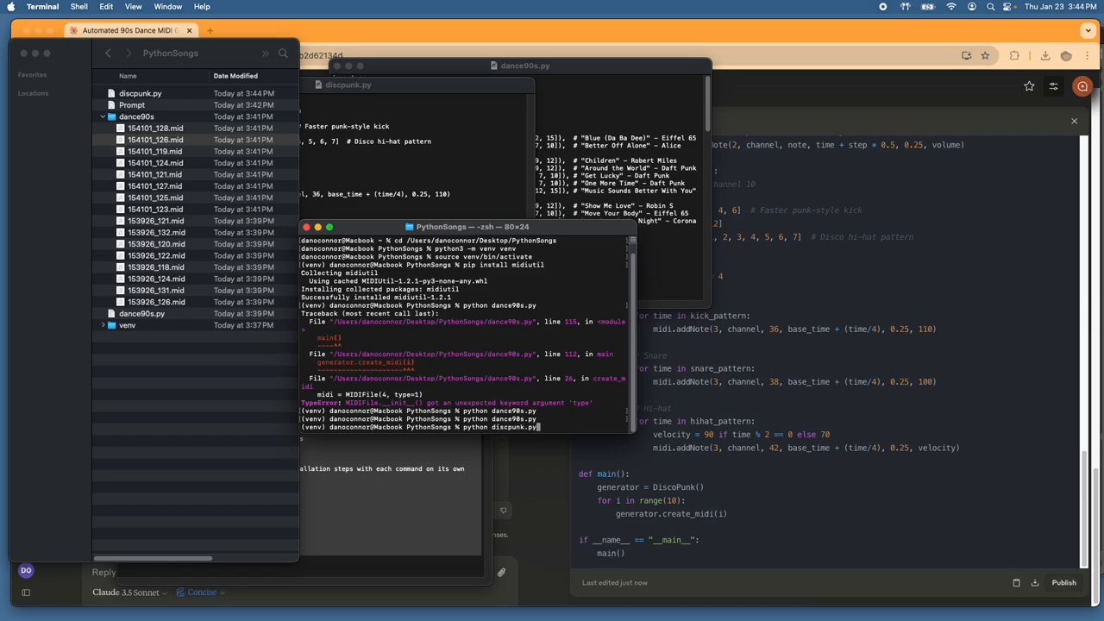
key("Return")
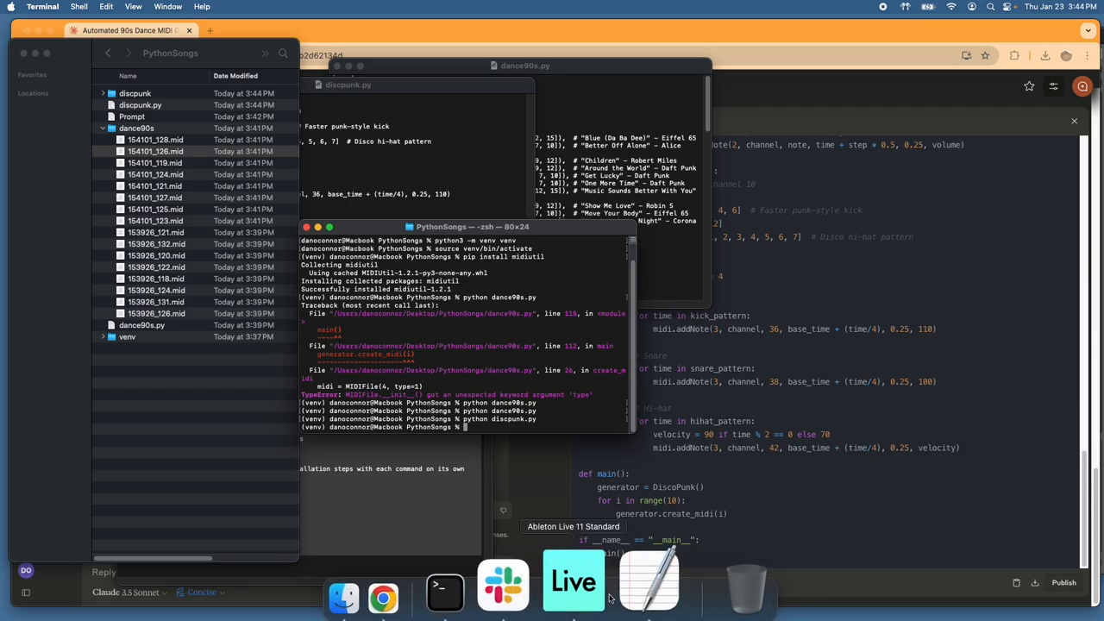
Step: Drop a disco punk MIDI file into Live as a fourth clip row and play its organ bass and piano clips
left_click(573, 582)
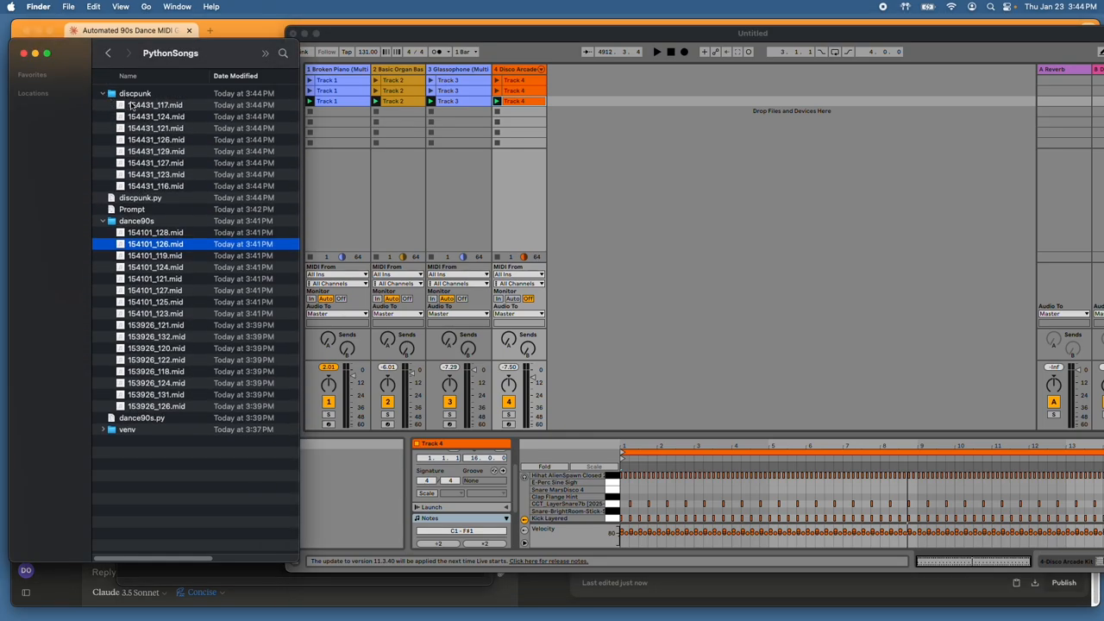
left_click_drag(155, 104, 328, 112)
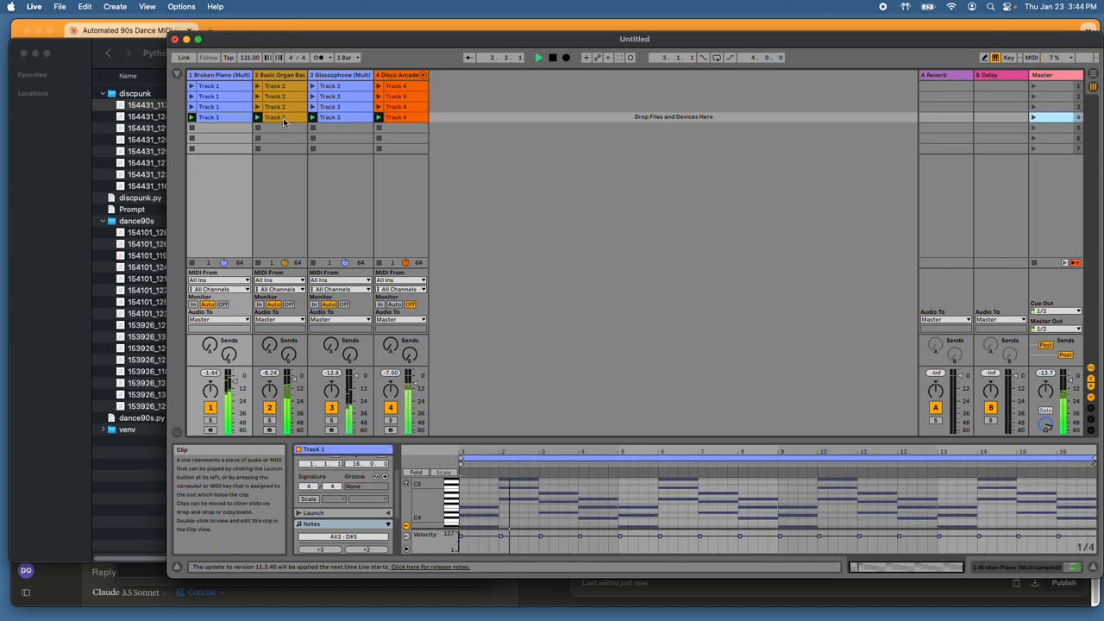
left_click(274, 116)
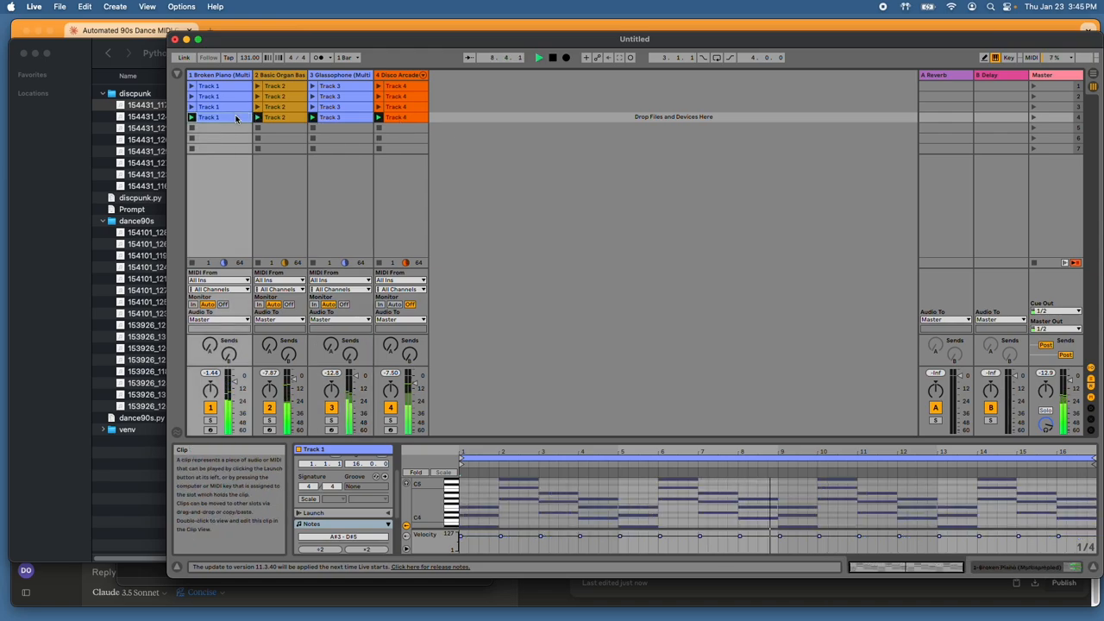
left_click(395, 116)
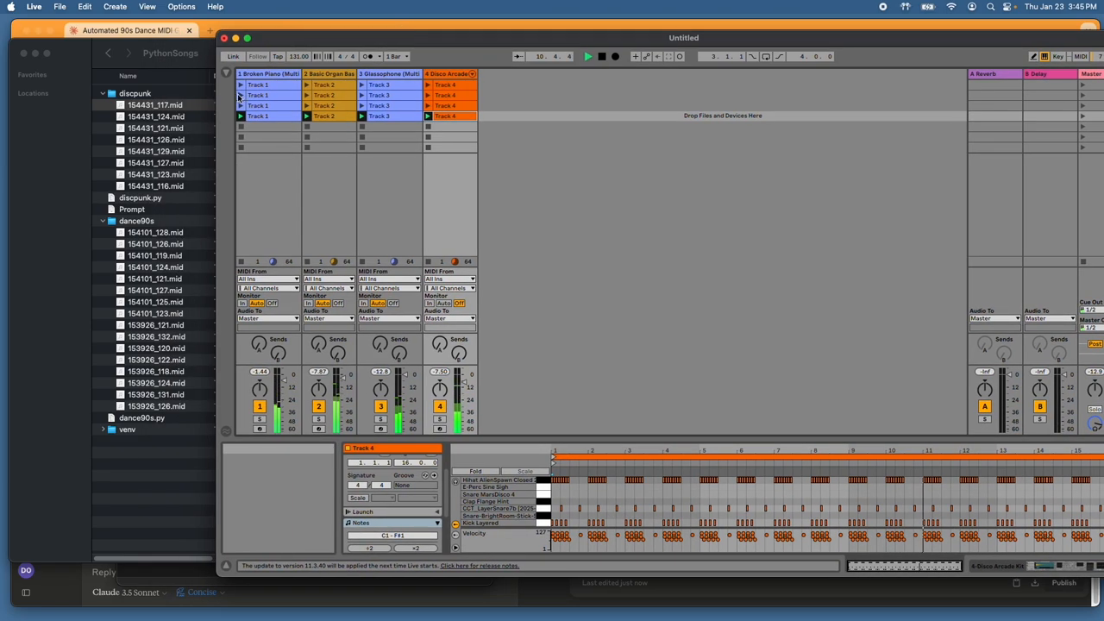
Step: Launch the fifth row's piano, glassophone and drum clips
left_click(155, 116)
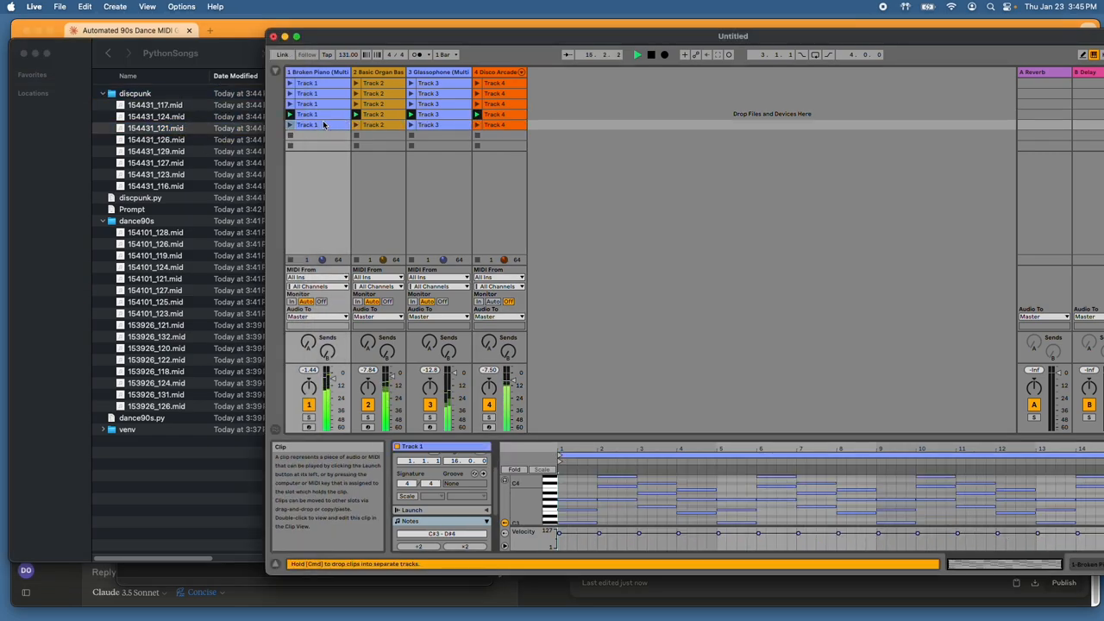
left_click(372, 124)
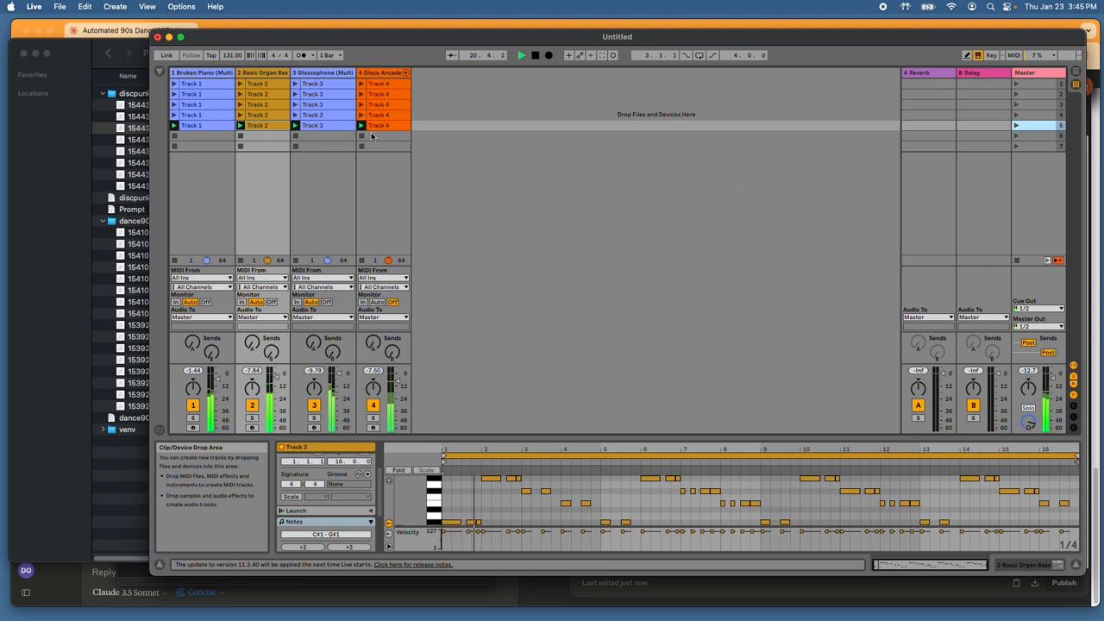
left_click(311, 125)
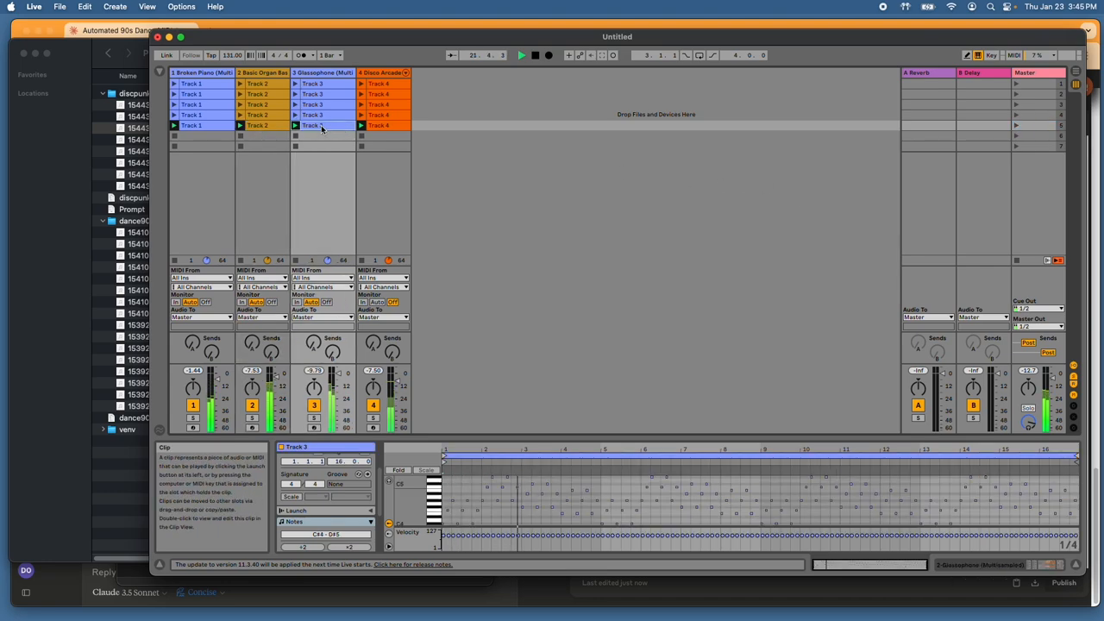
left_click(379, 125)
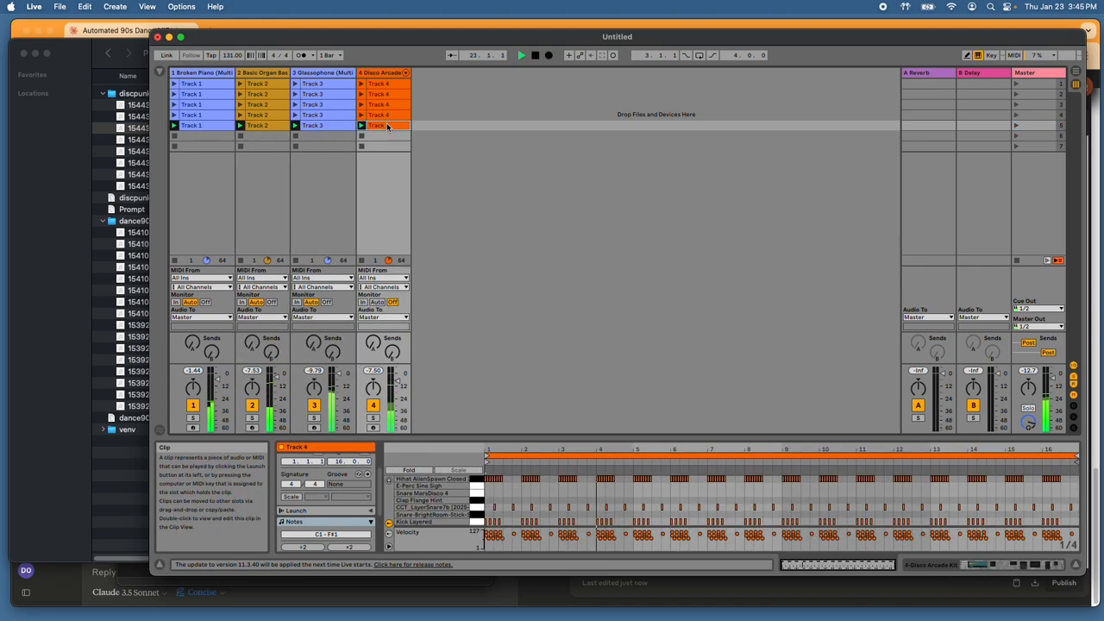